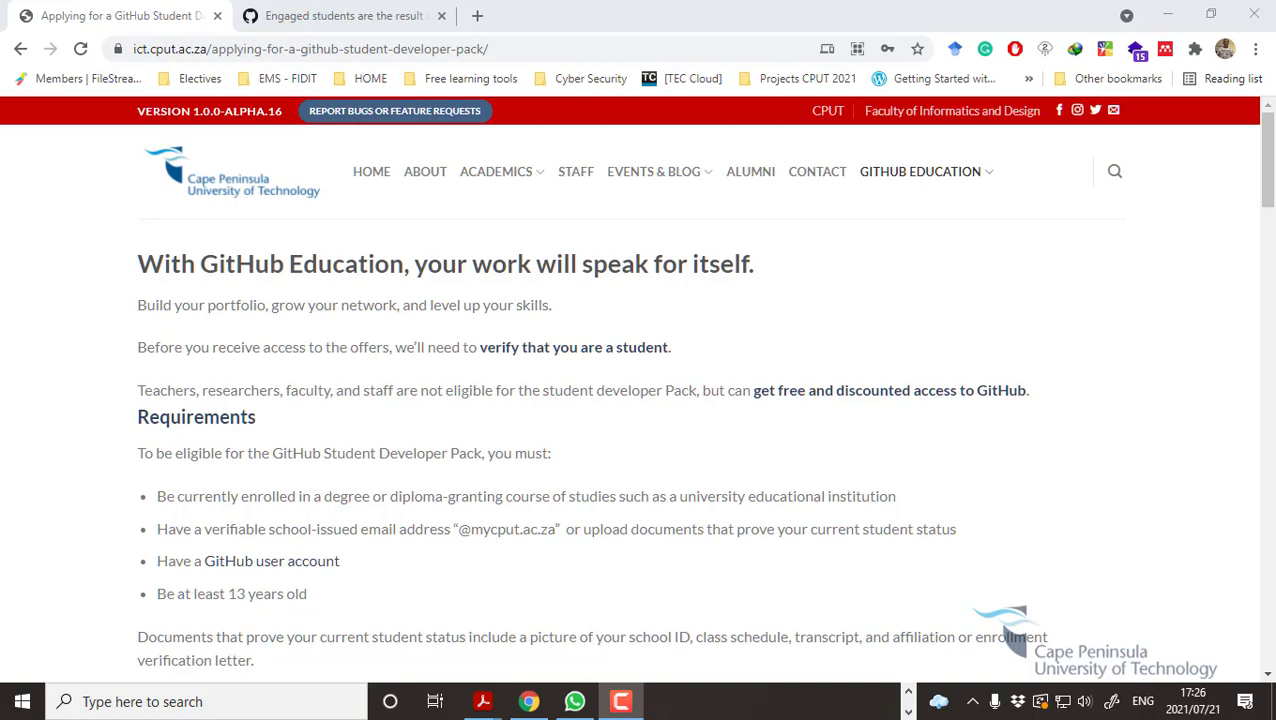
mouse_move(866, 375)
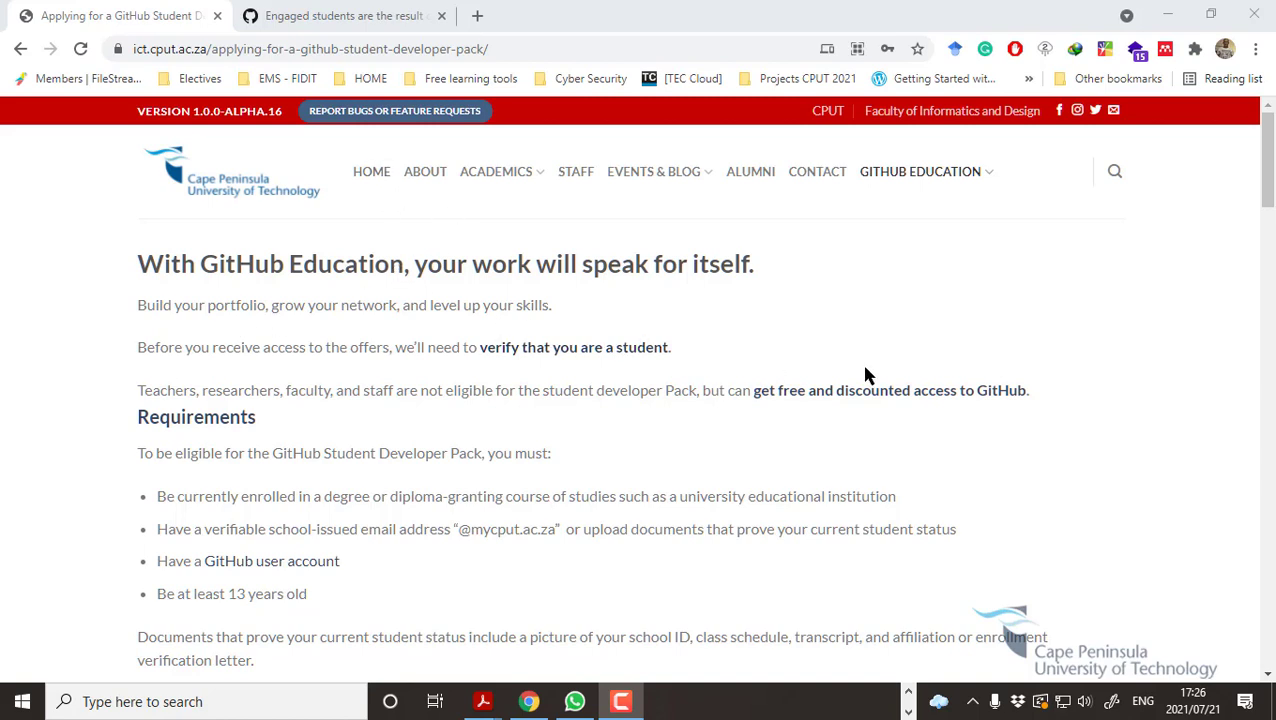
mouse_move(519, 380)
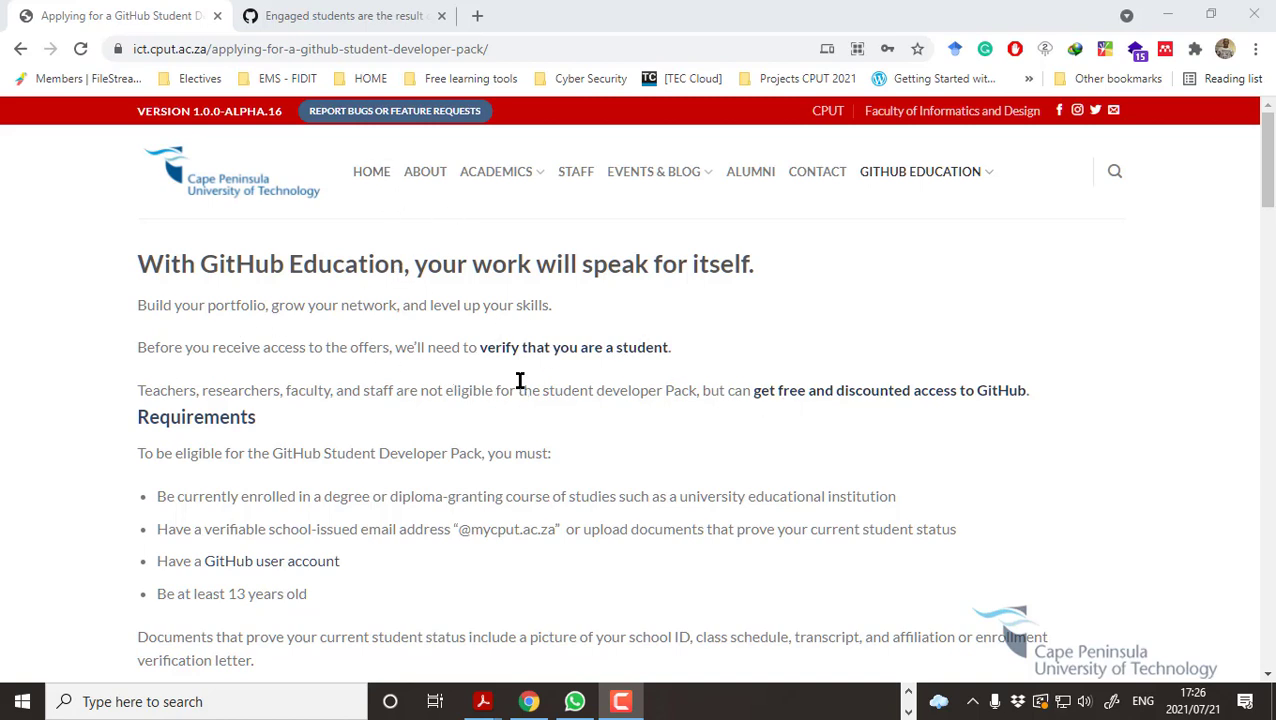
mouse_move(625, 395)
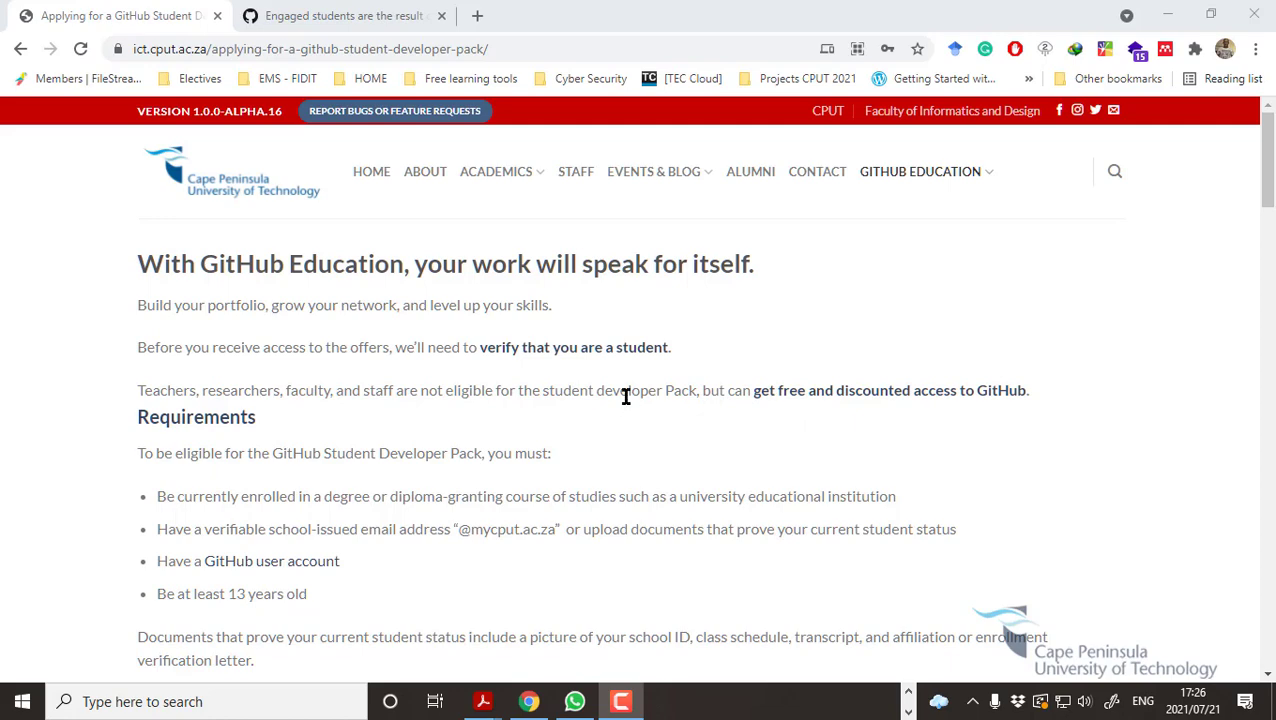
mouse_move(643, 458)
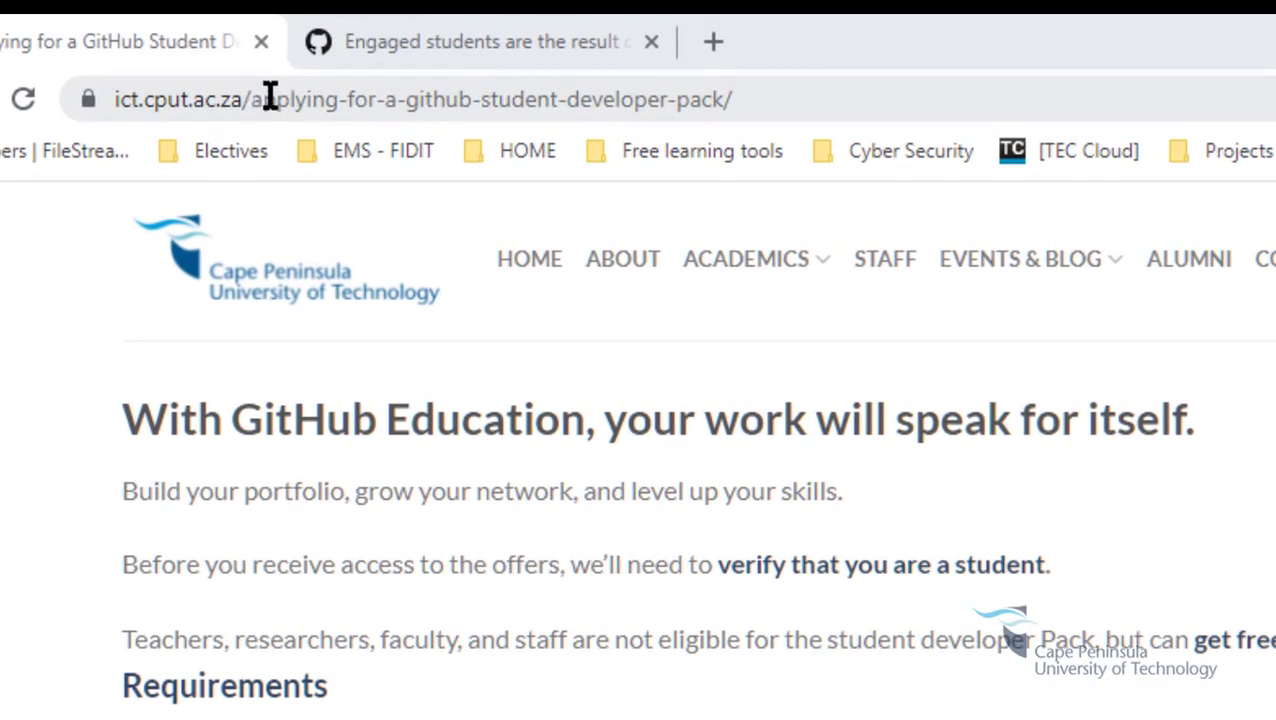
mouse_move(275, 99)
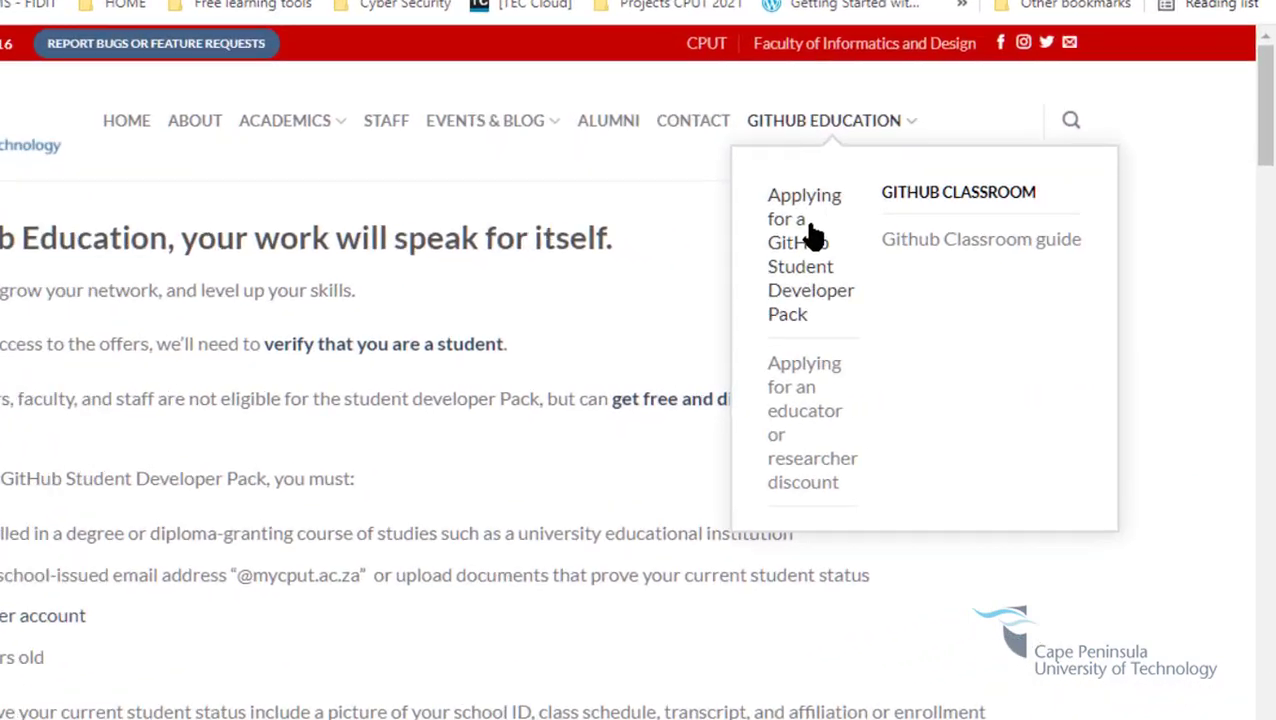
Open the 'Applying for a GitHub Student Developer Pack' guide and scroll to its Requirements.
scroll("up", 3)
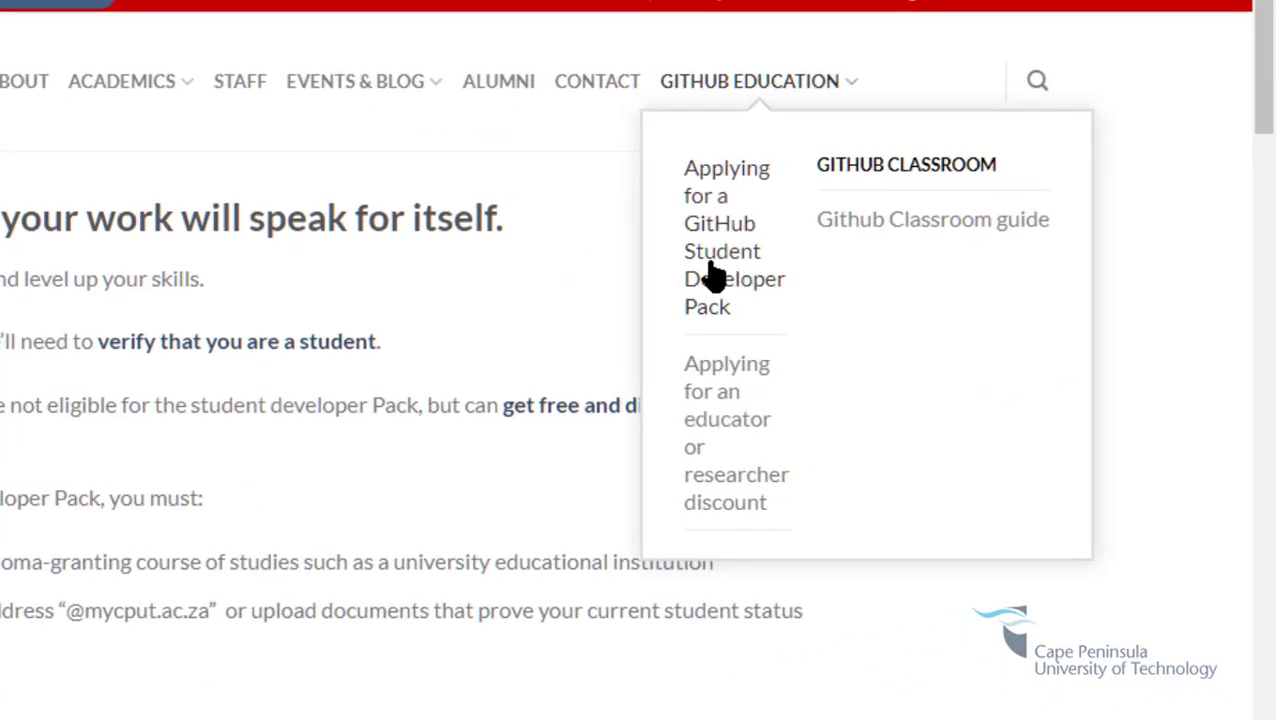
left_click(722, 237)
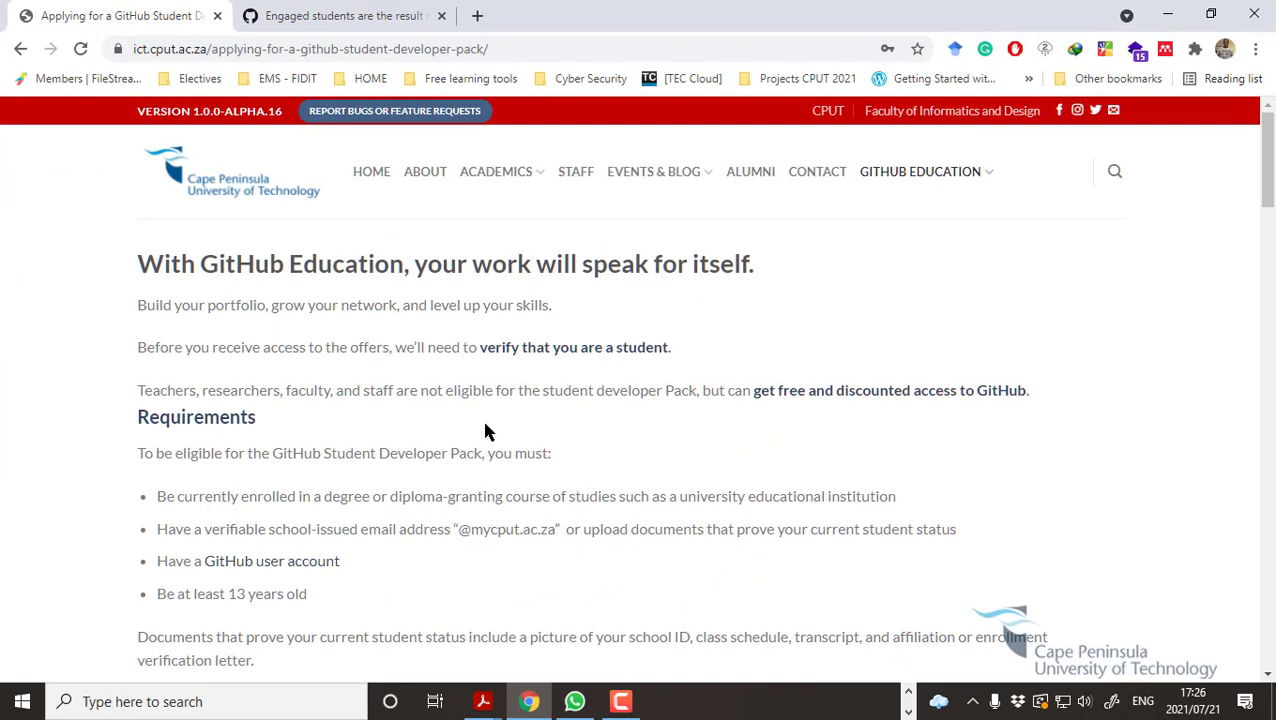
scroll("down", 3)
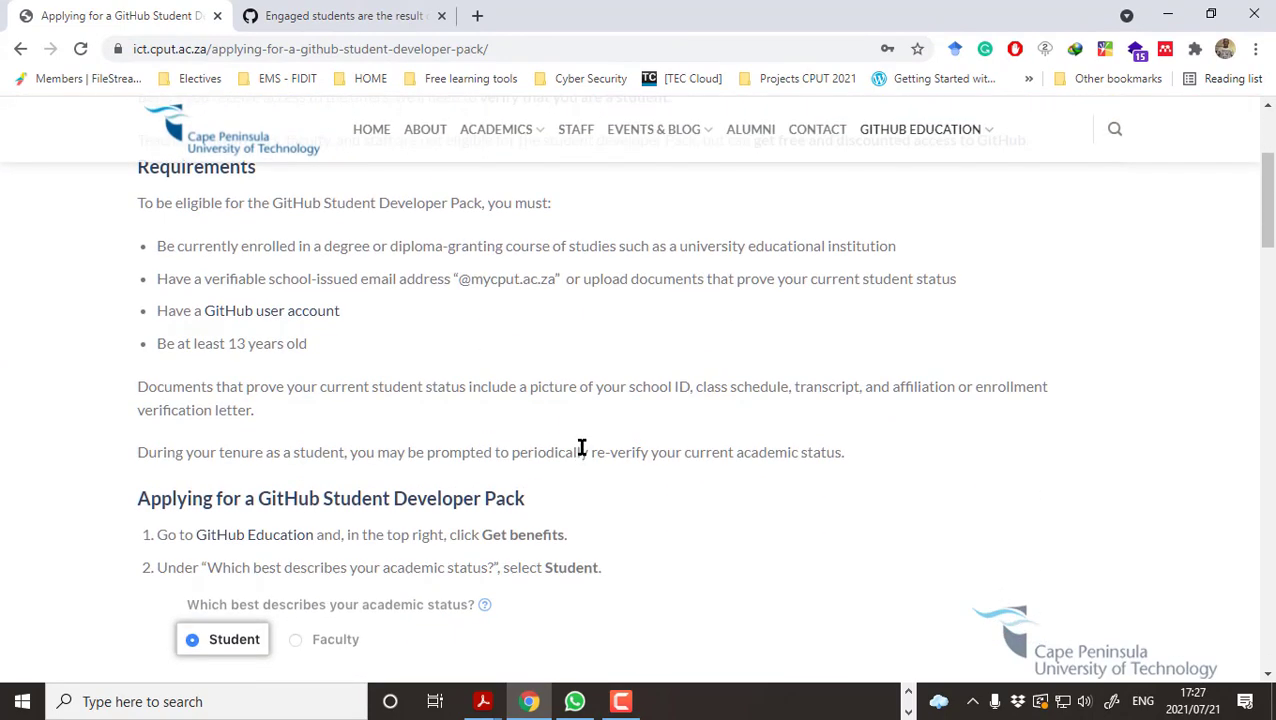
scroll("down", 3)
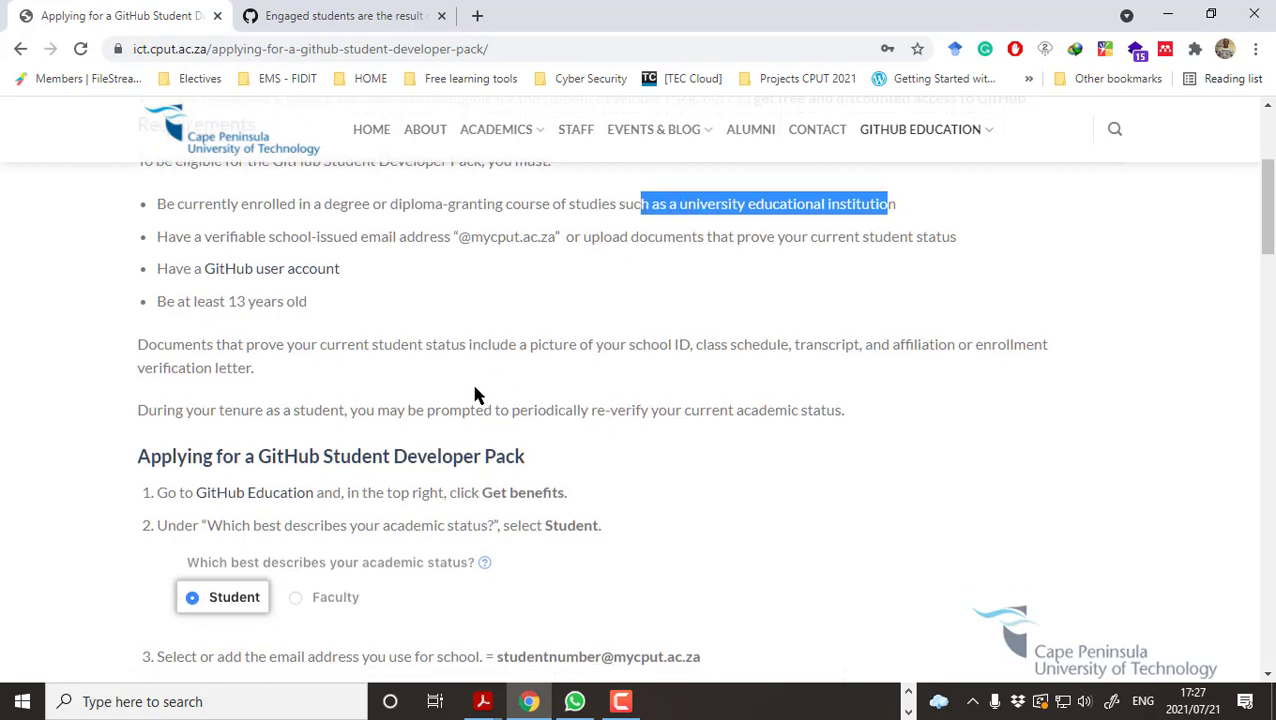
scroll("down", 3)
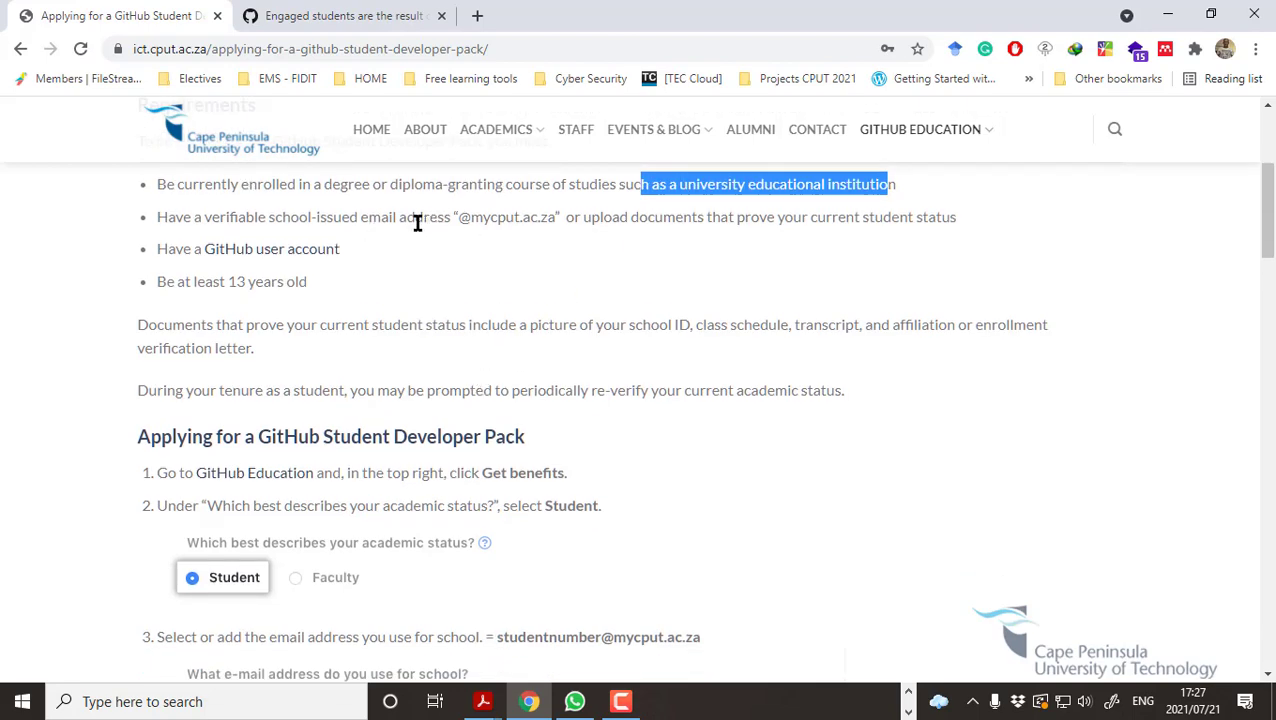
mouse_move(454, 218)
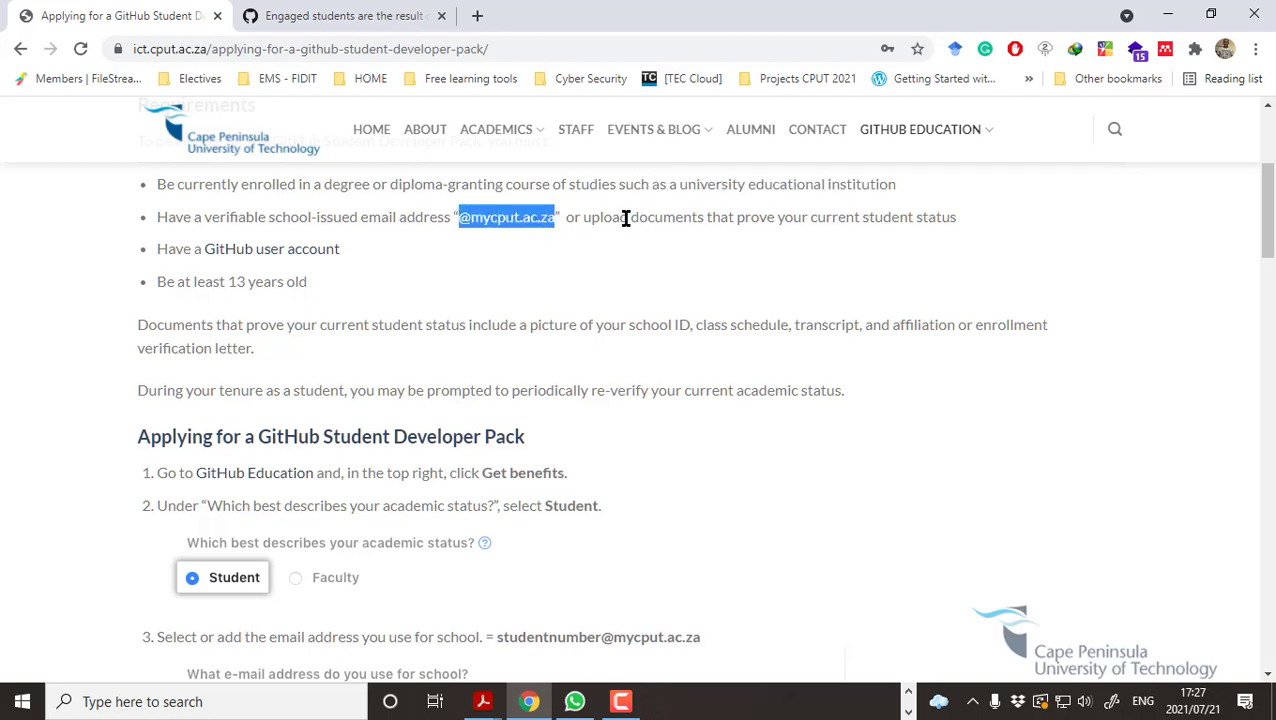
mouse_move(688, 221)
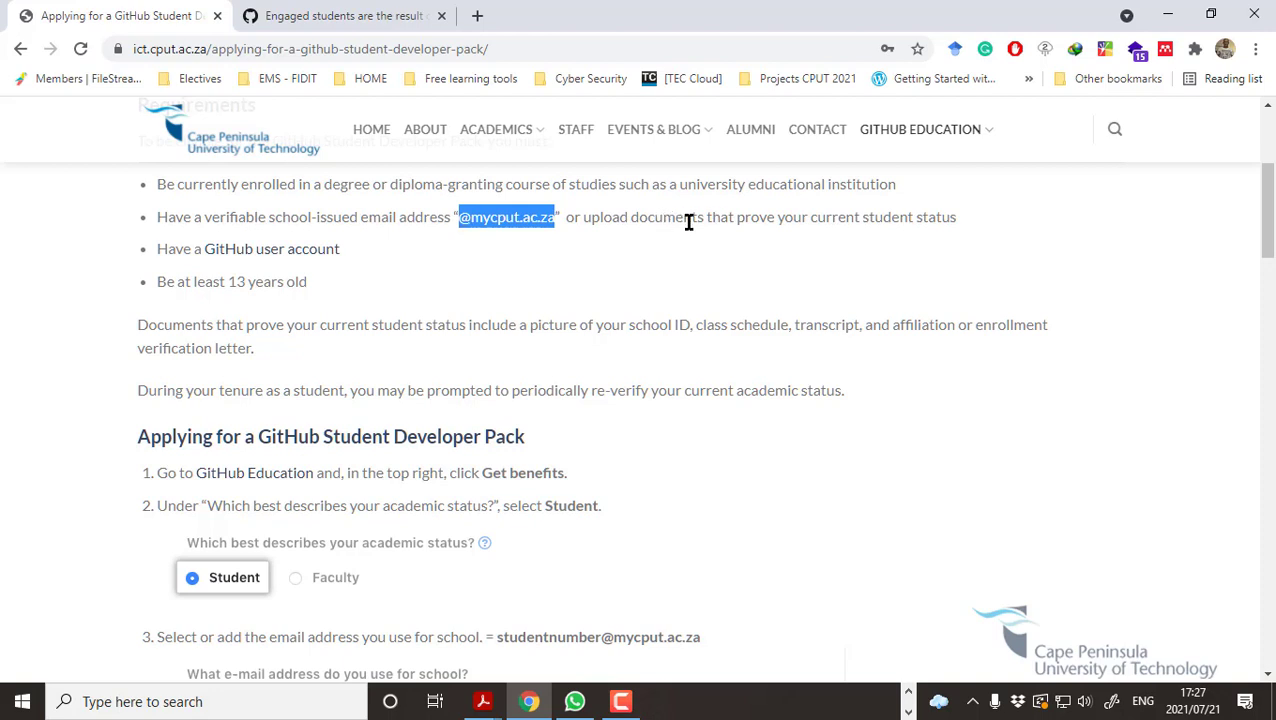
mouse_move(490, 217)
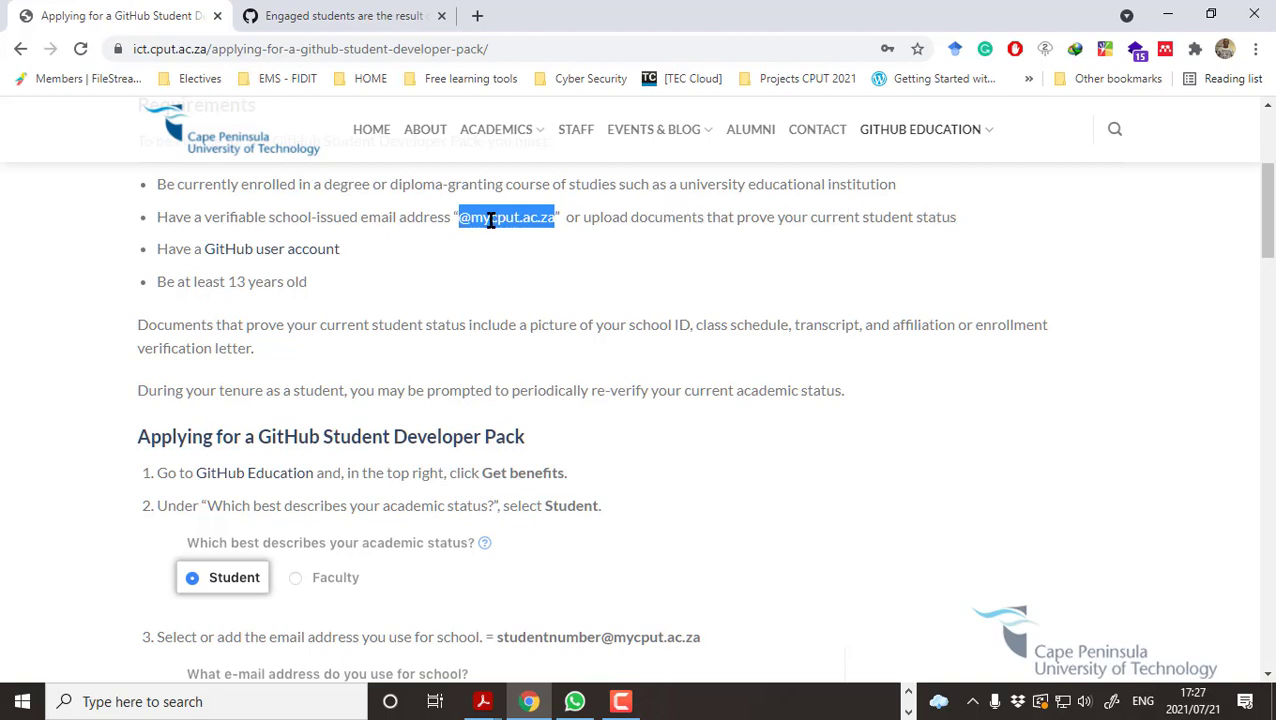
mouse_move(610, 294)
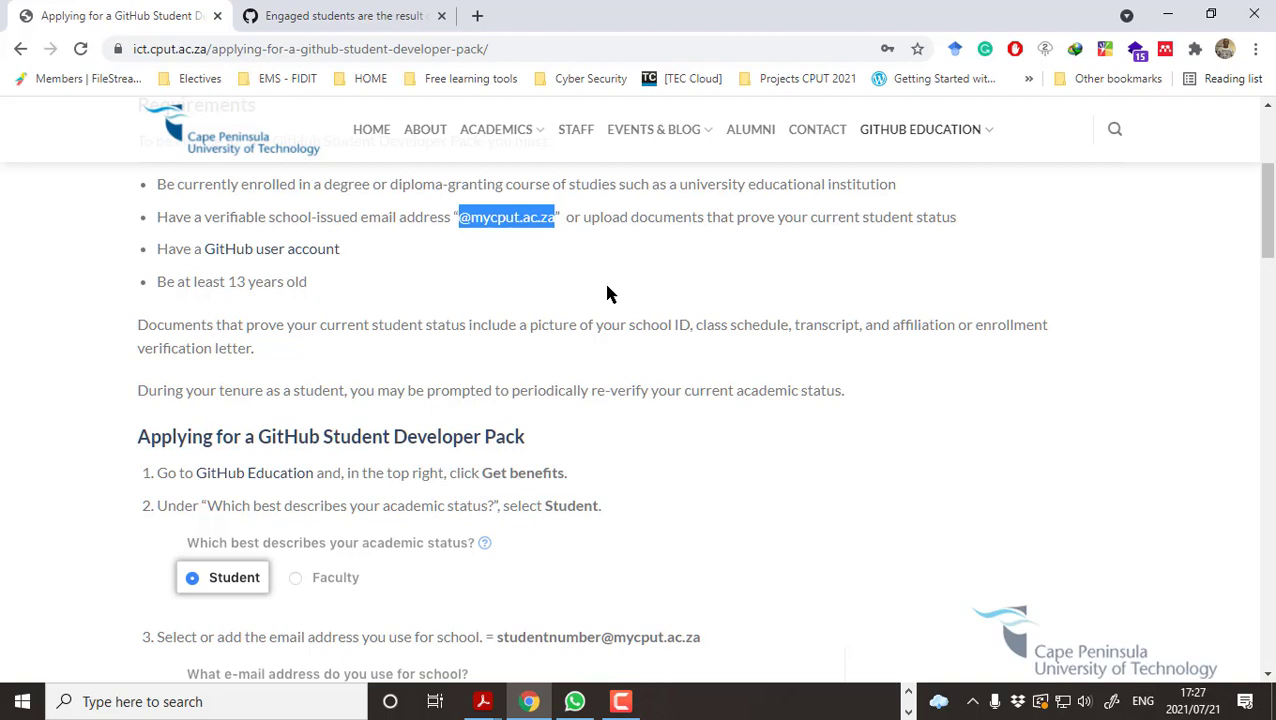
mouse_move(520, 280)
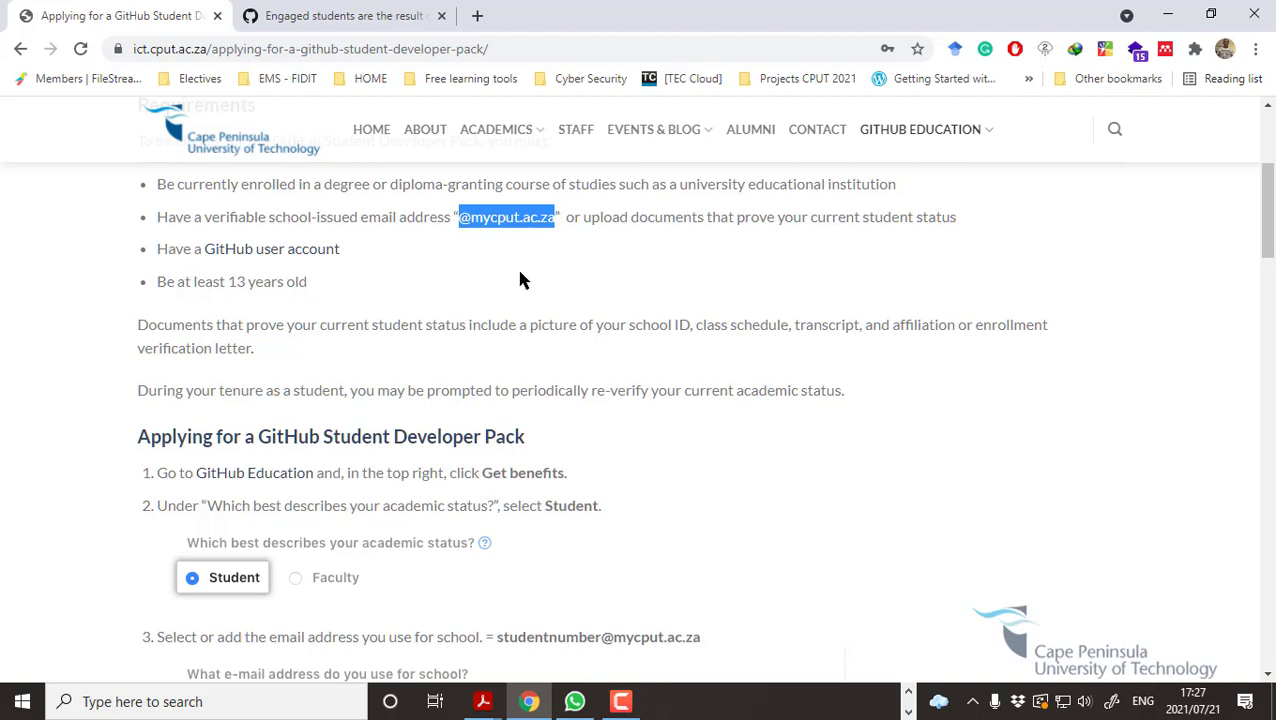
mouse_move(250, 165)
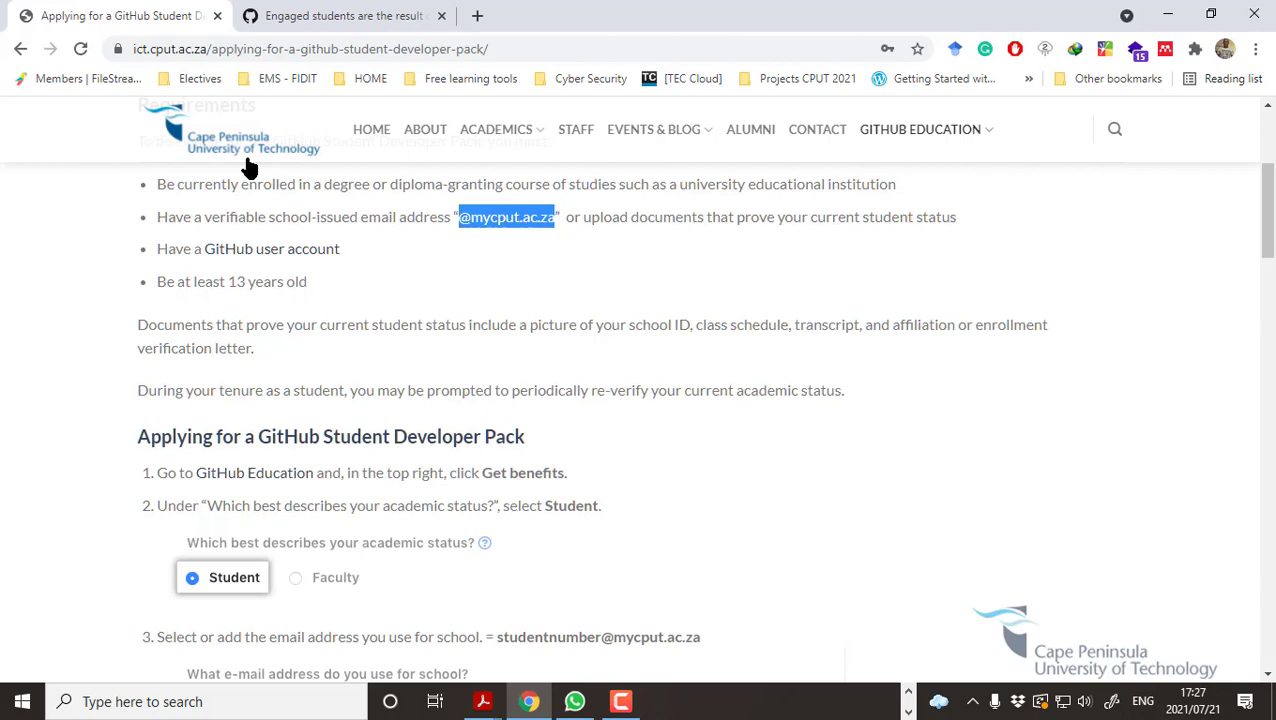
scroll("down", 3)
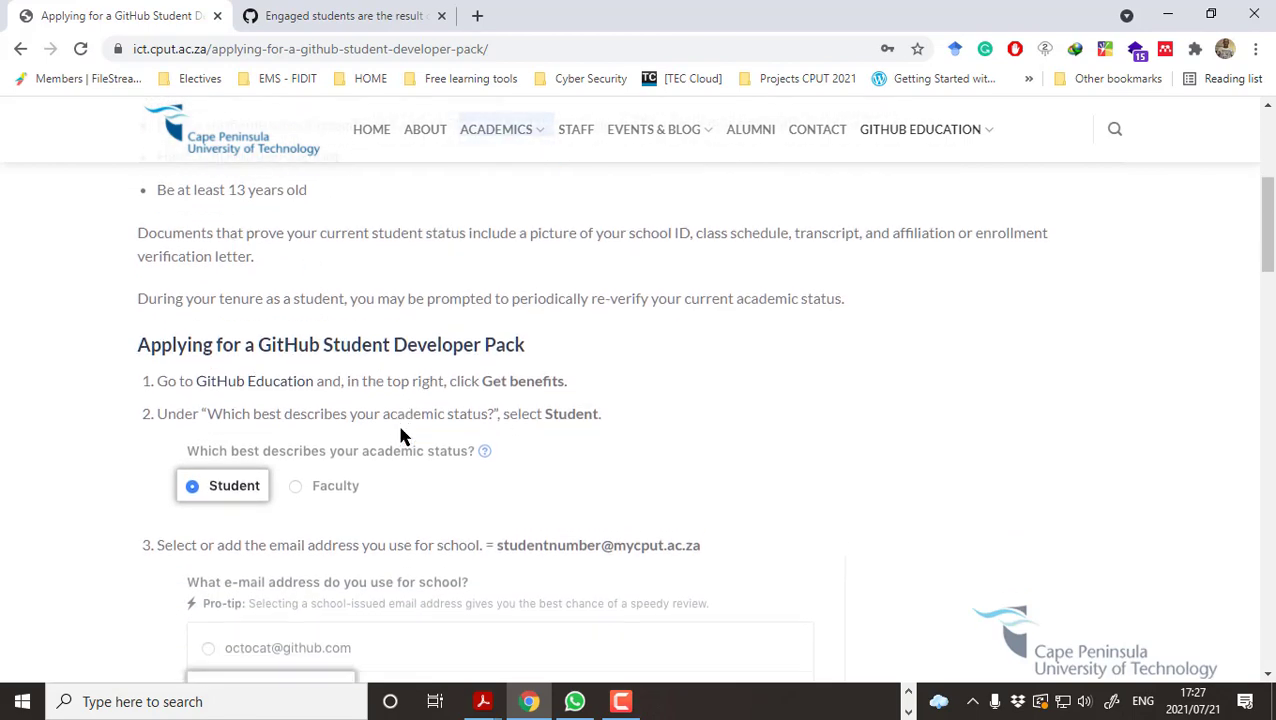
scroll("down", 3)
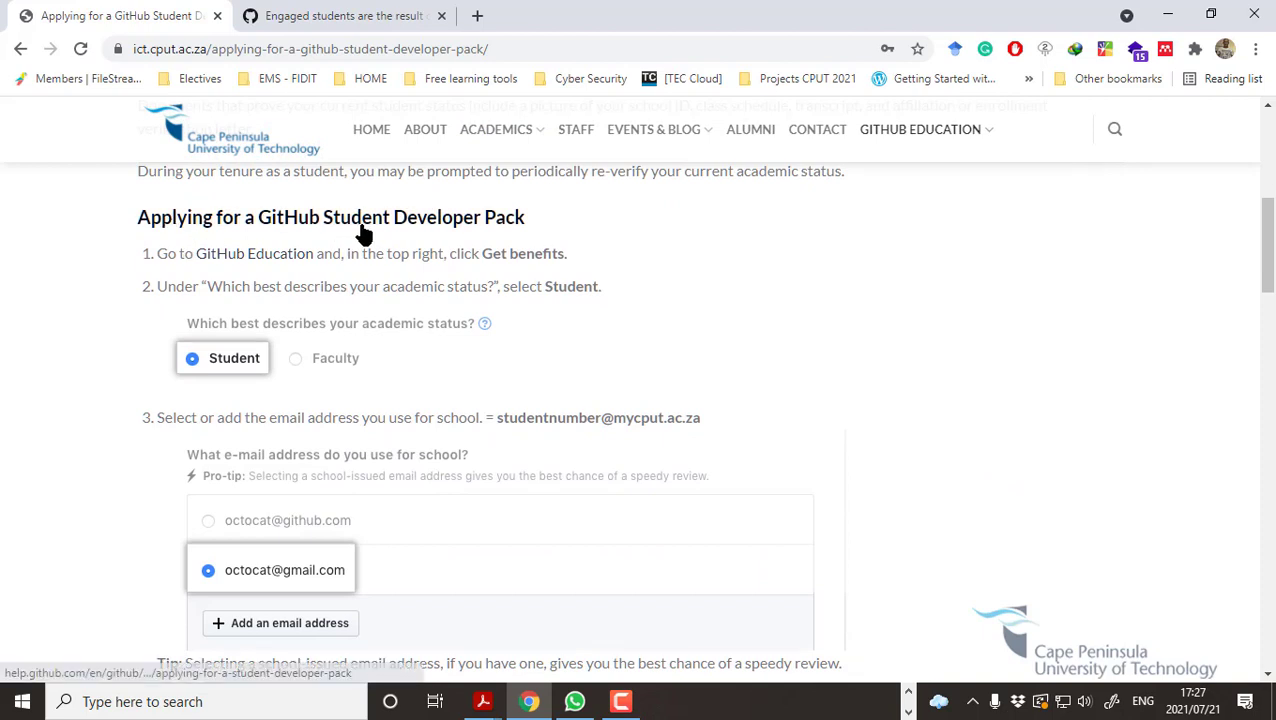
scroll("down", 3)
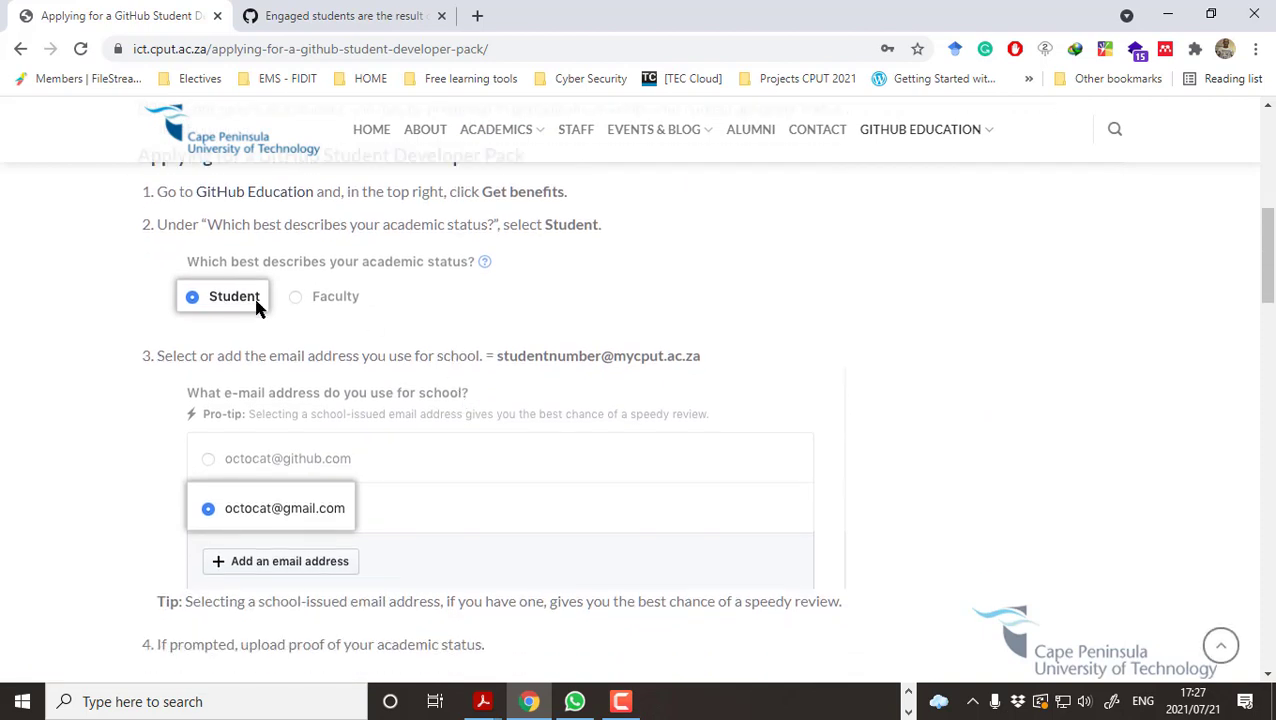
scroll("down", 3)
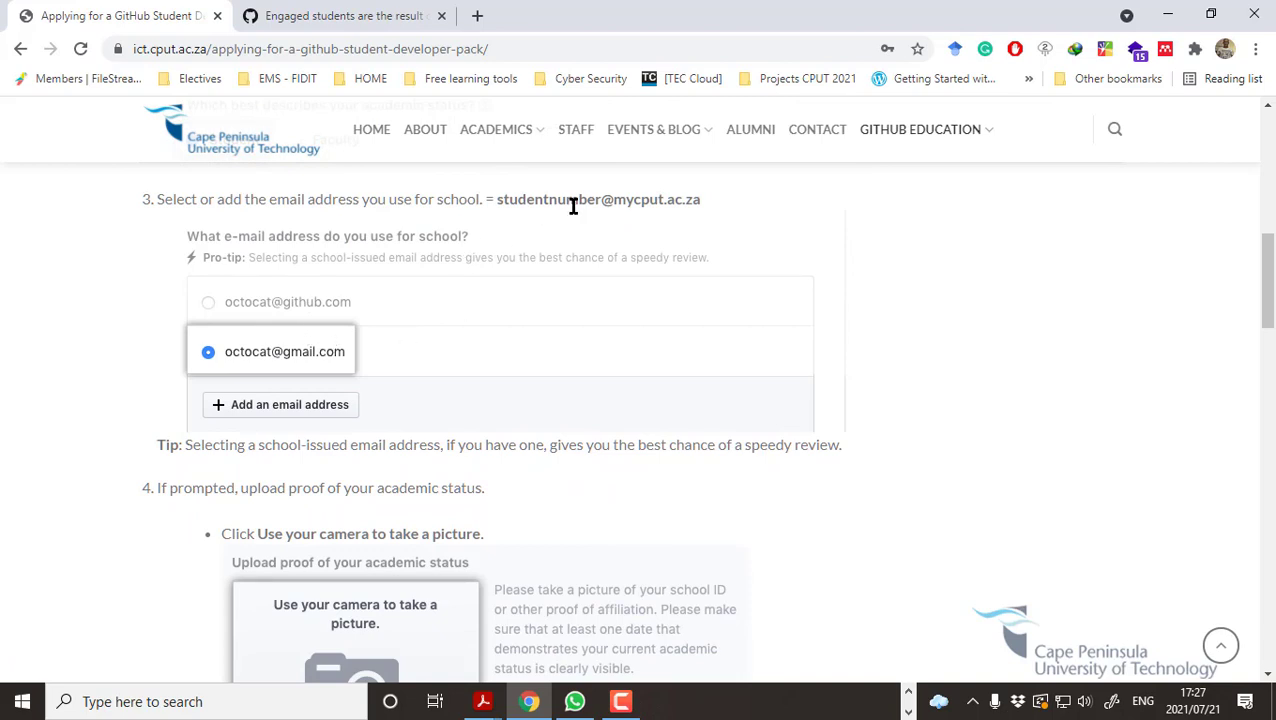
mouse_move(345, 352)
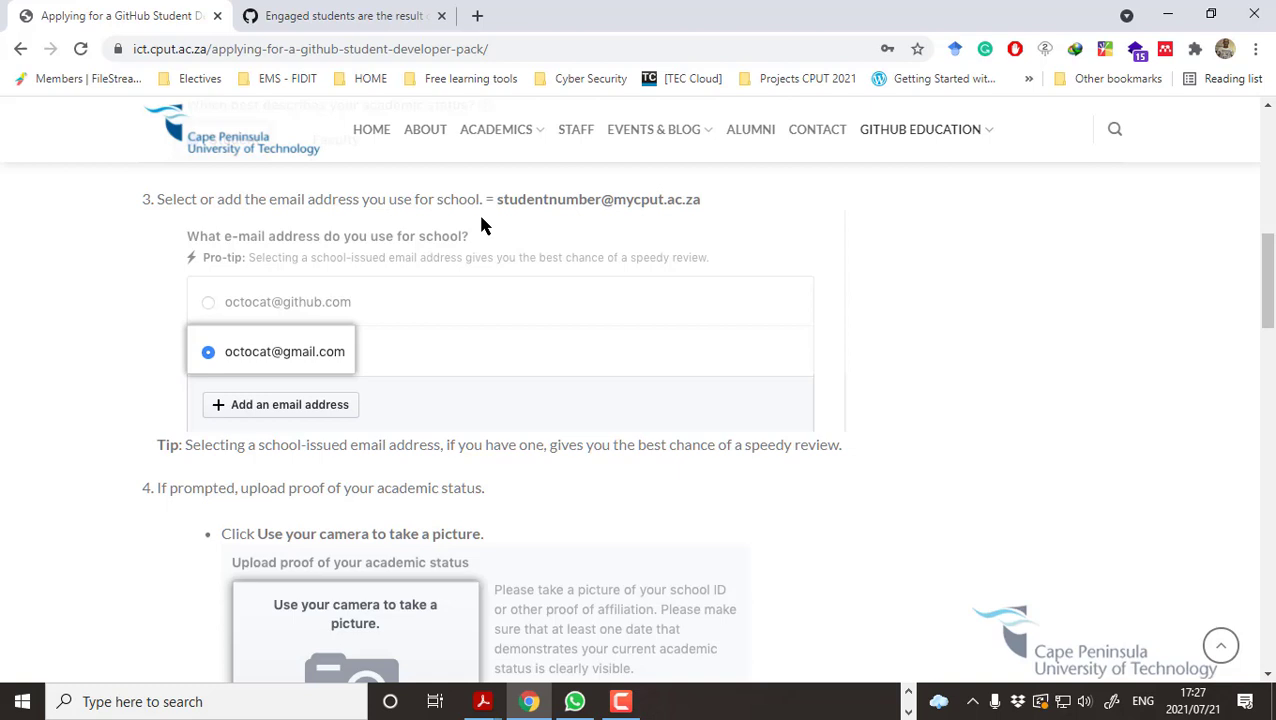
mouse_move(518, 222)
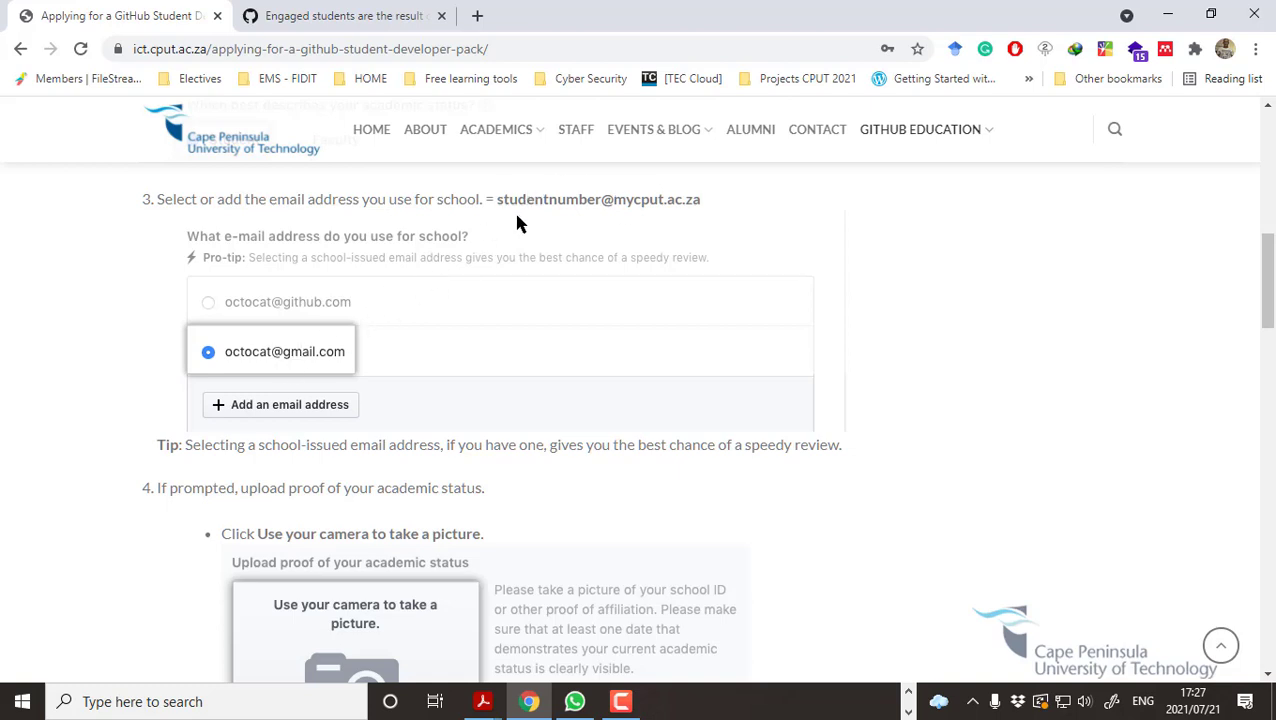
mouse_move(567, 199)
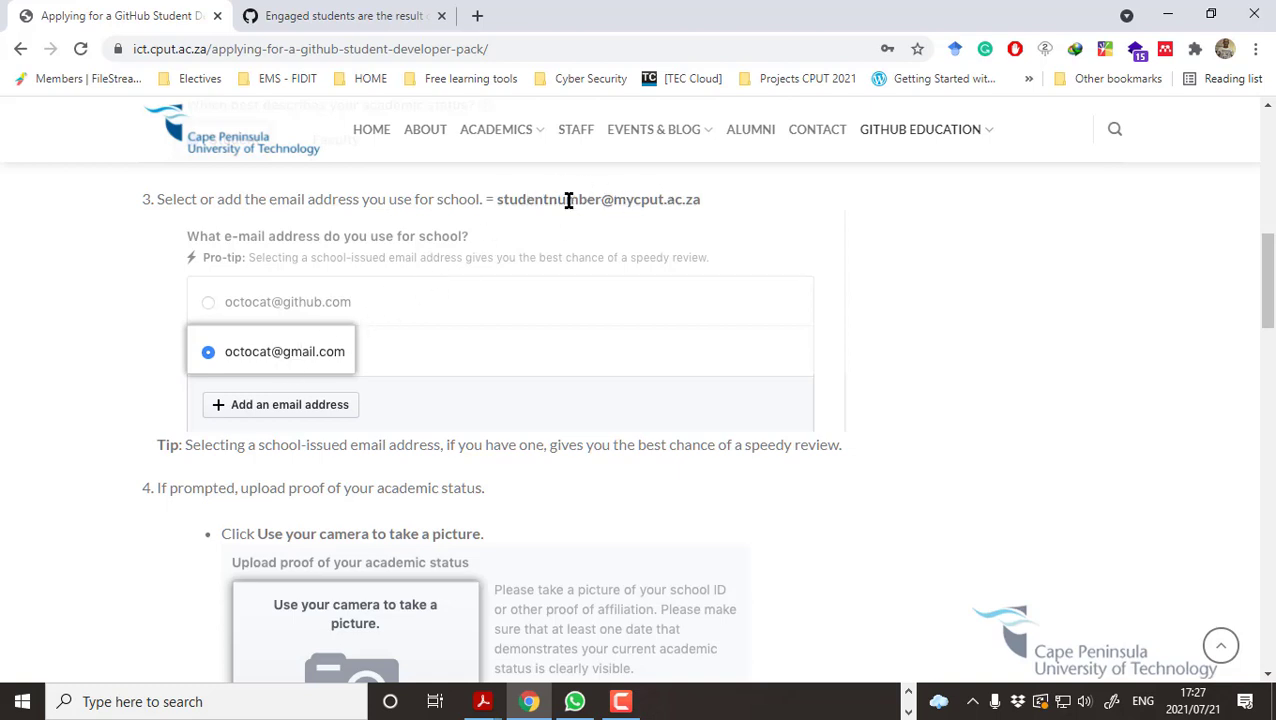
mouse_move(662, 198)
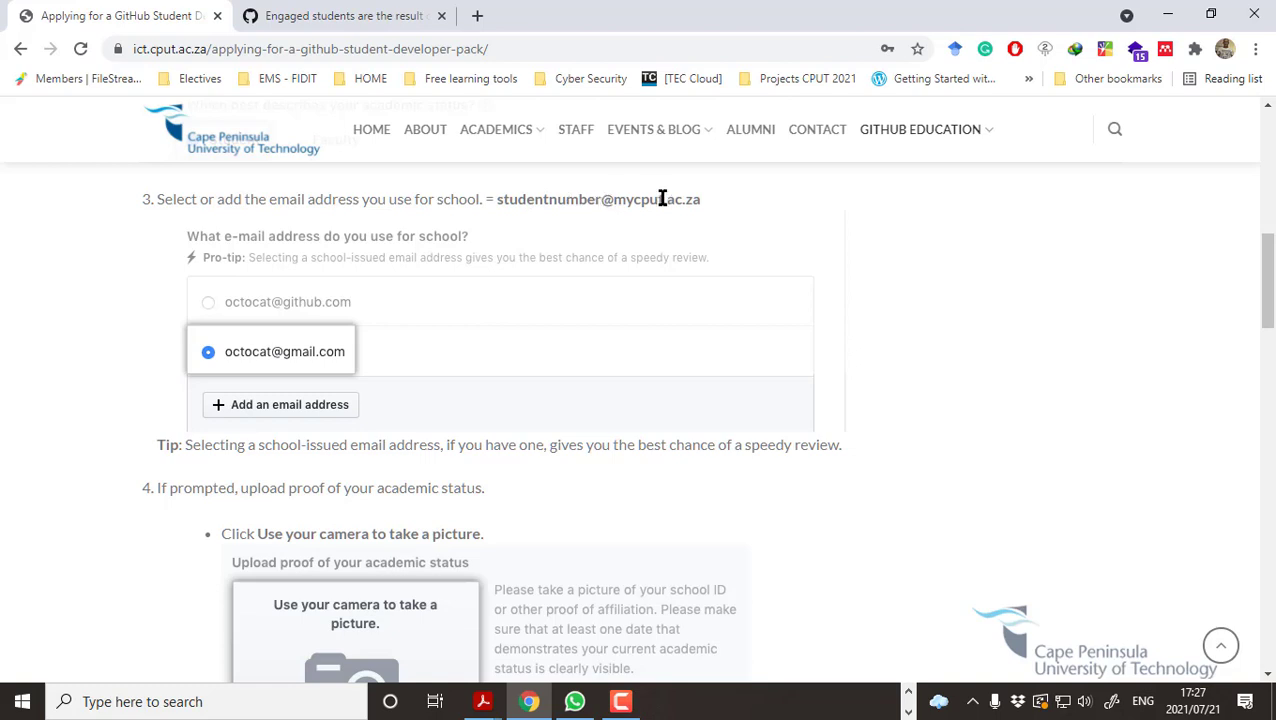
scroll("down", 3)
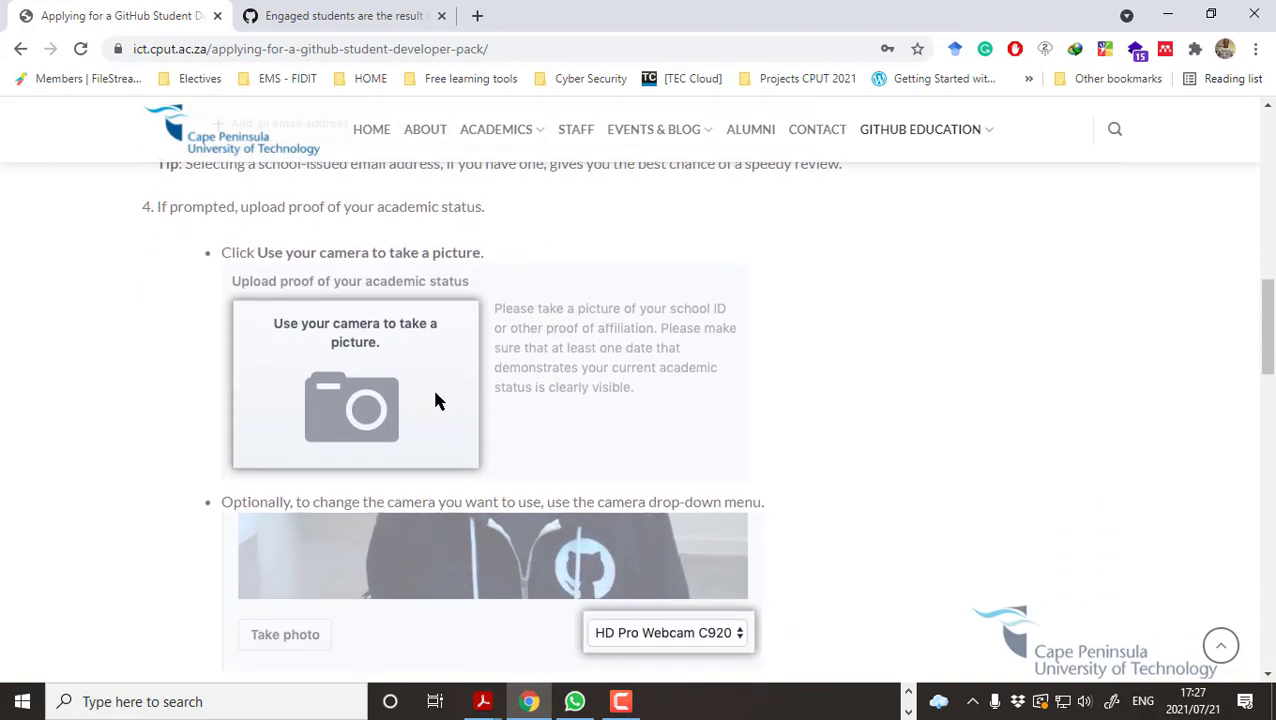
mouse_move(425, 374)
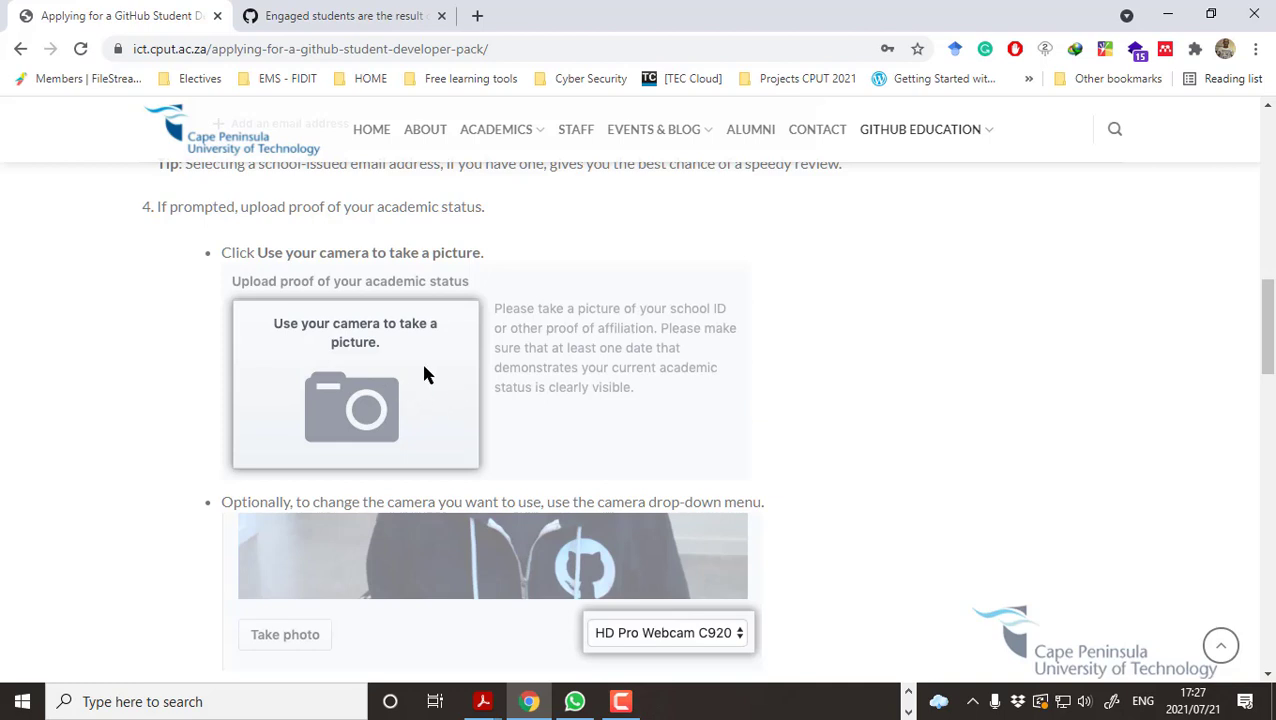
mouse_move(471, 406)
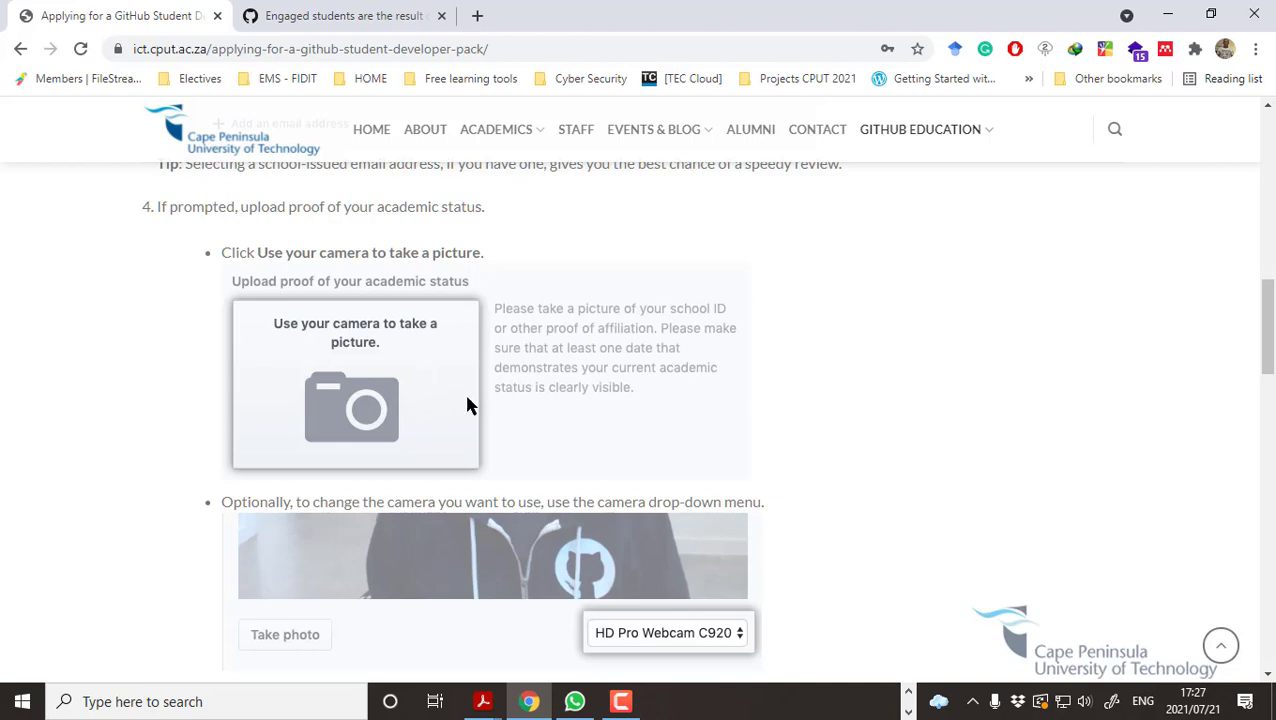
scroll("down", 3)
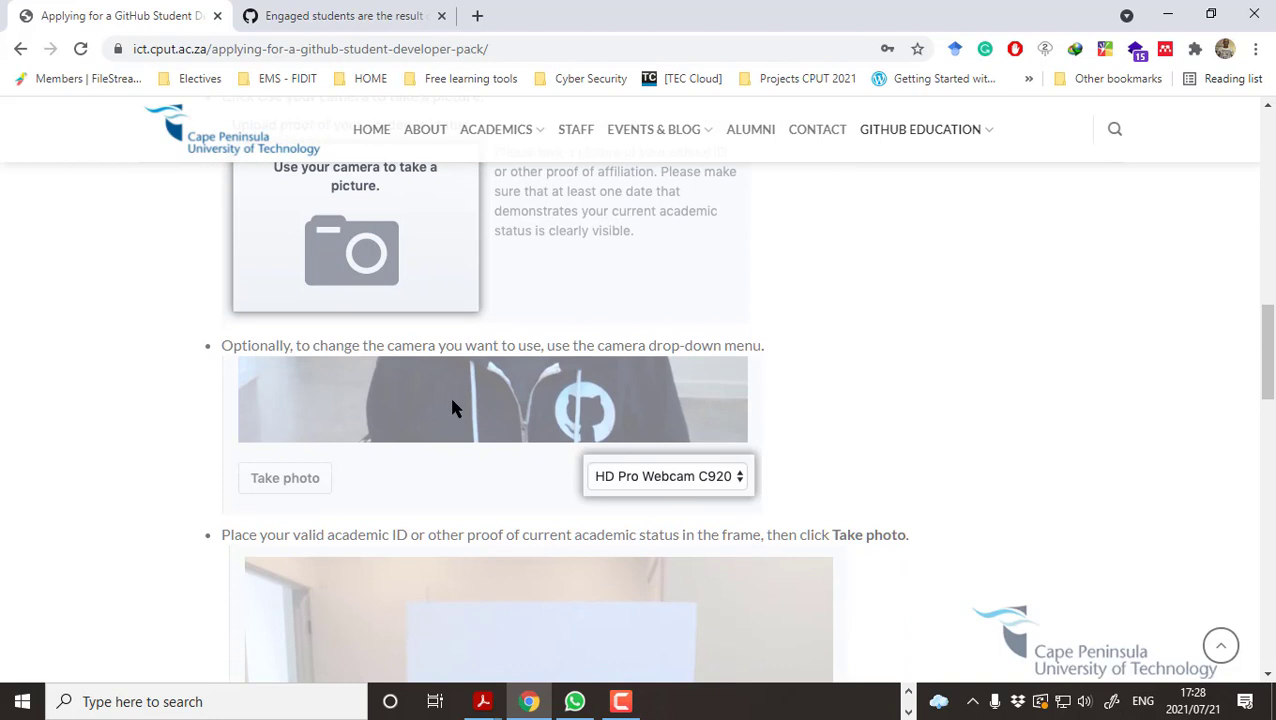
scroll("down", 3)
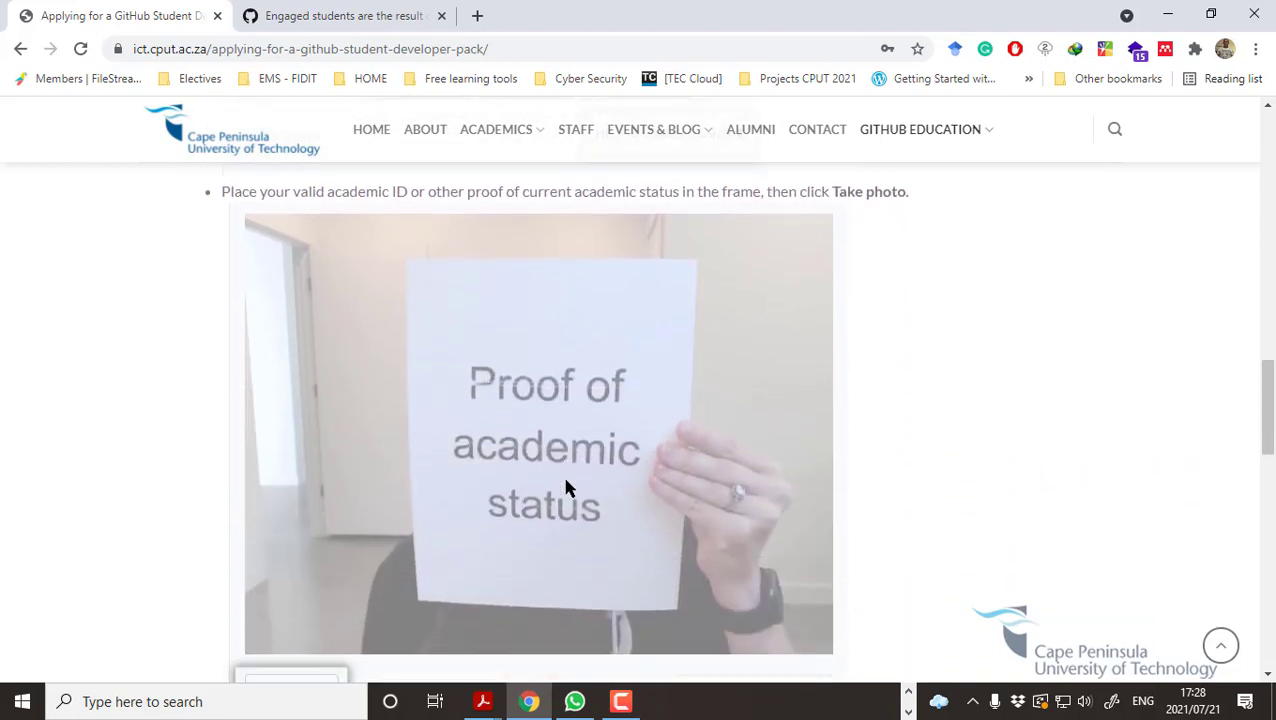
mouse_move(593, 446)
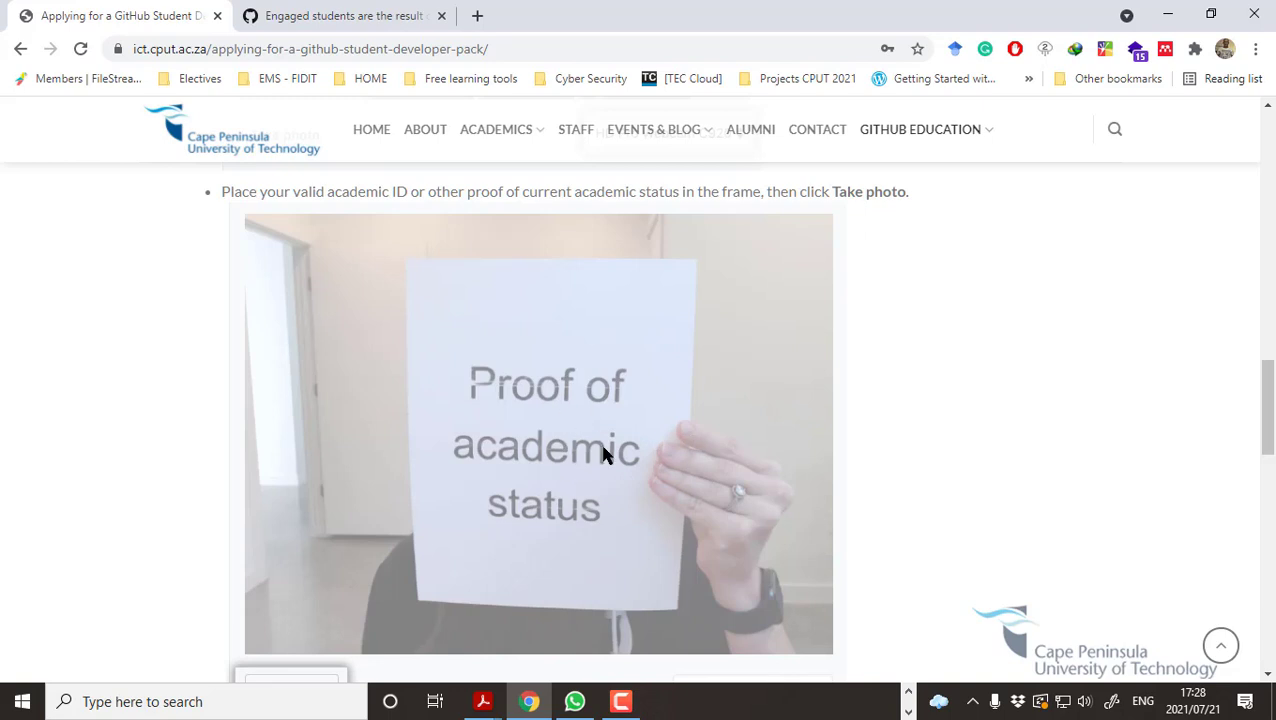
scroll("up", 3)
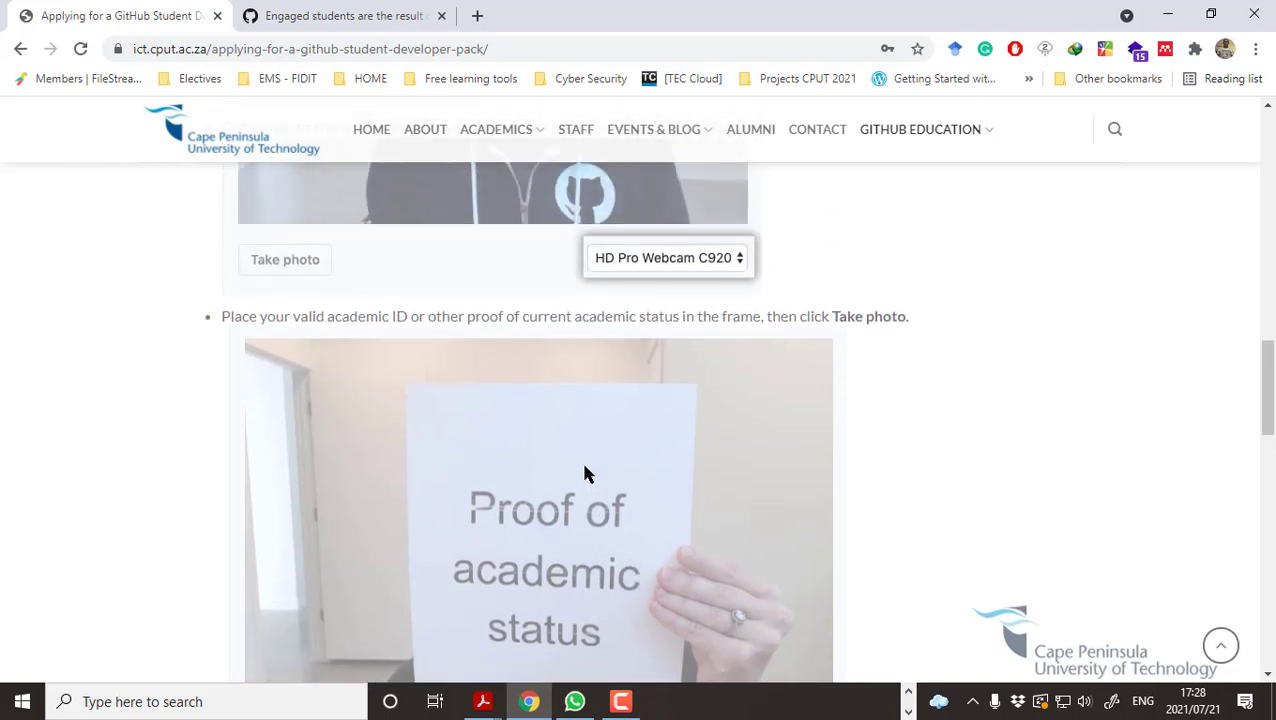
scroll("down", 3)
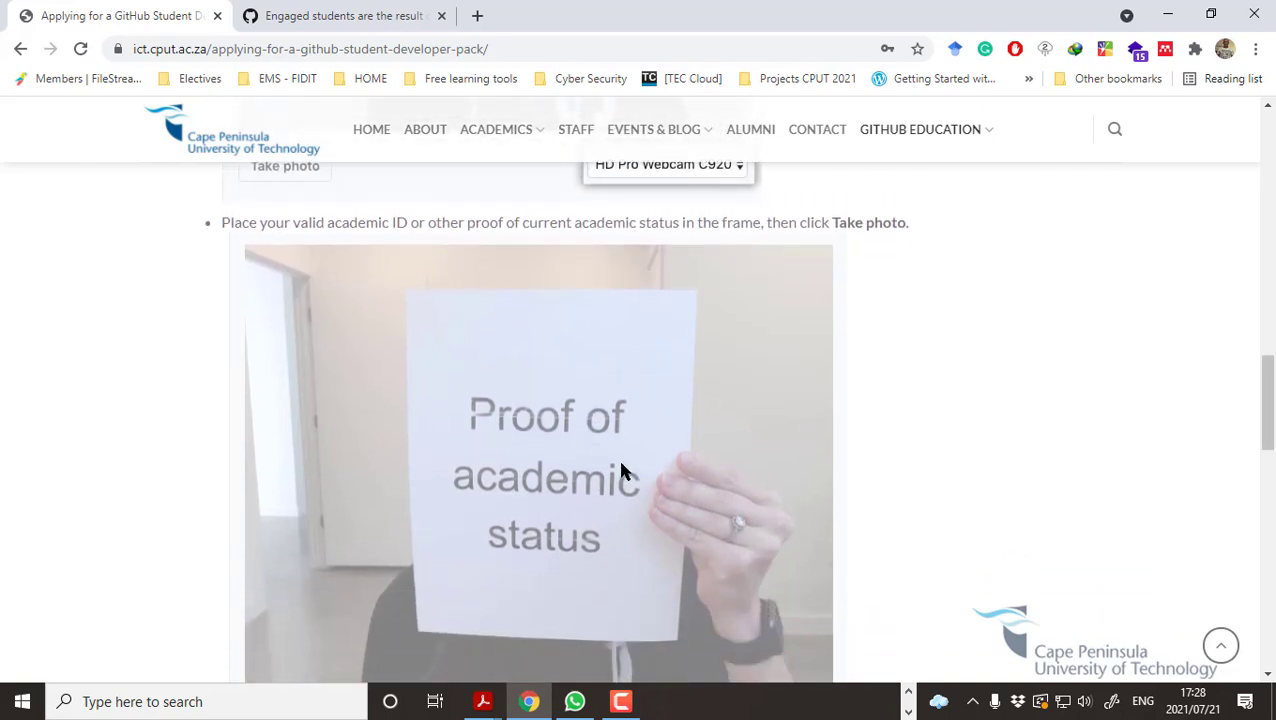
mouse_move(539, 461)
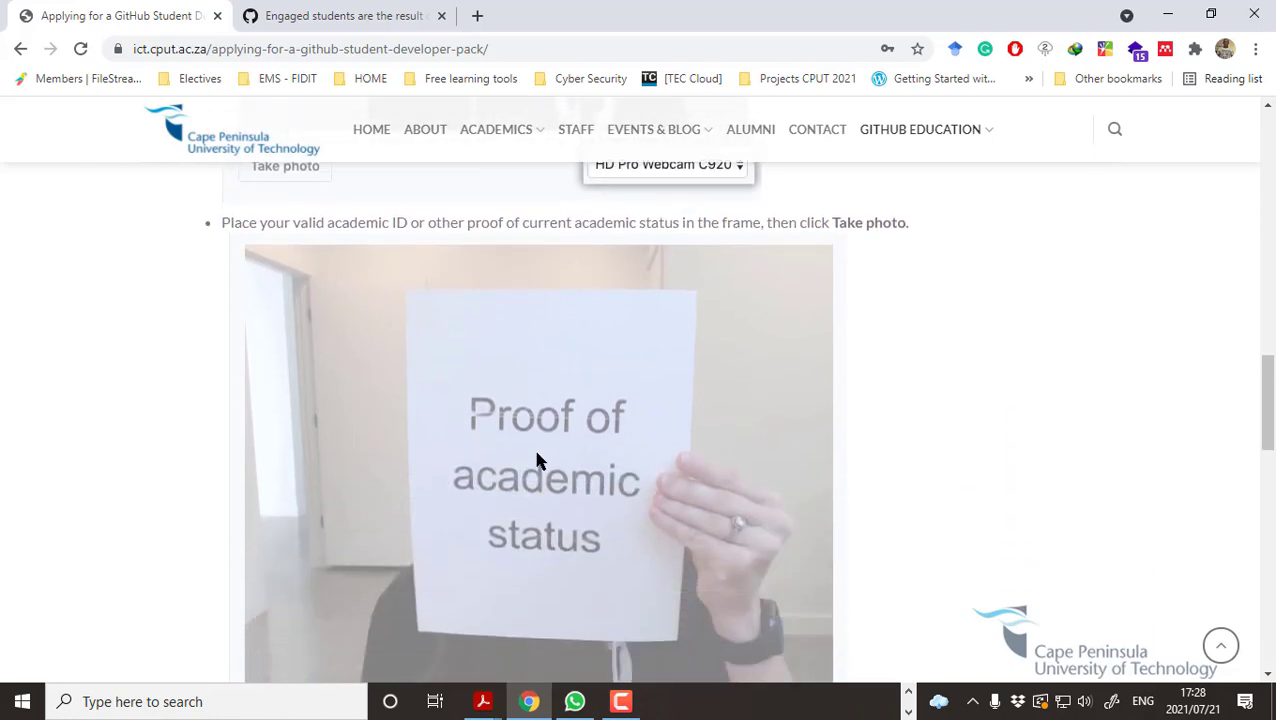
scroll("down", 3)
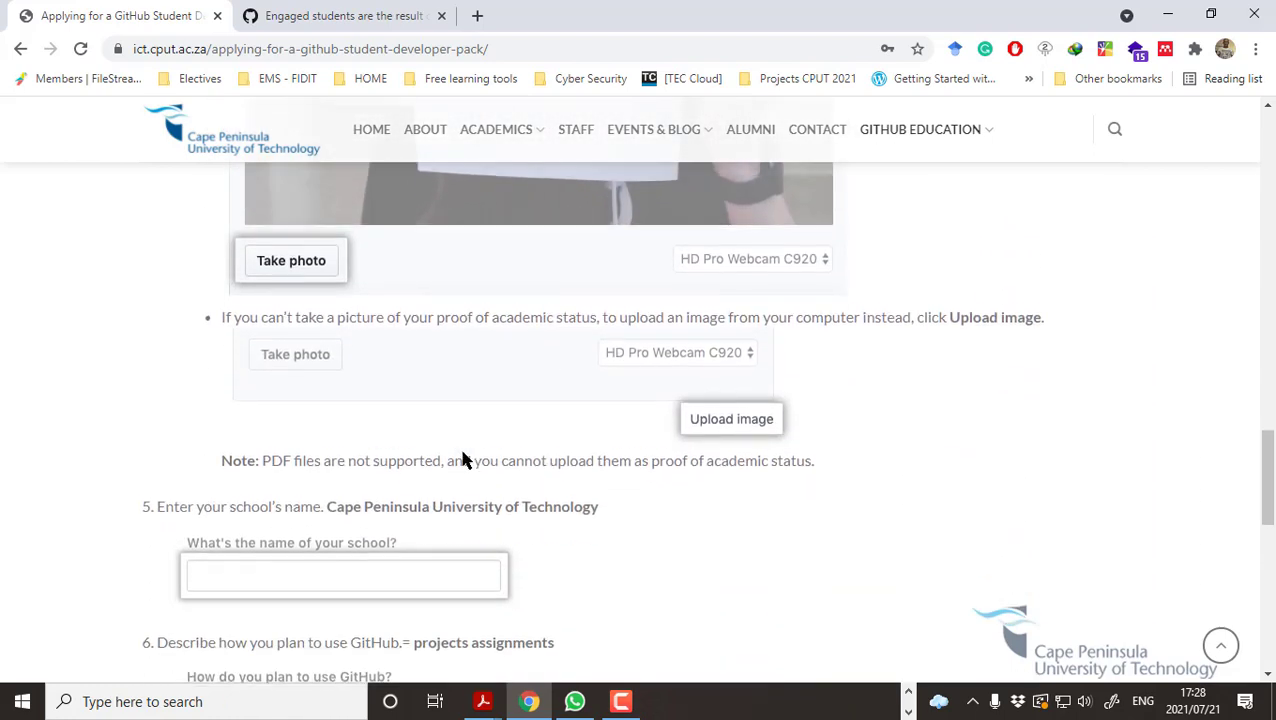
Read the guide's final 'Submit your information' step, then switch to the GitHub Education tab.
scroll("down", 3)
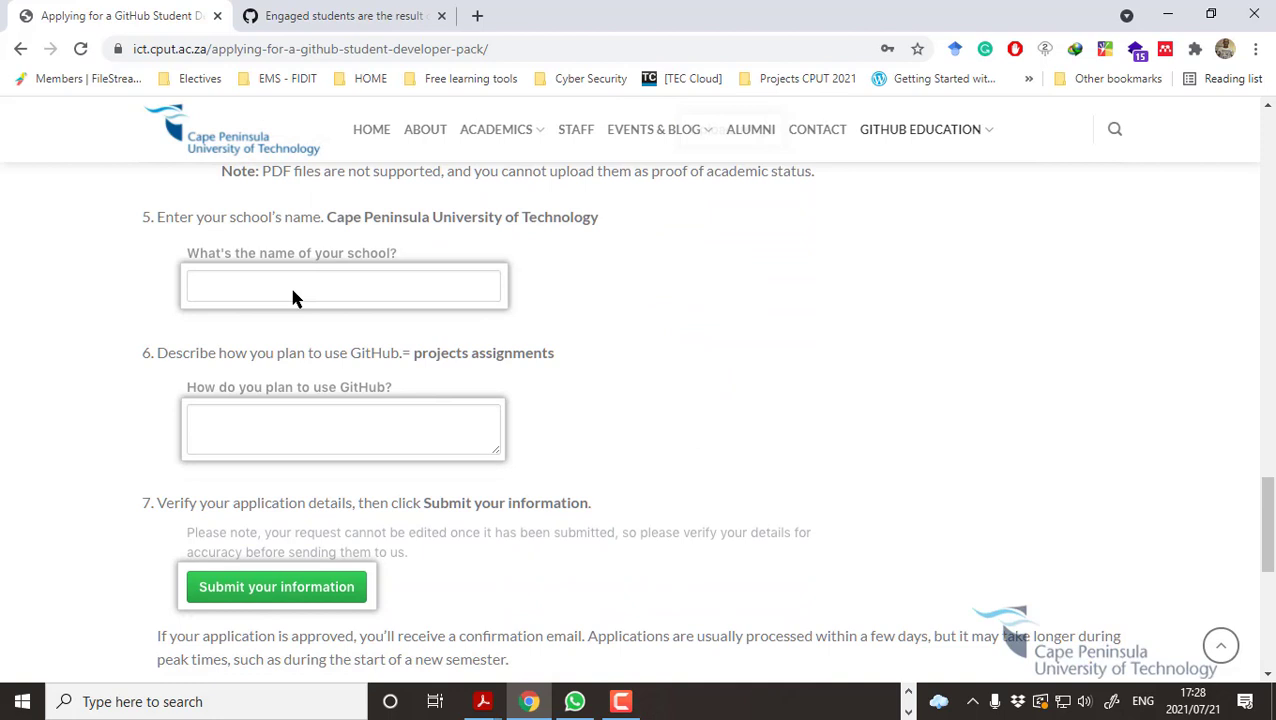
mouse_move(583, 238)
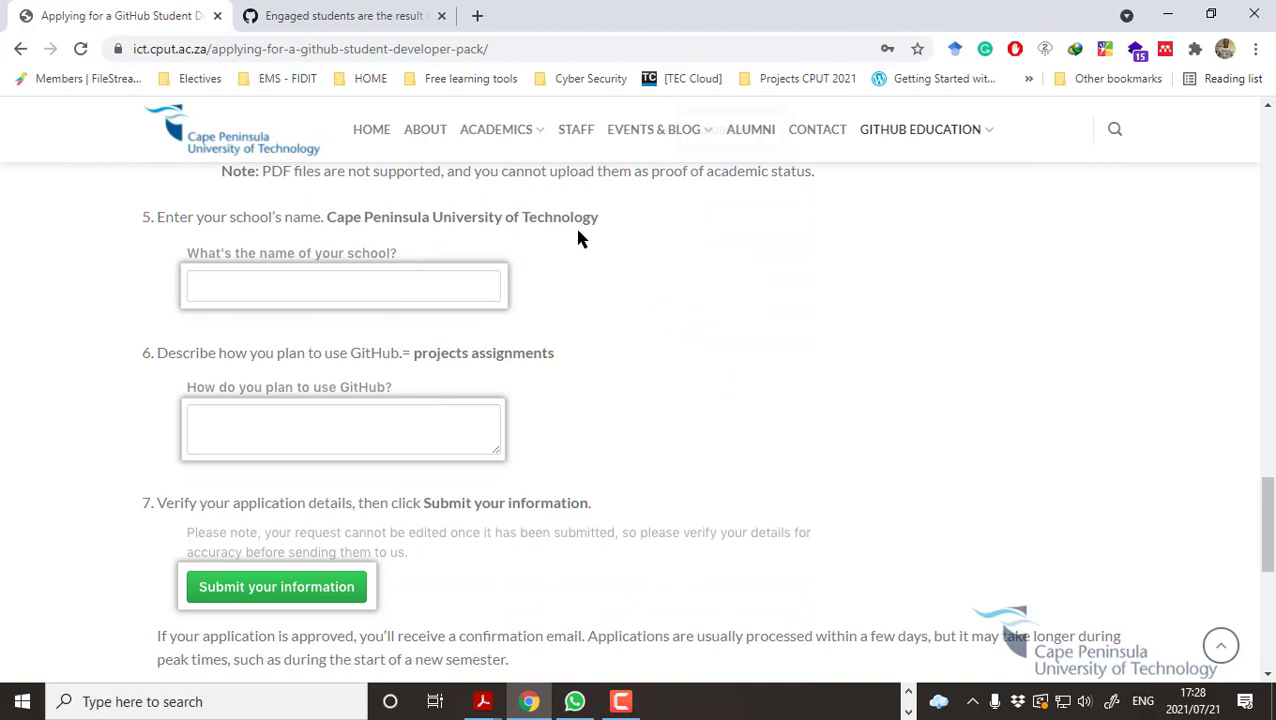
scroll("down", 3)
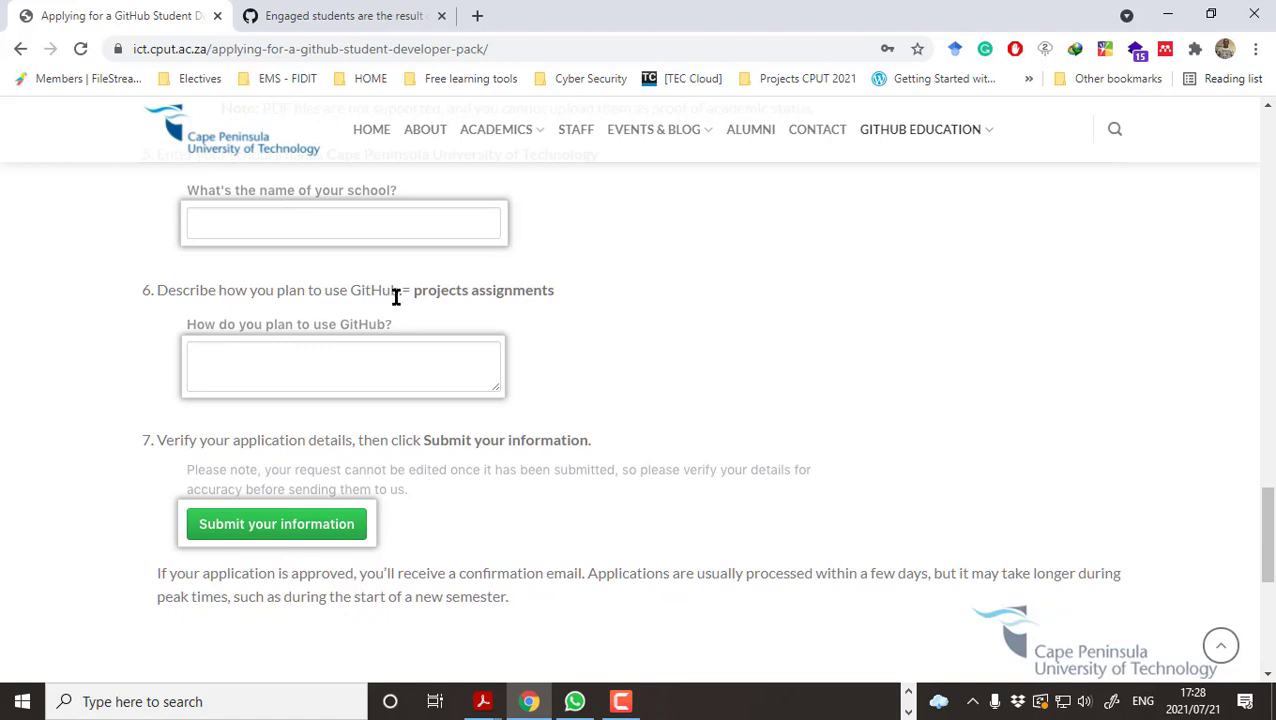
mouse_move(509, 404)
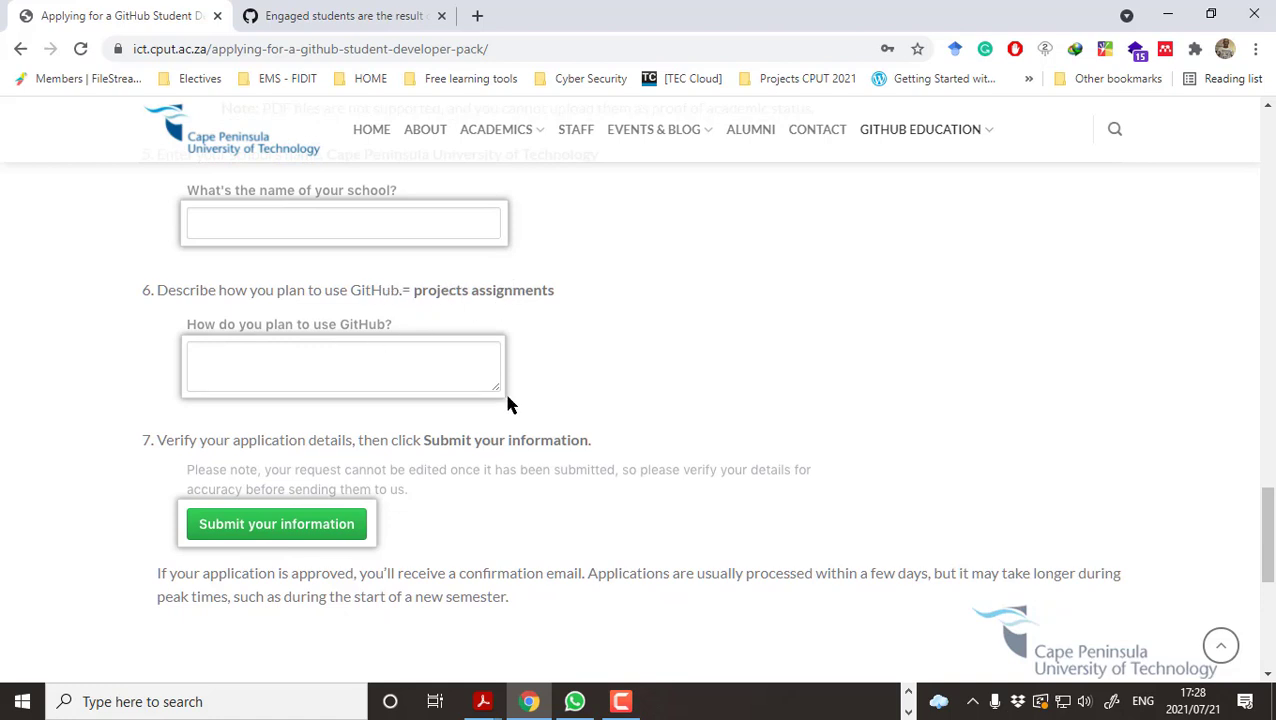
scroll("down", 3)
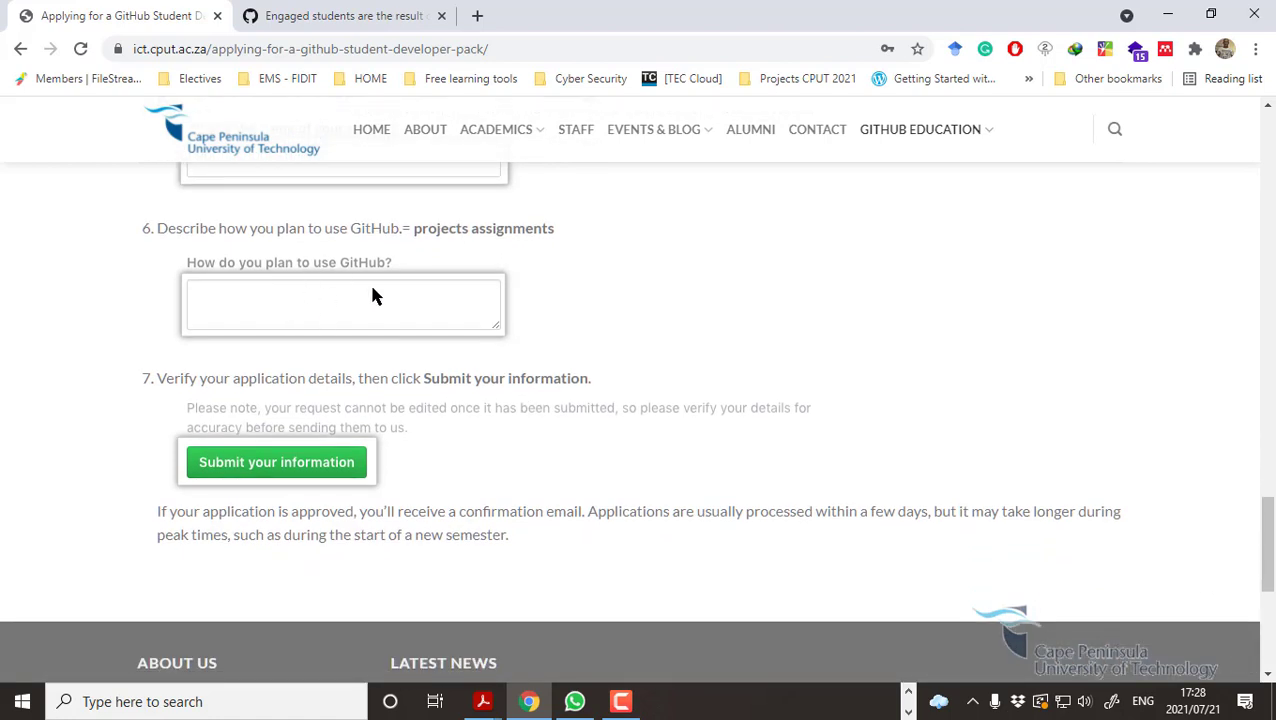
mouse_move(451, 290)
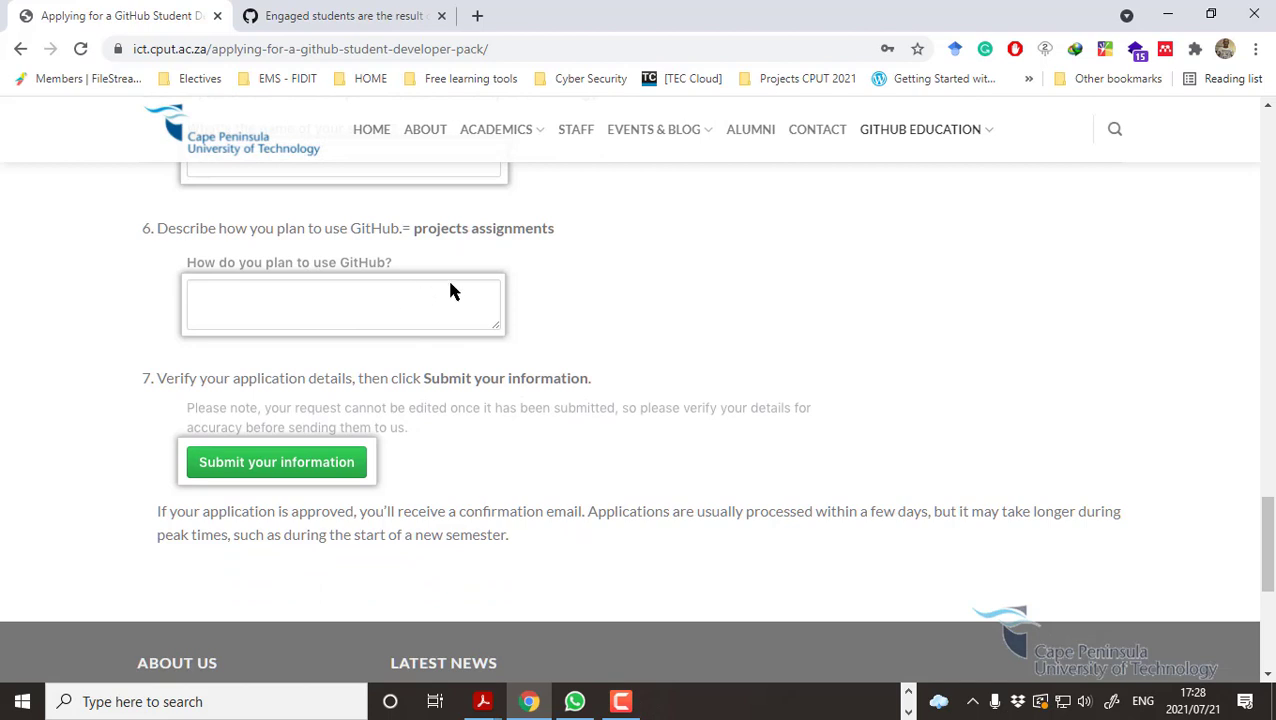
mouse_move(600, 413)
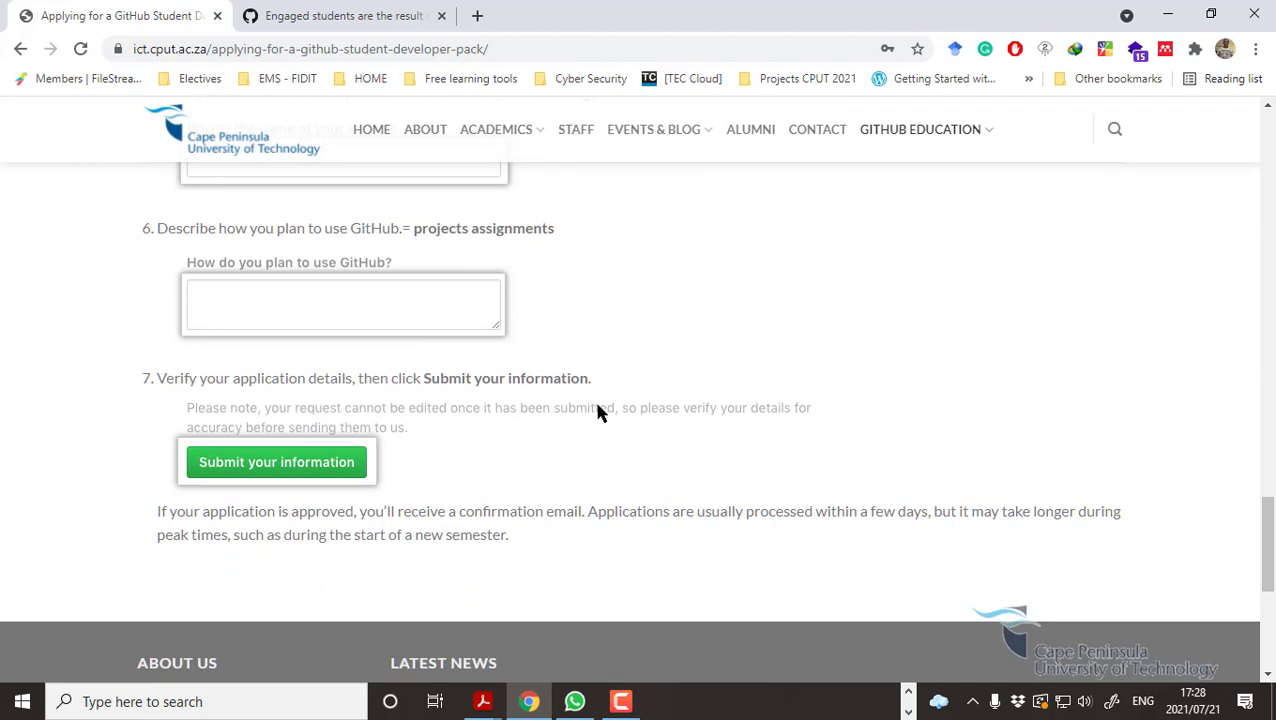
scroll("down", 3)
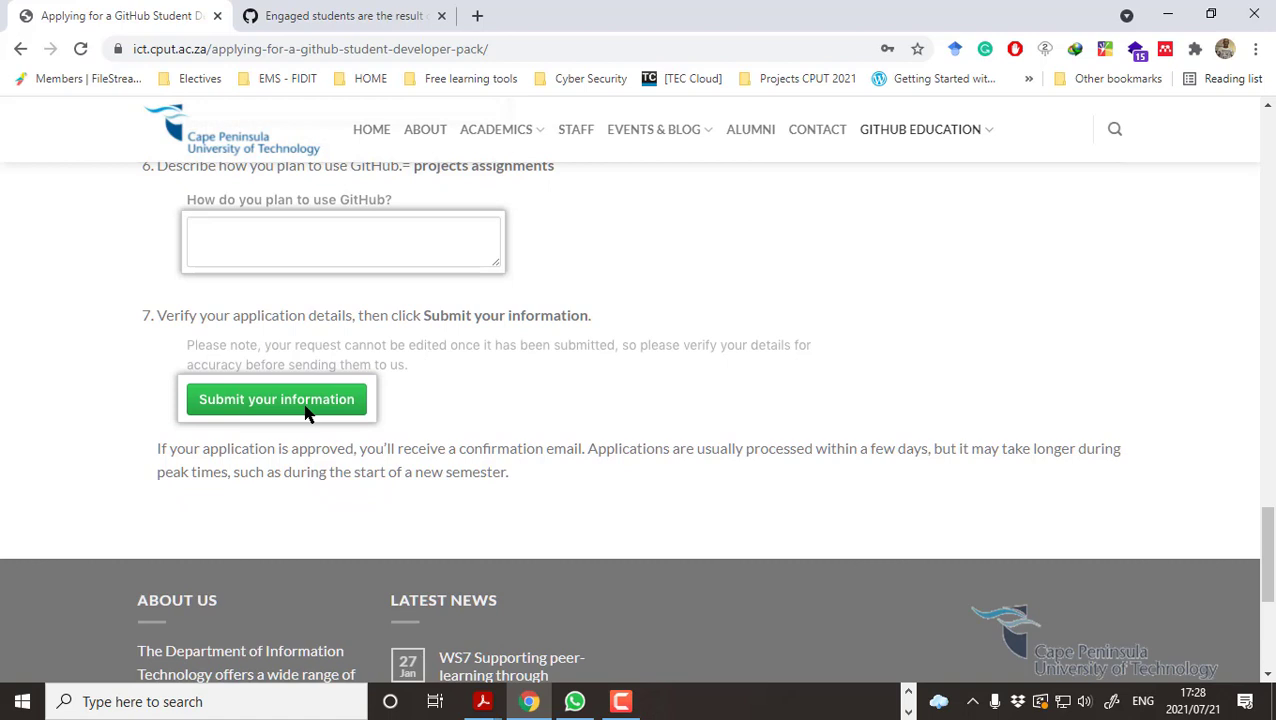
mouse_move(447, 430)
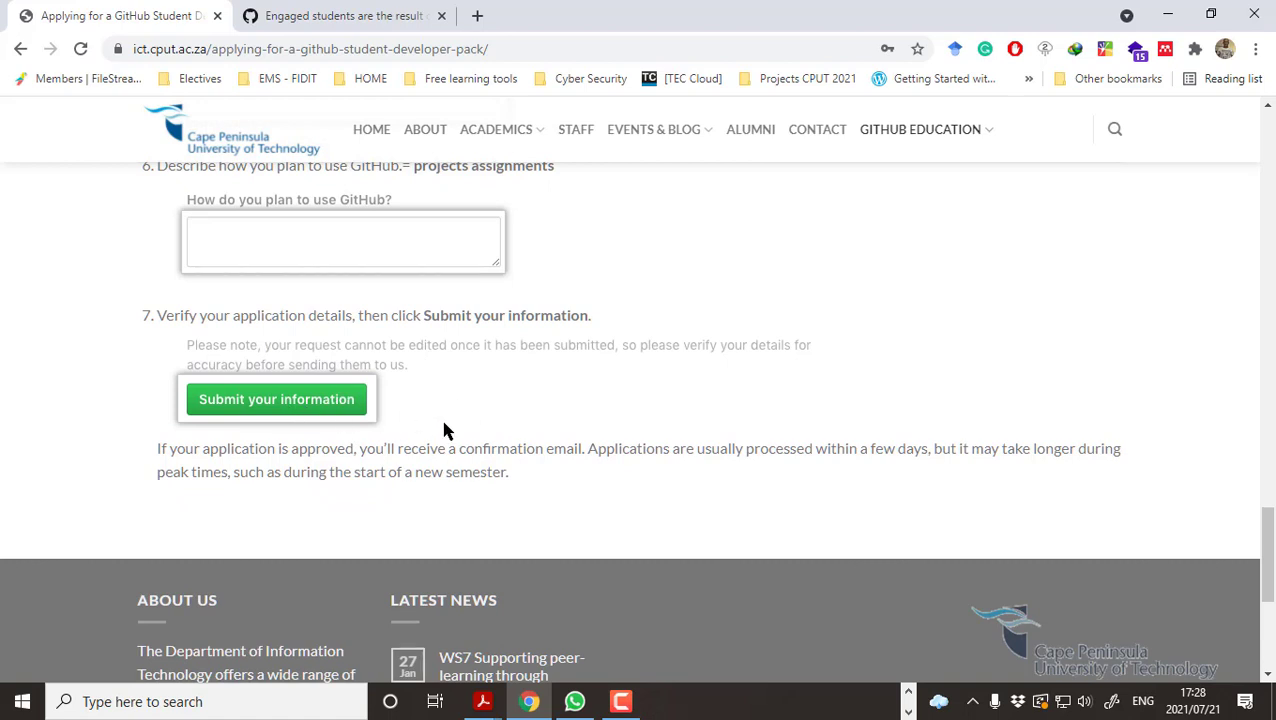
mouse_move(491, 447)
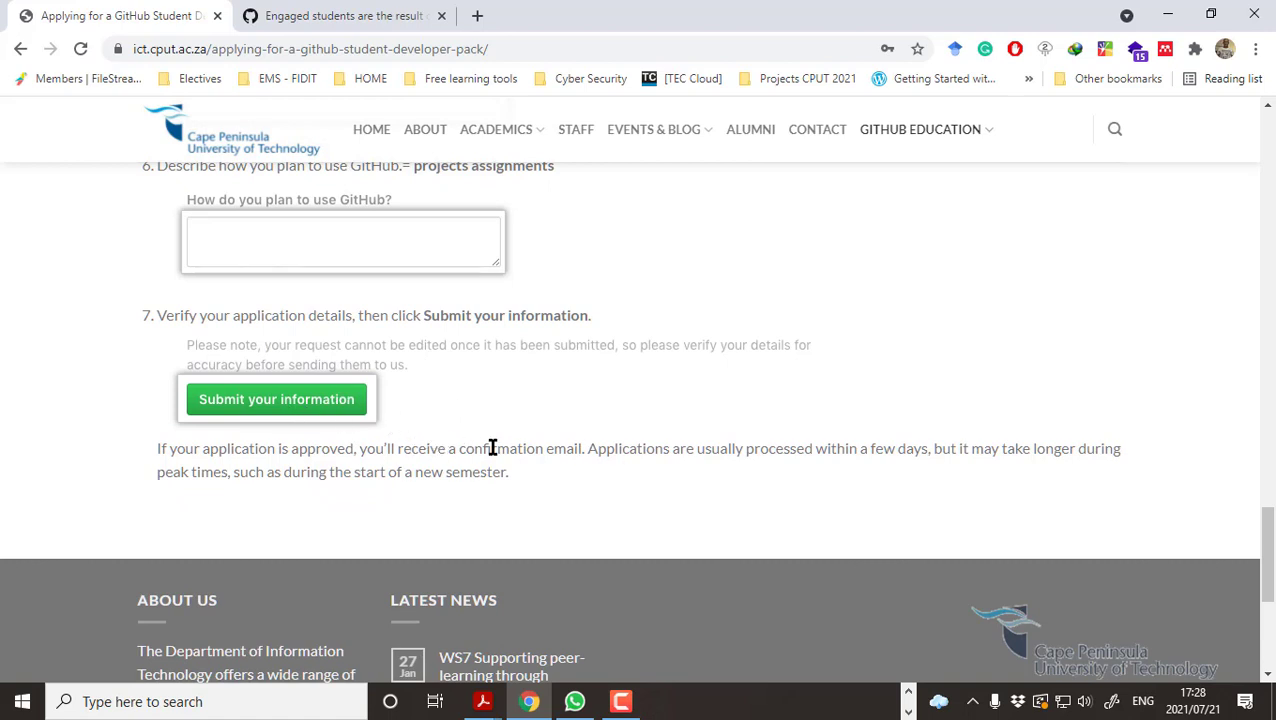
mouse_move(335, 412)
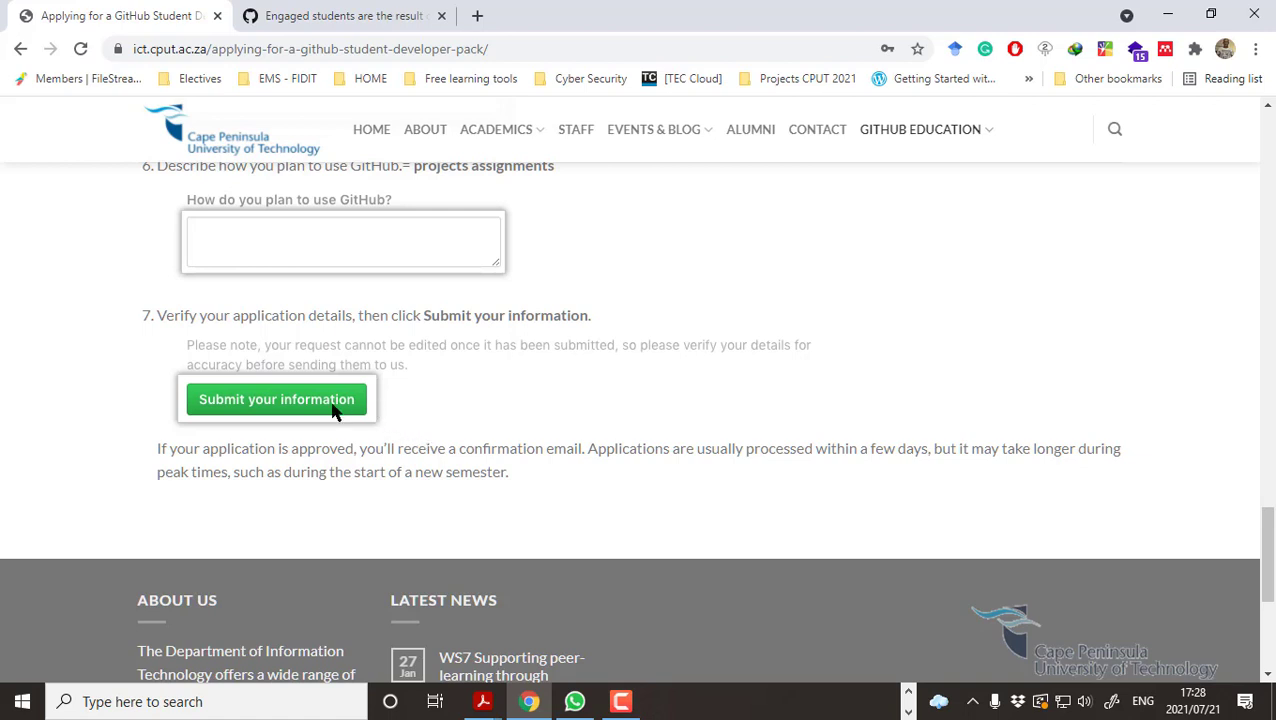
mouse_move(407, 428)
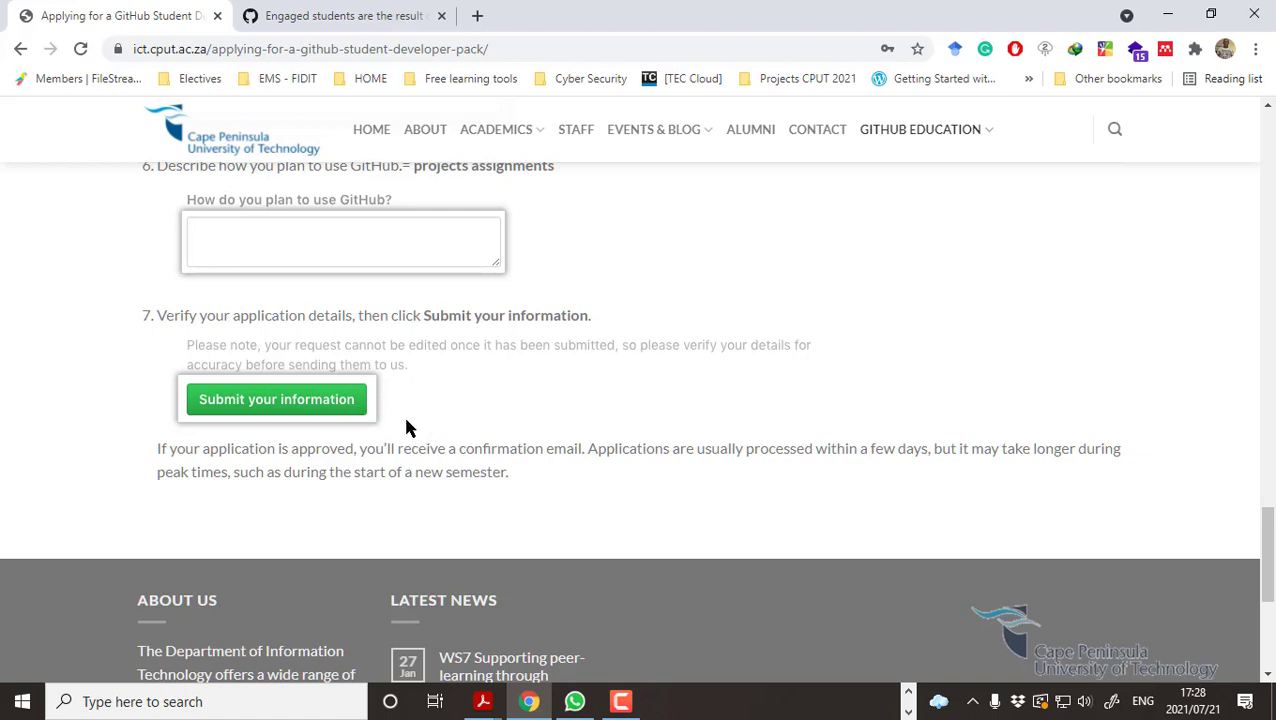
mouse_move(436, 405)
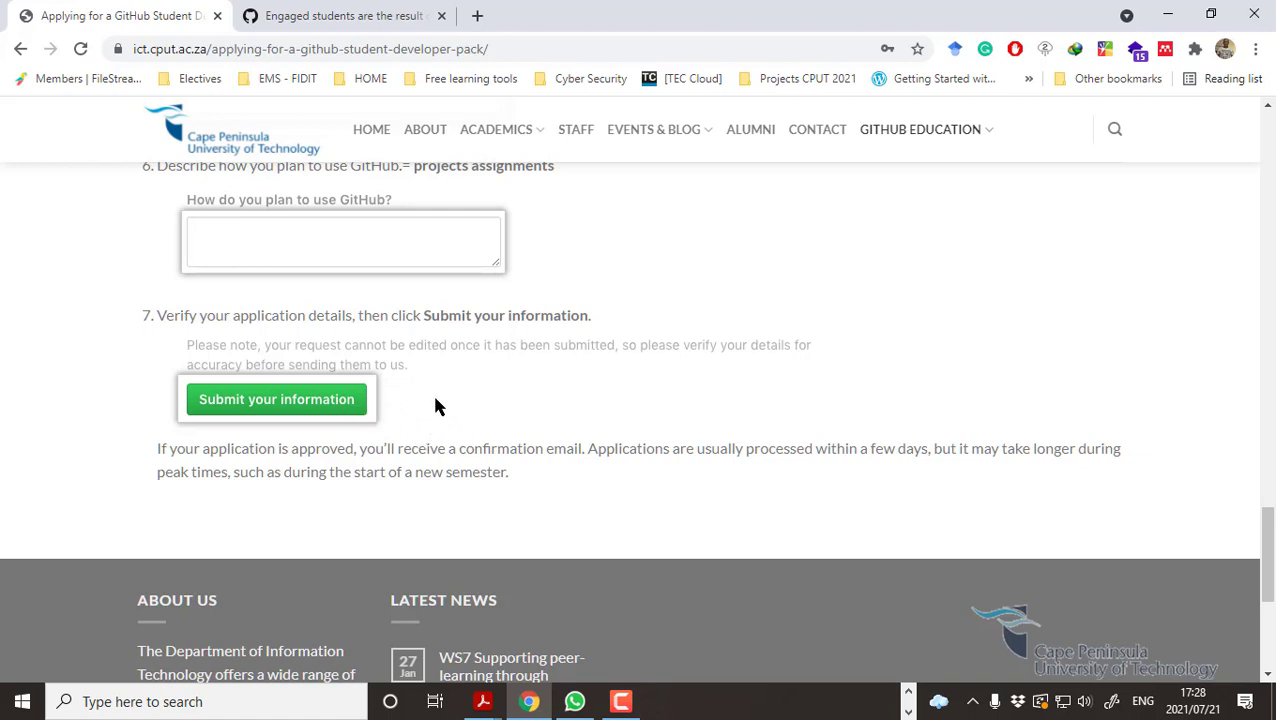
mouse_move(425, 417)
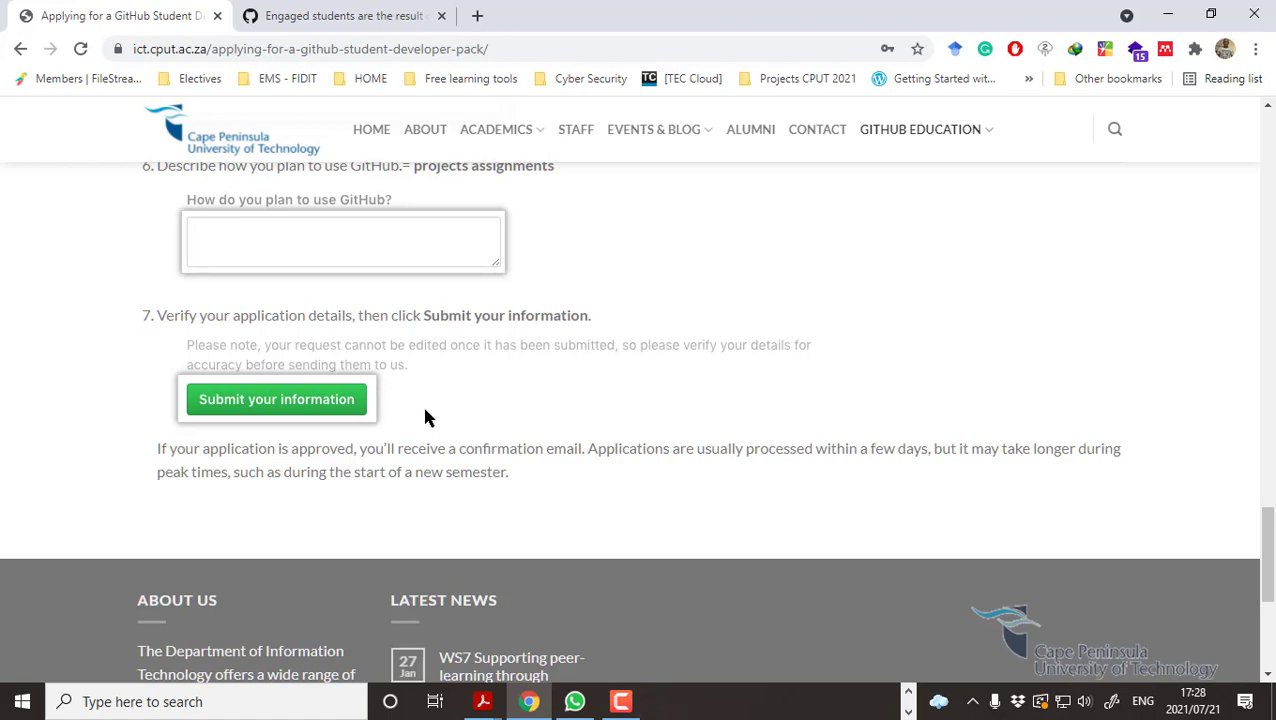
mouse_move(376, 307)
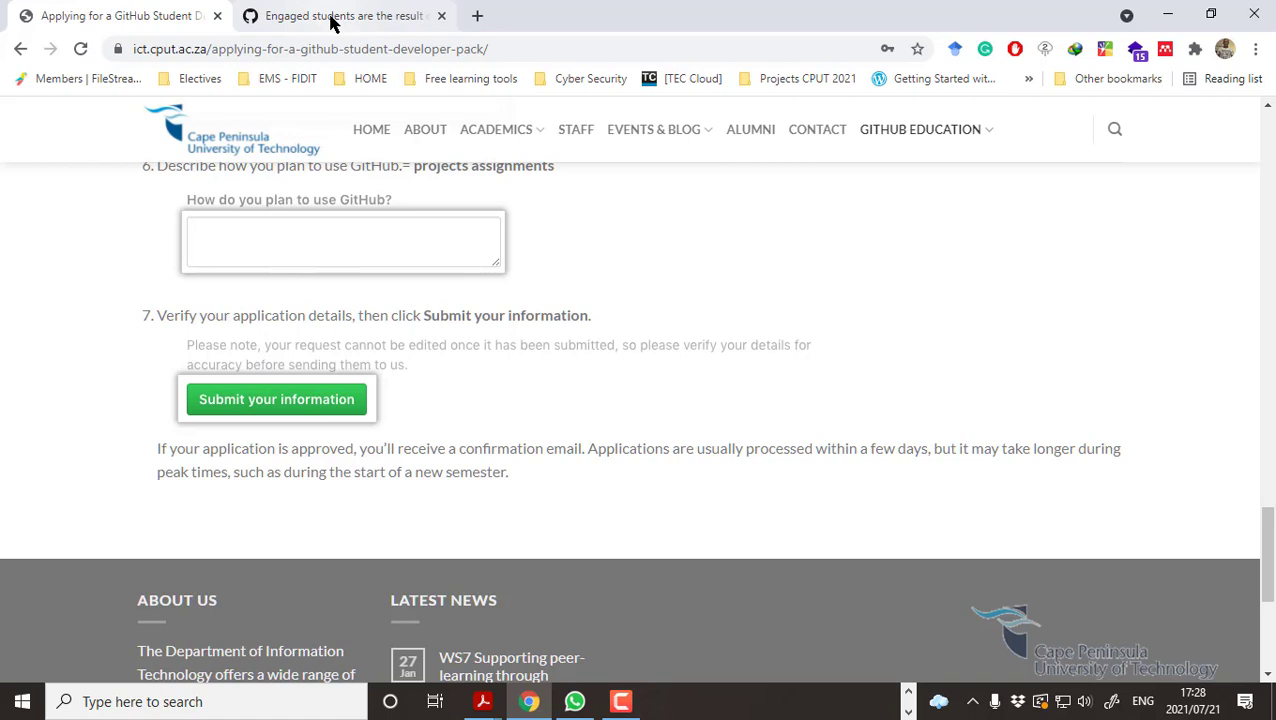
left_click(343, 15)
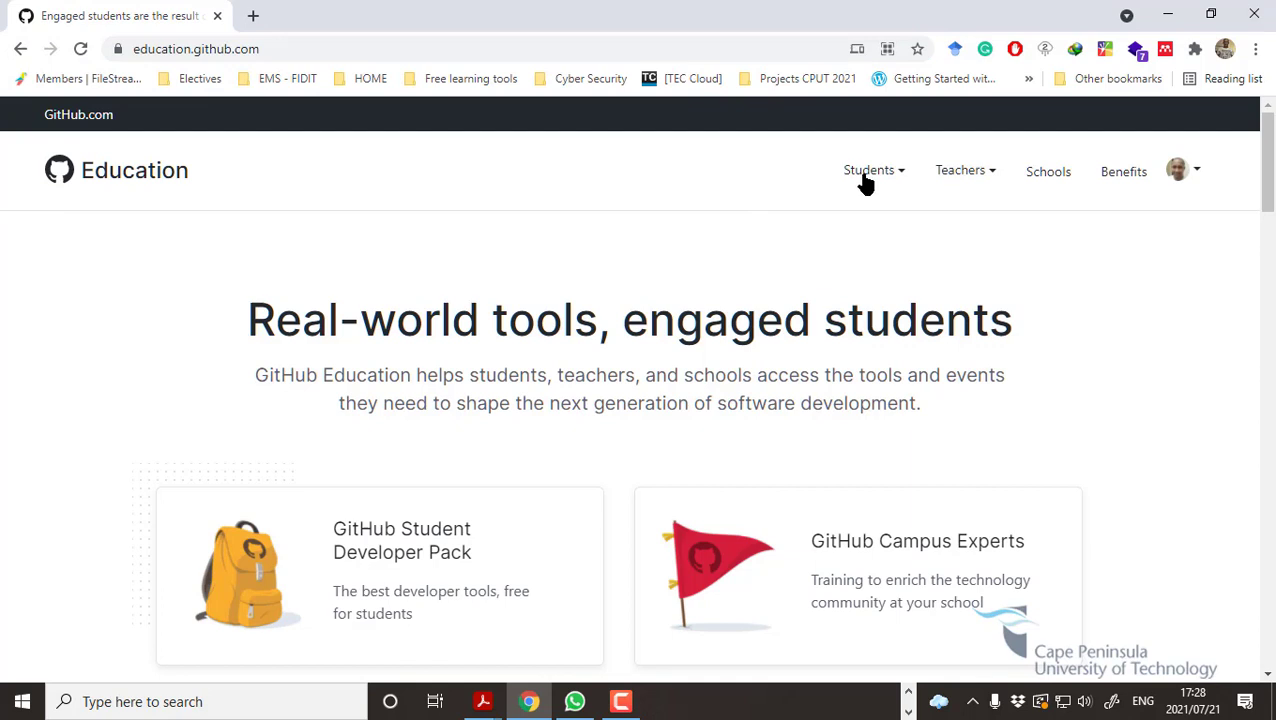
mouse_move(975, 185)
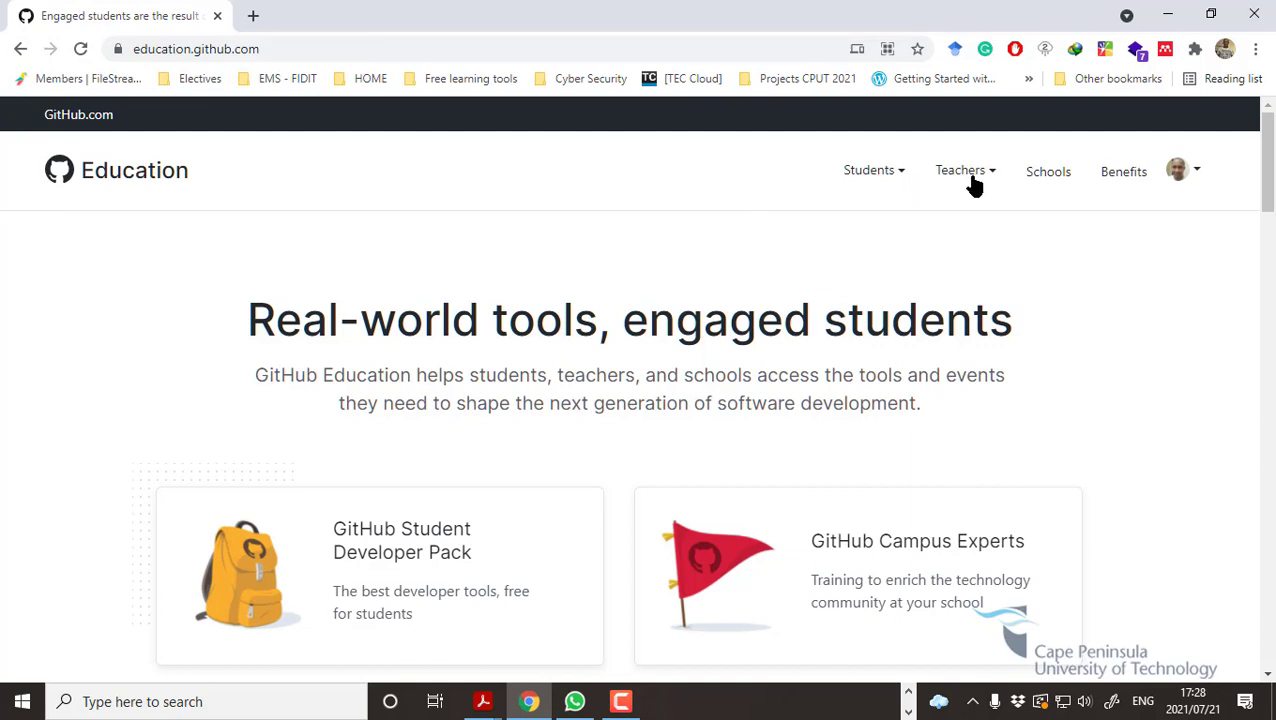
Choose 'Get your Student Developer Pack' from the Students menu.
left_click(868, 170)
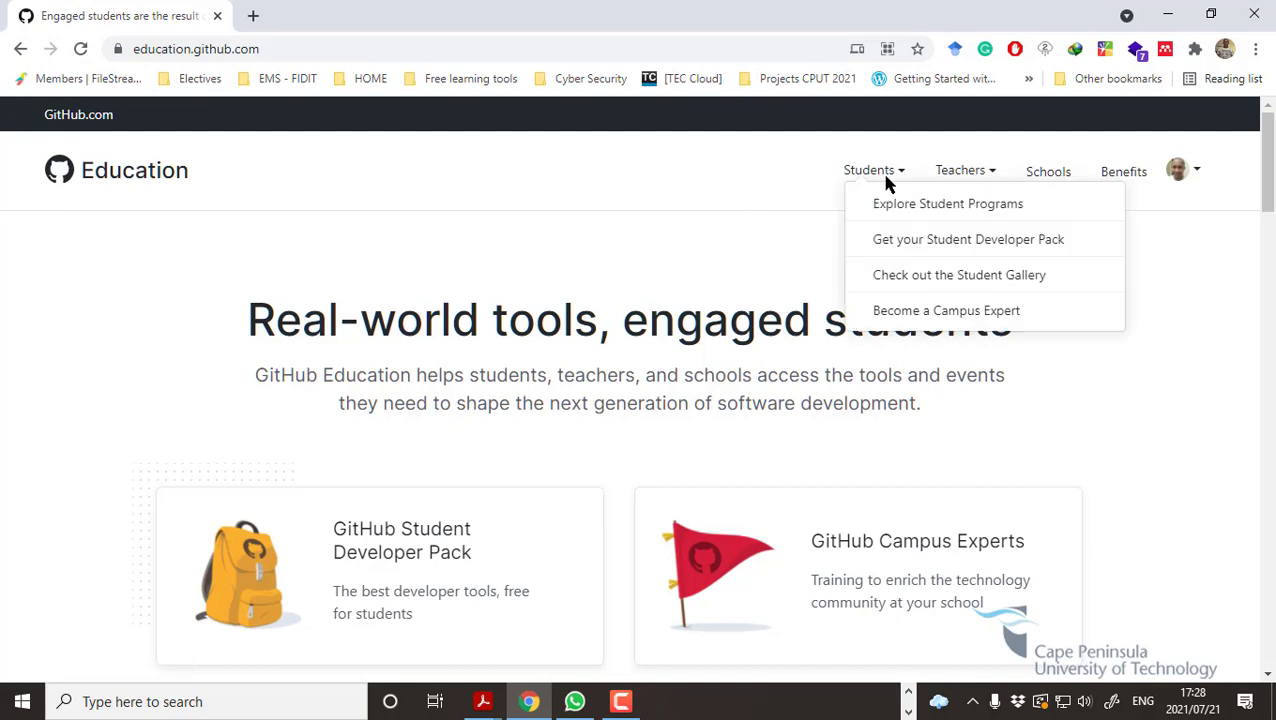
mouse_move(968, 239)
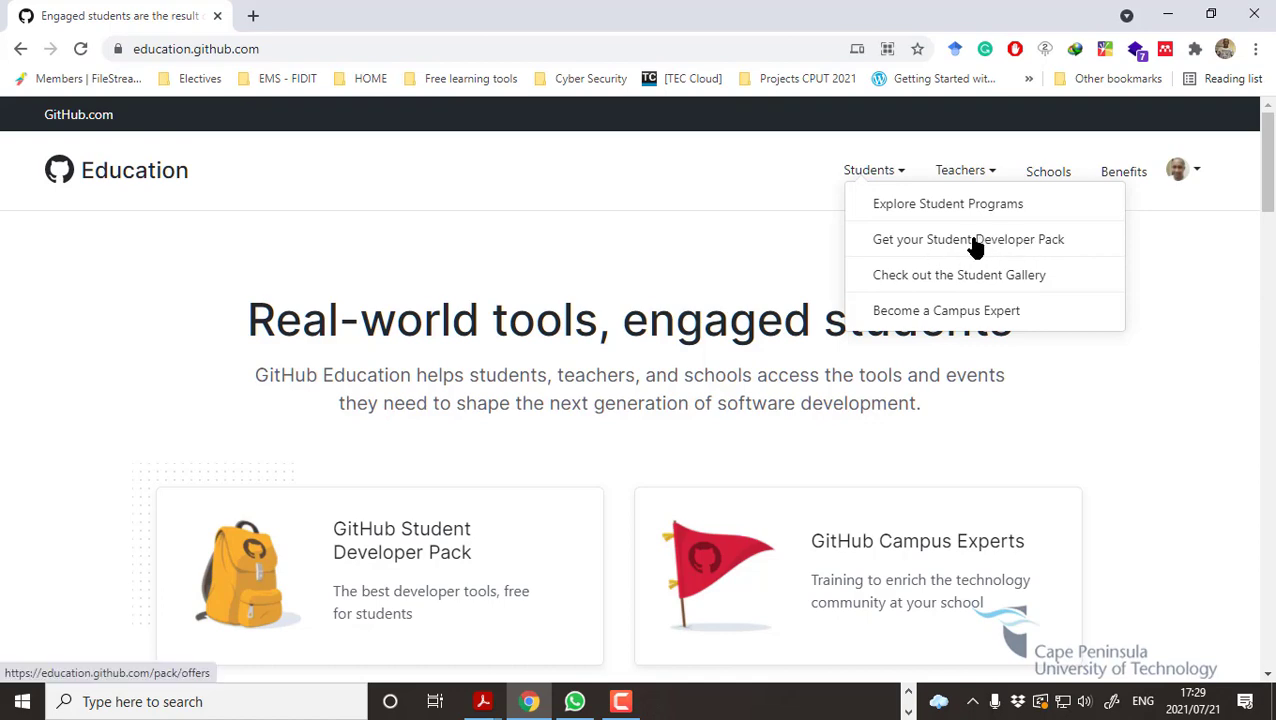
left_click(968, 239)
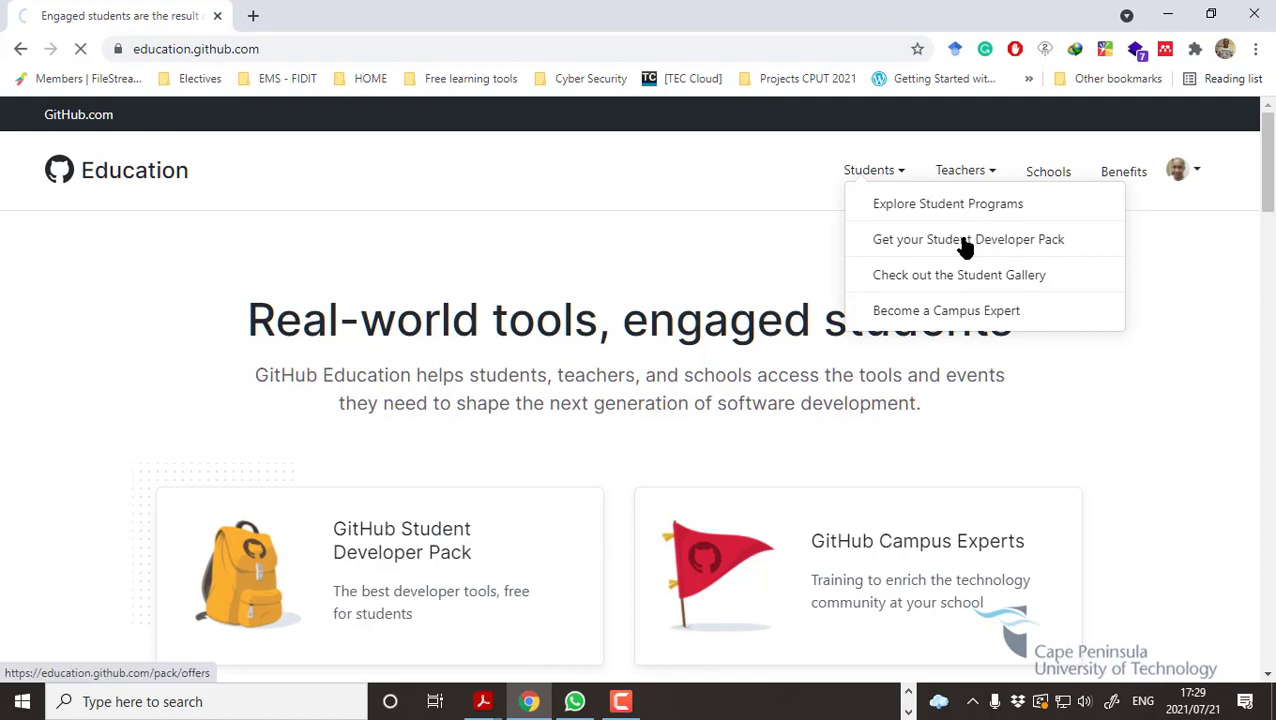
left_click(968, 239)
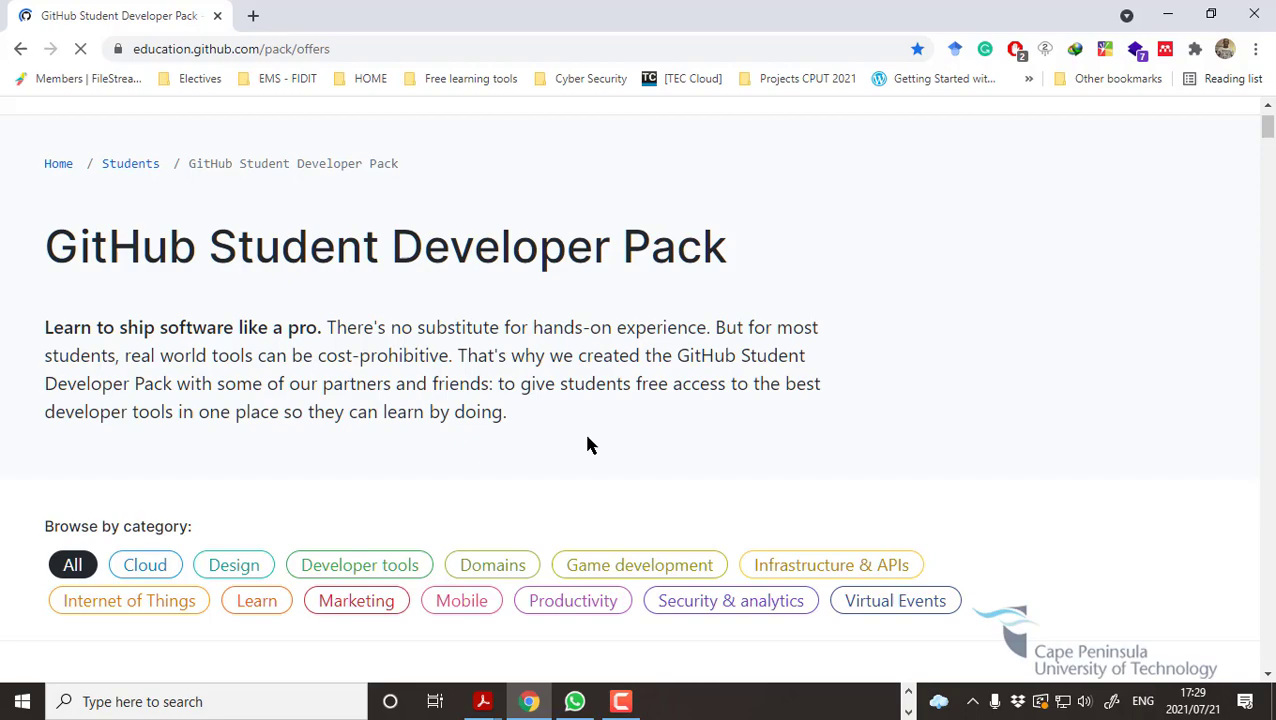
Browse the Student Developer Pack offers, return to the top, and start a new tab.
scroll("down", 3)
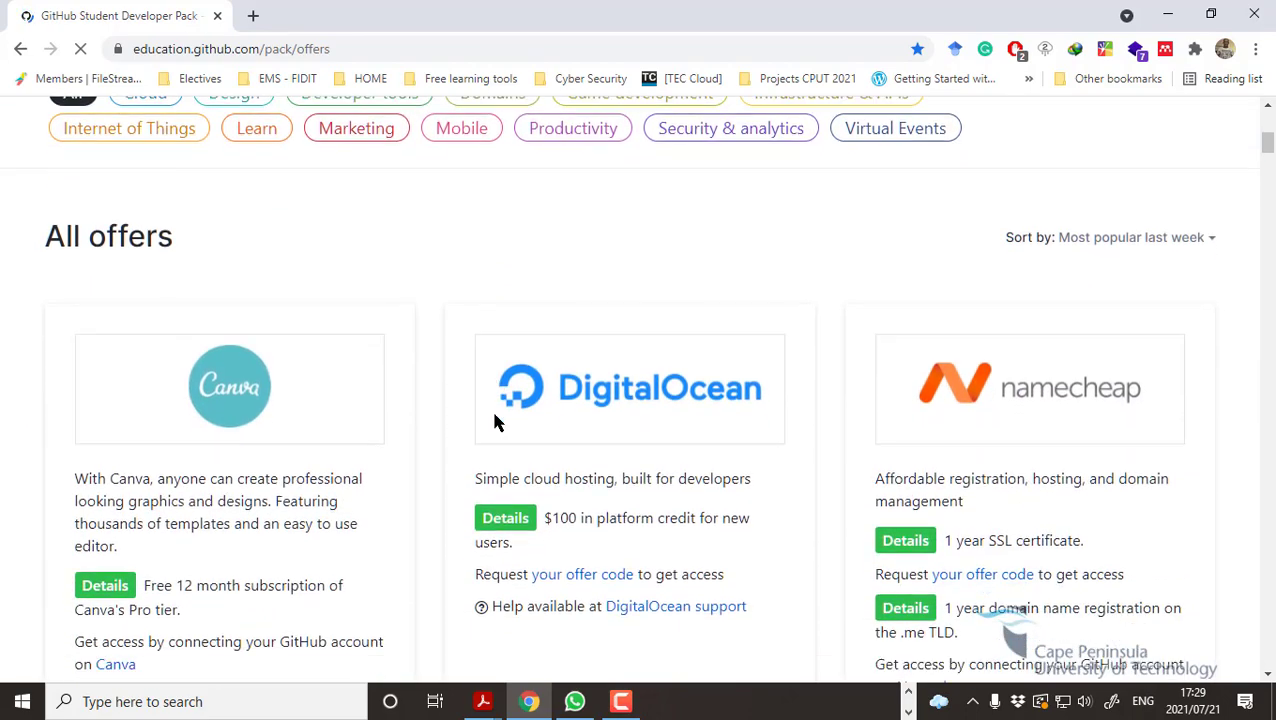
scroll("down", 3)
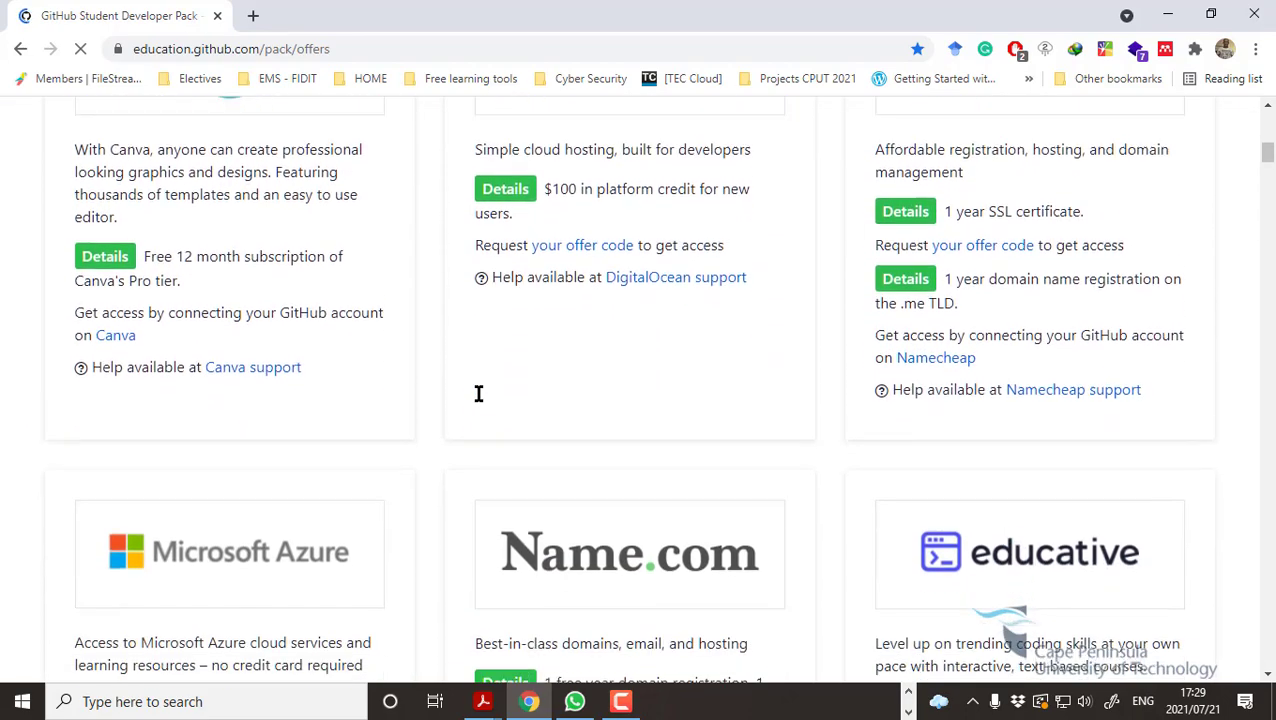
scroll("down", 3)
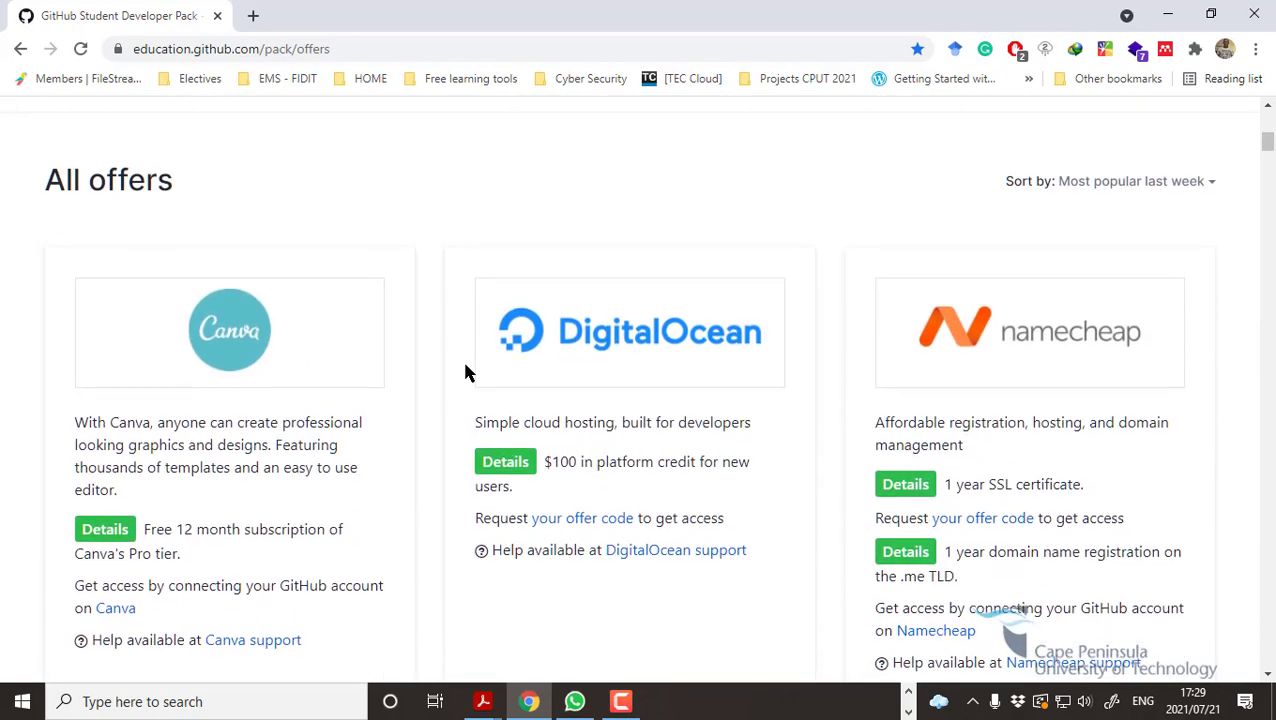
scroll("up", 3)
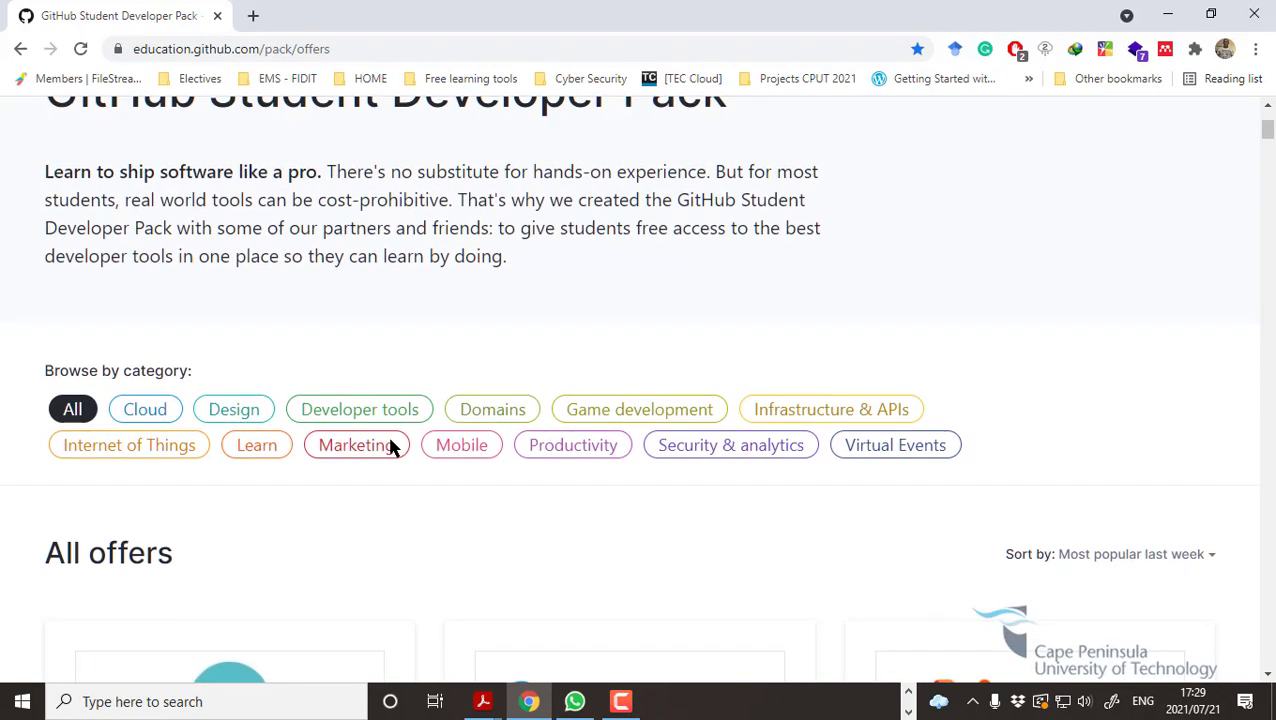
scroll("up", 3)
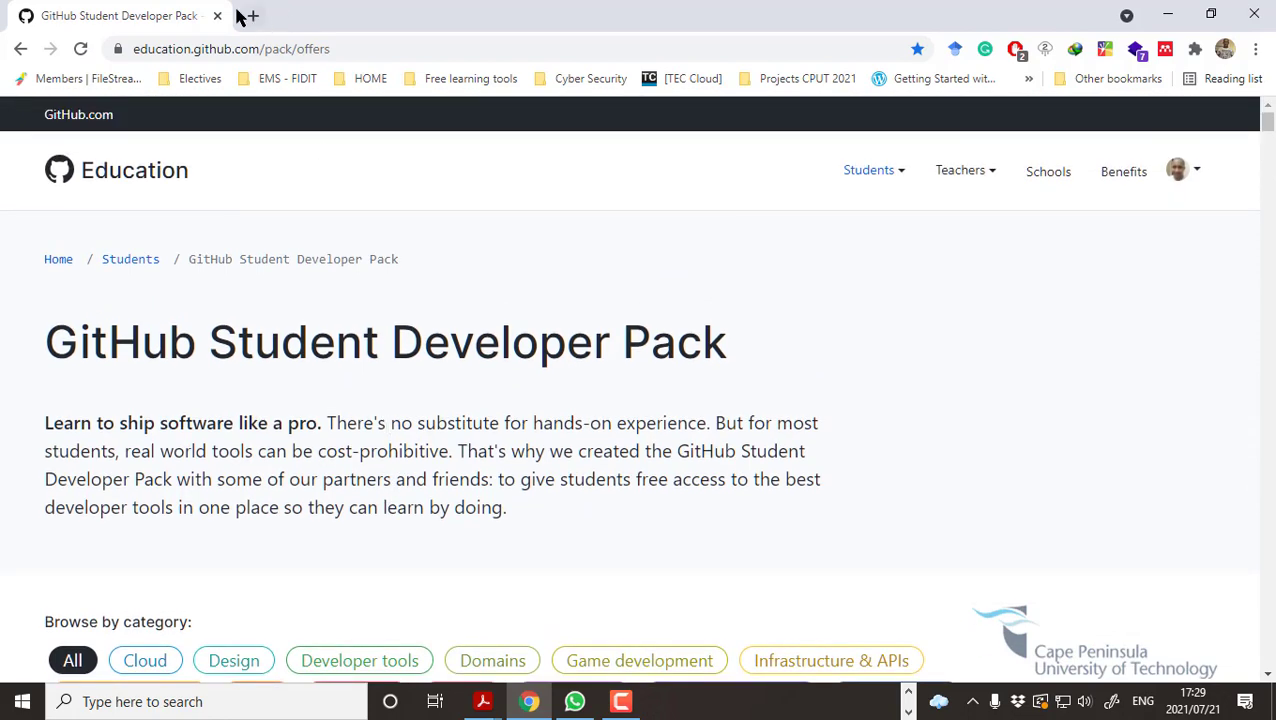
mouse_move(252, 16)
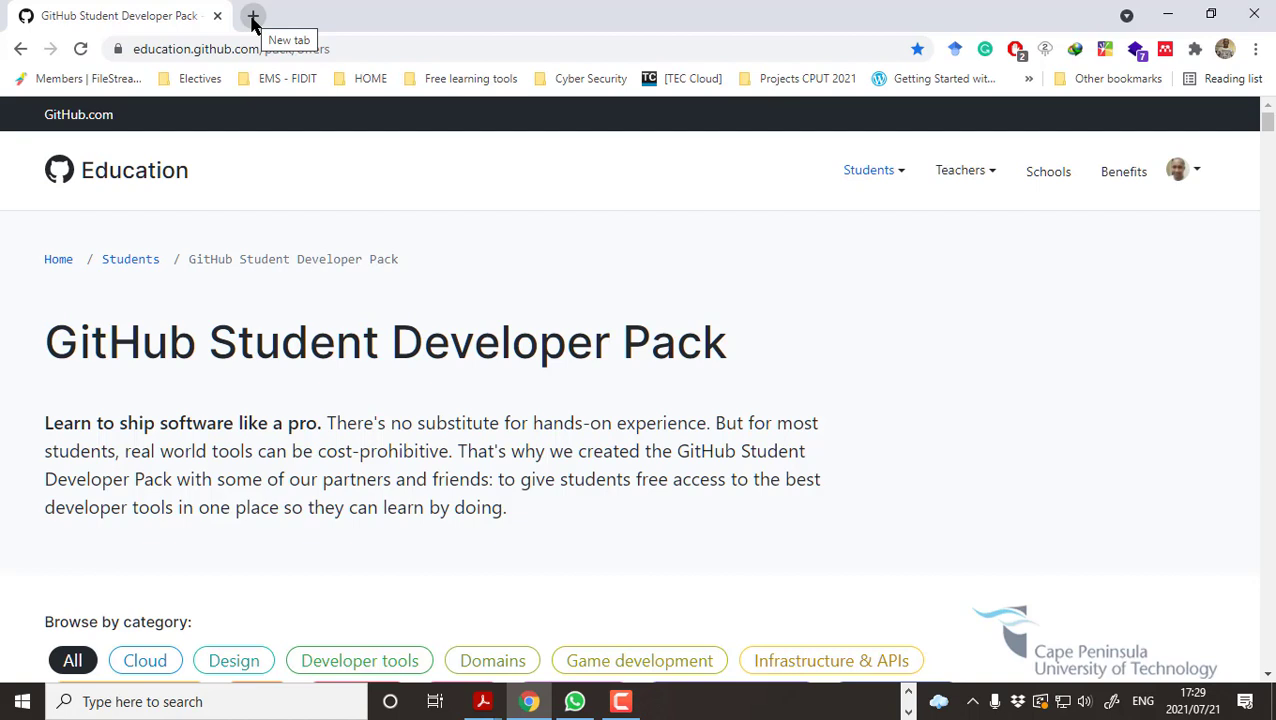
mouse_move(240, 40)
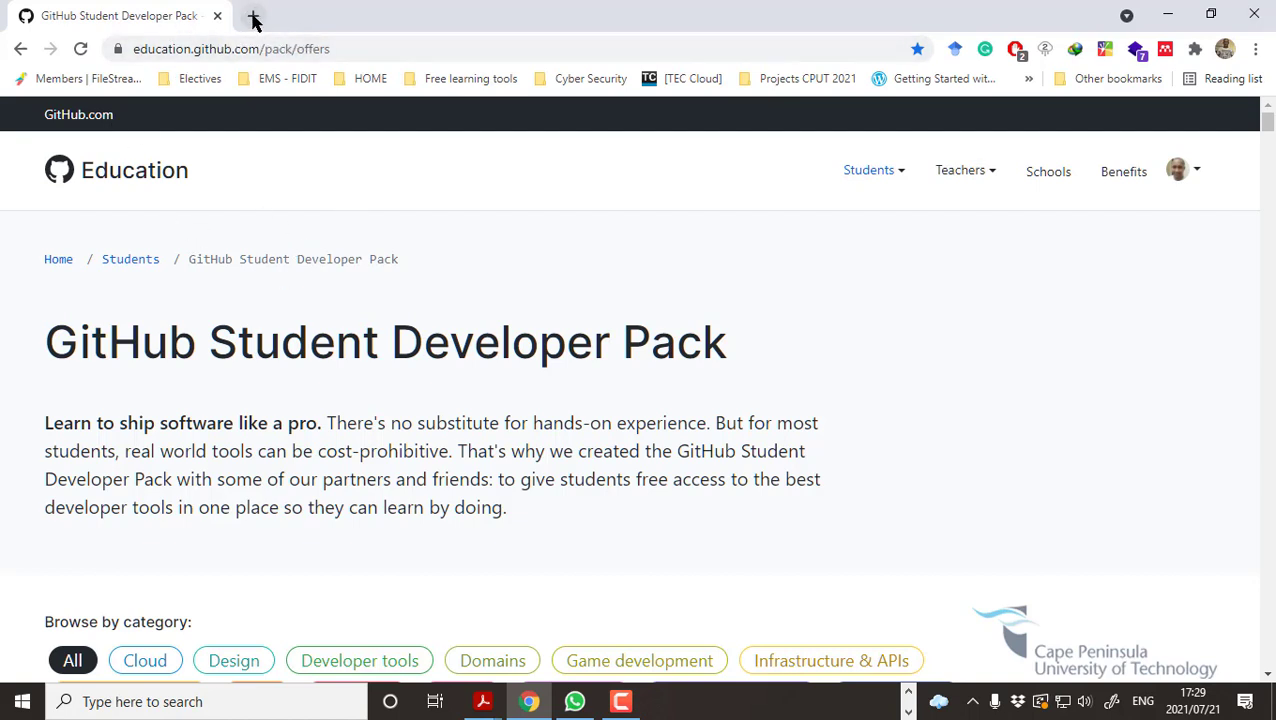
left_click(254, 15)
type("git")
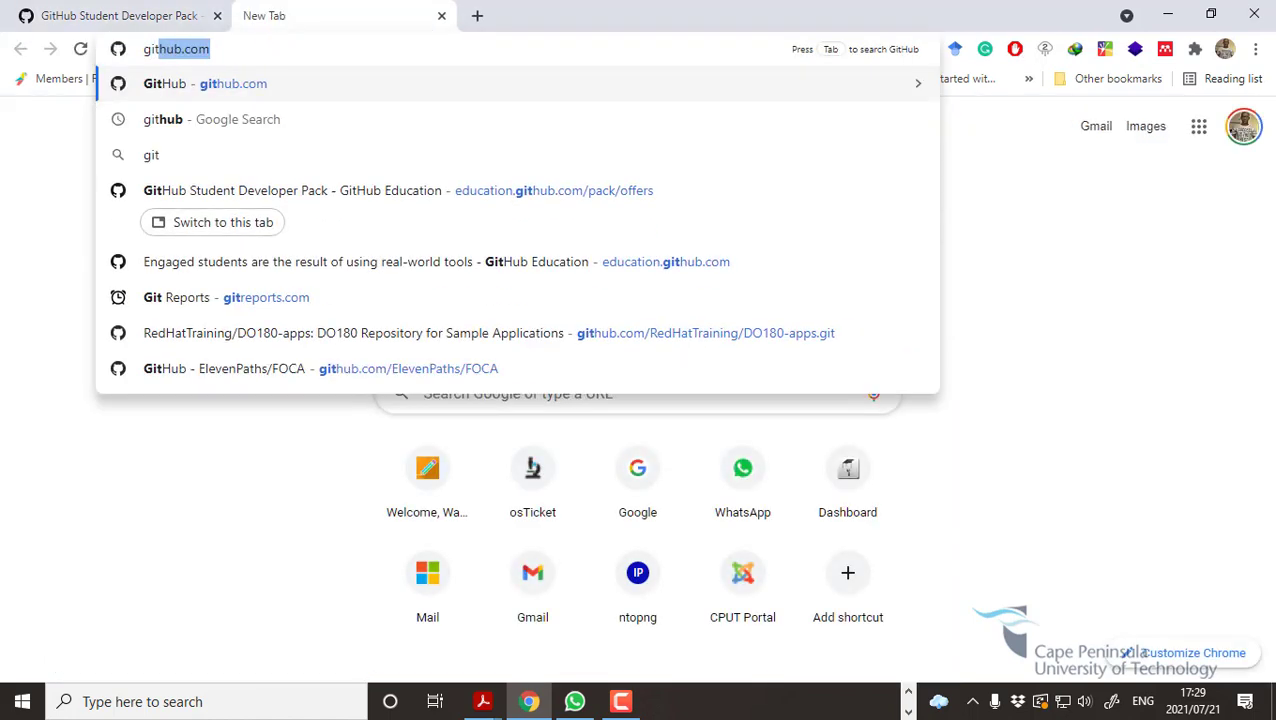
Load github.com, sign out of the current account, and go to Sign up.
key("Return")
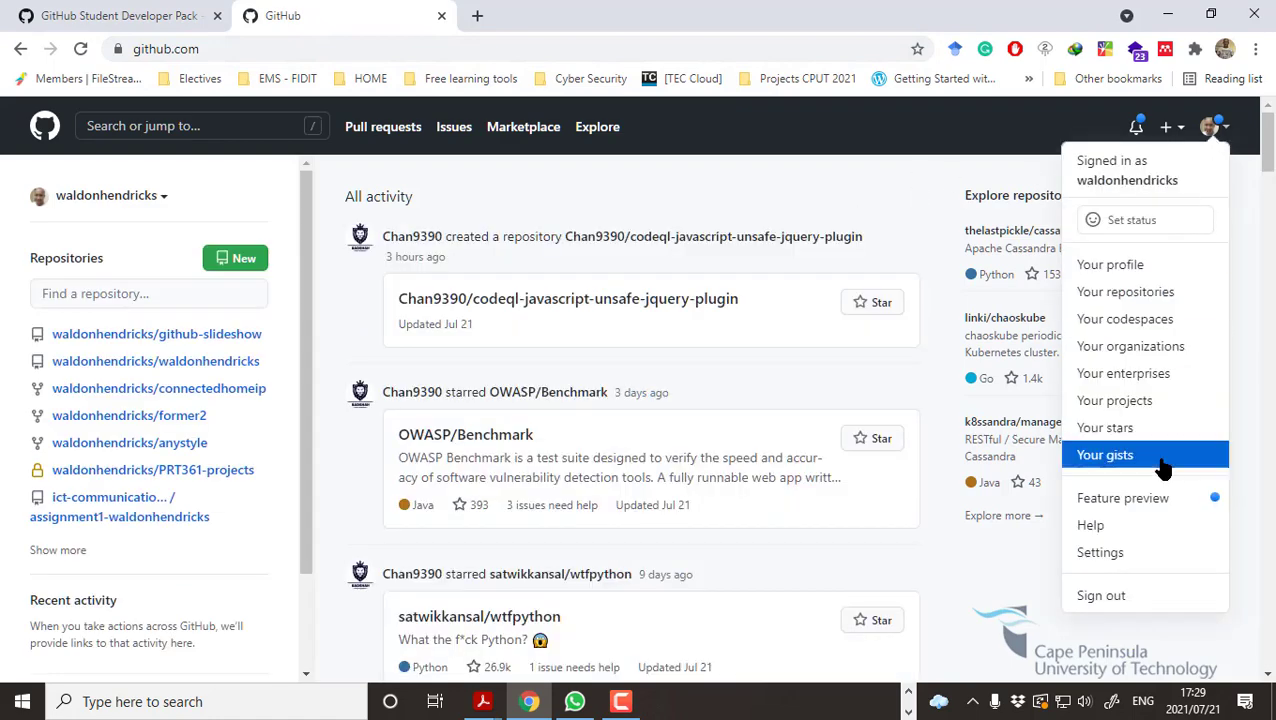
left_click(1105, 454)
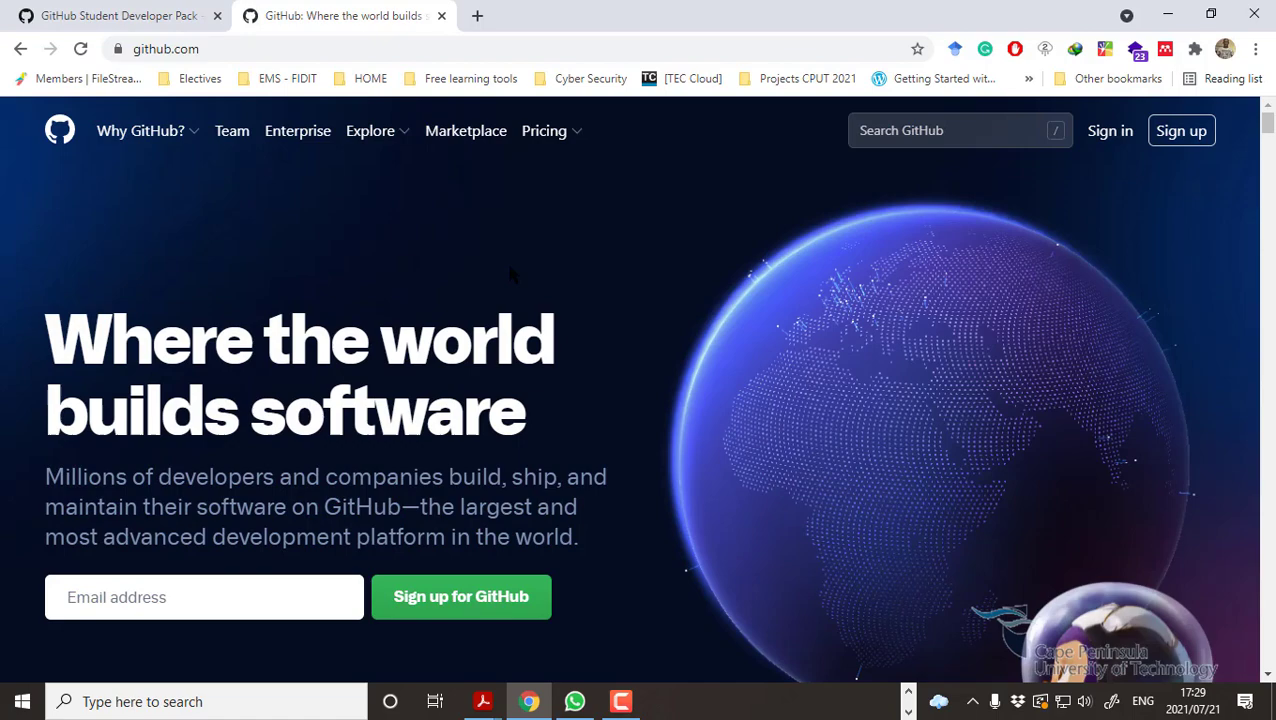
left_click(1181, 130)
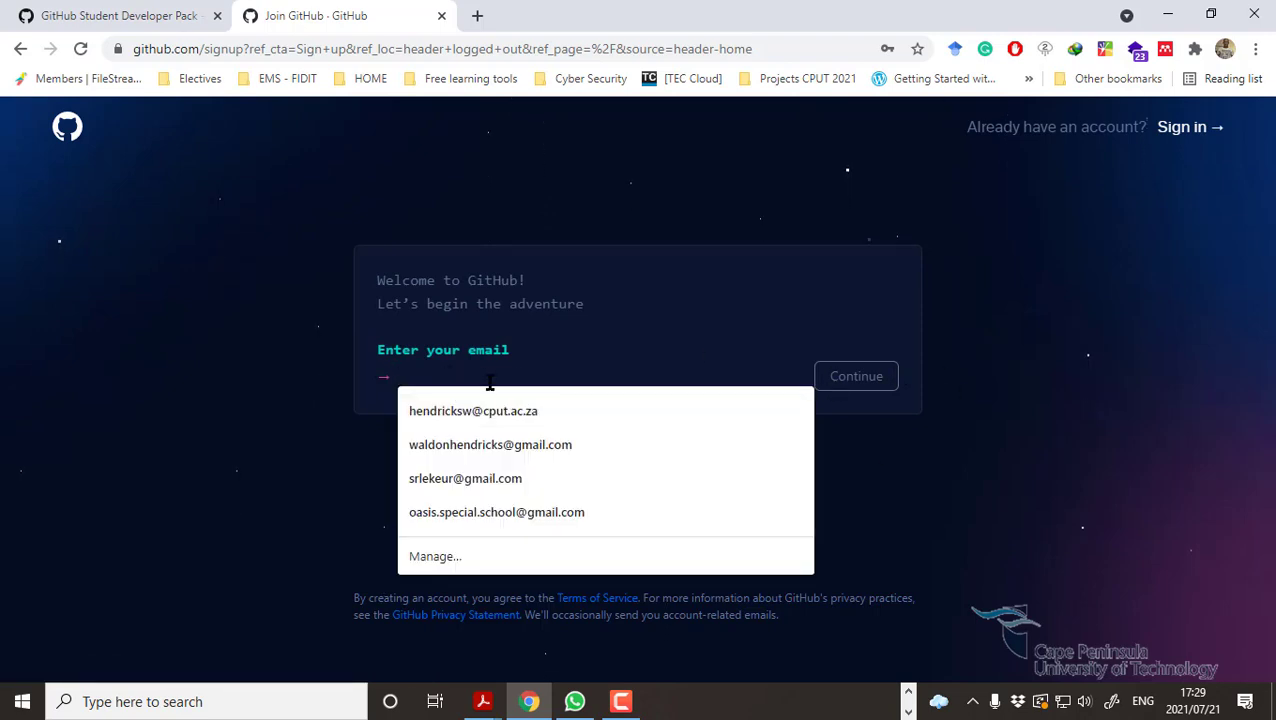
mouse_move(455, 378)
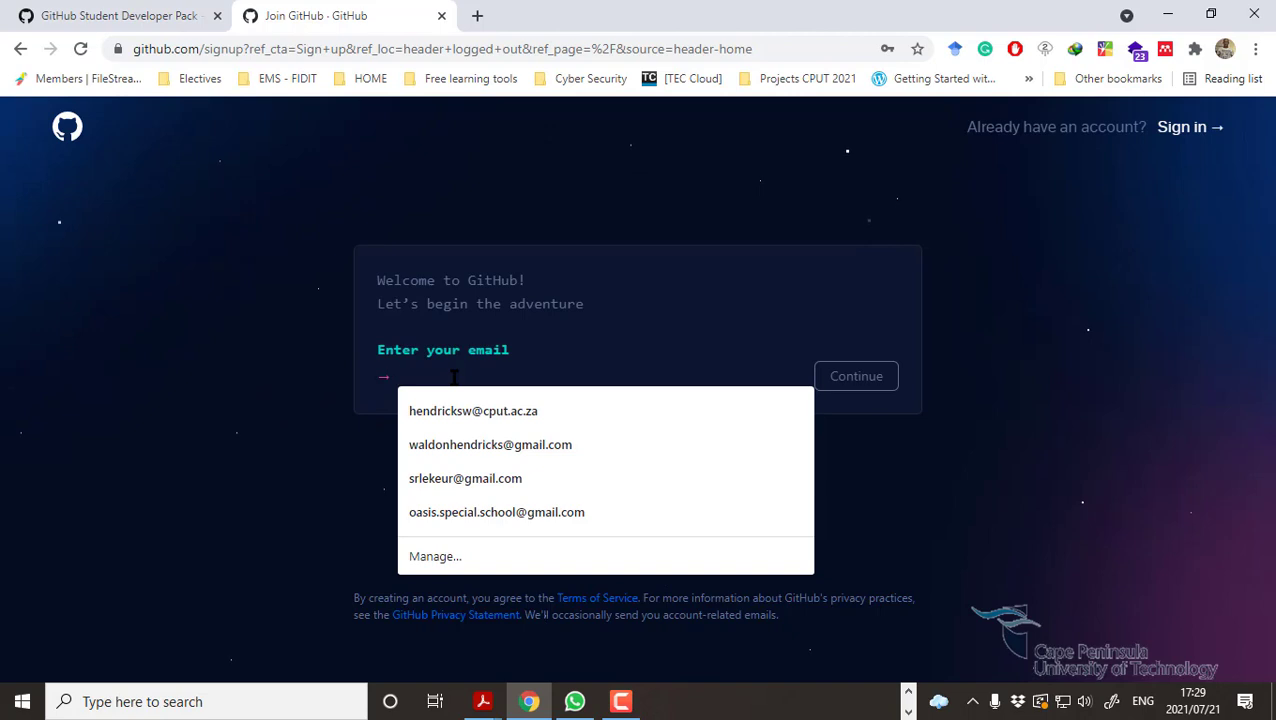
Begin entering an email in the Join GitHub email field.
type("204")
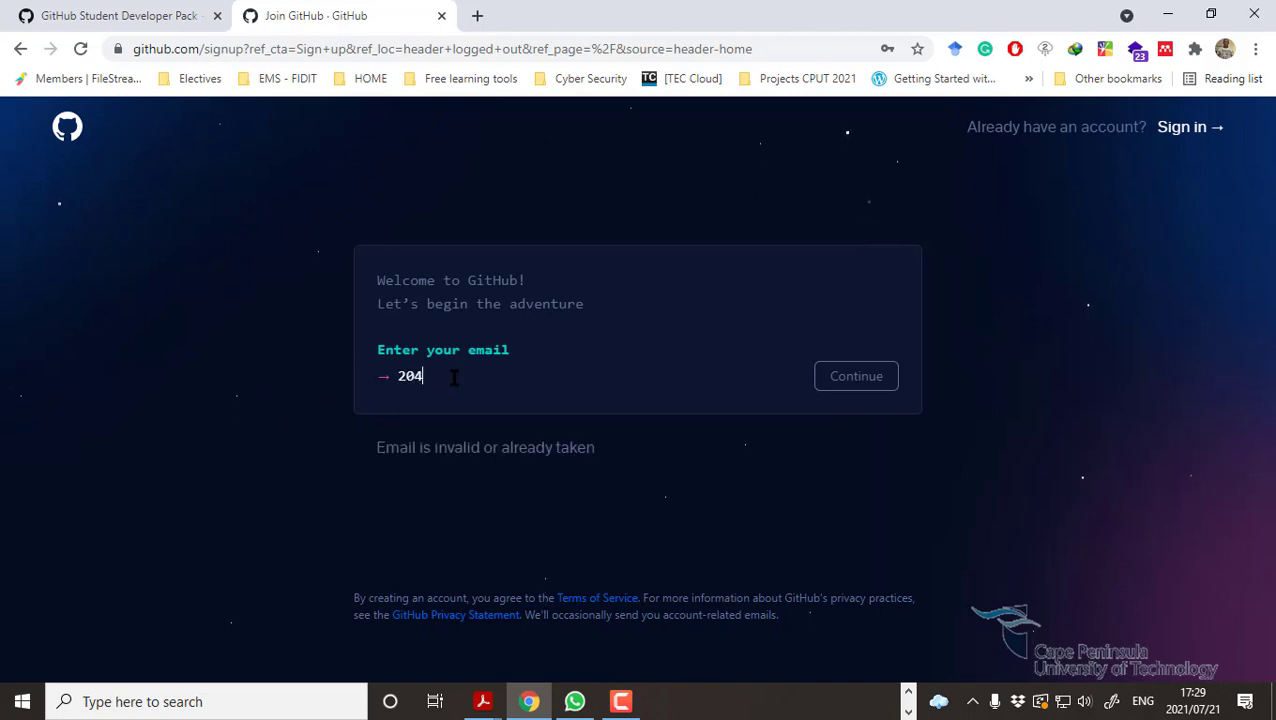
mouse_move(866, 393)
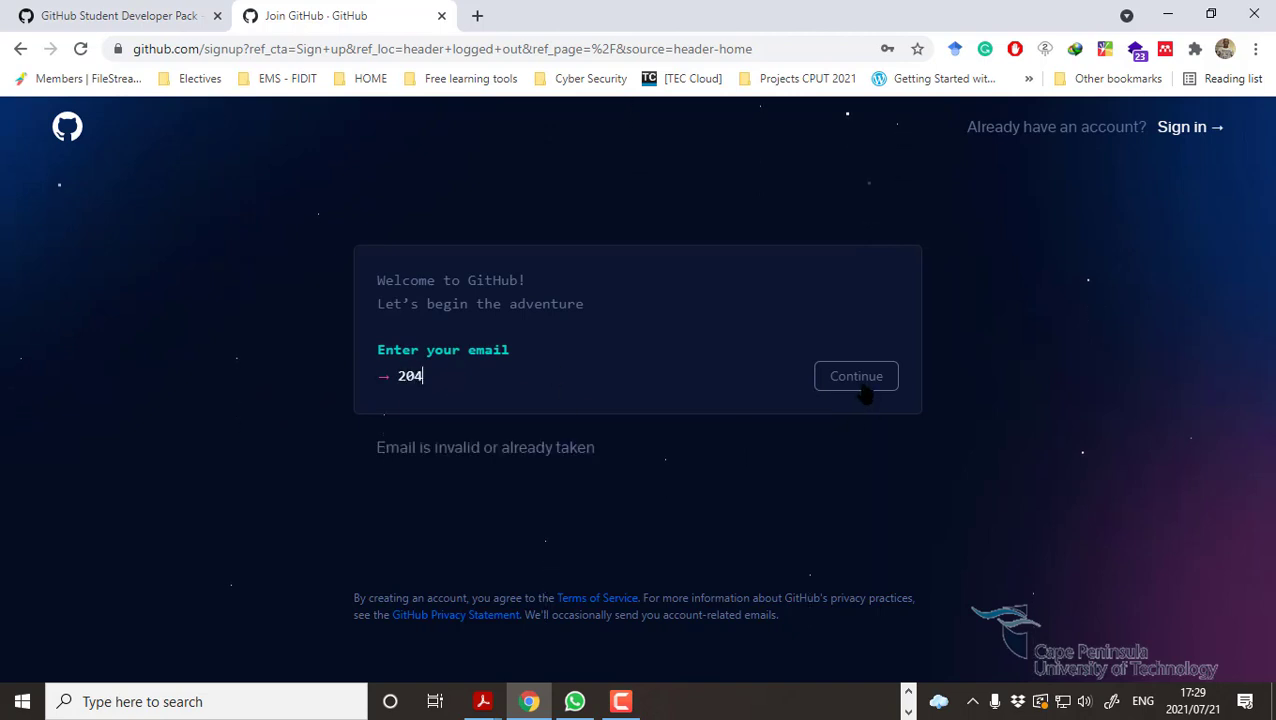
mouse_move(554, 378)
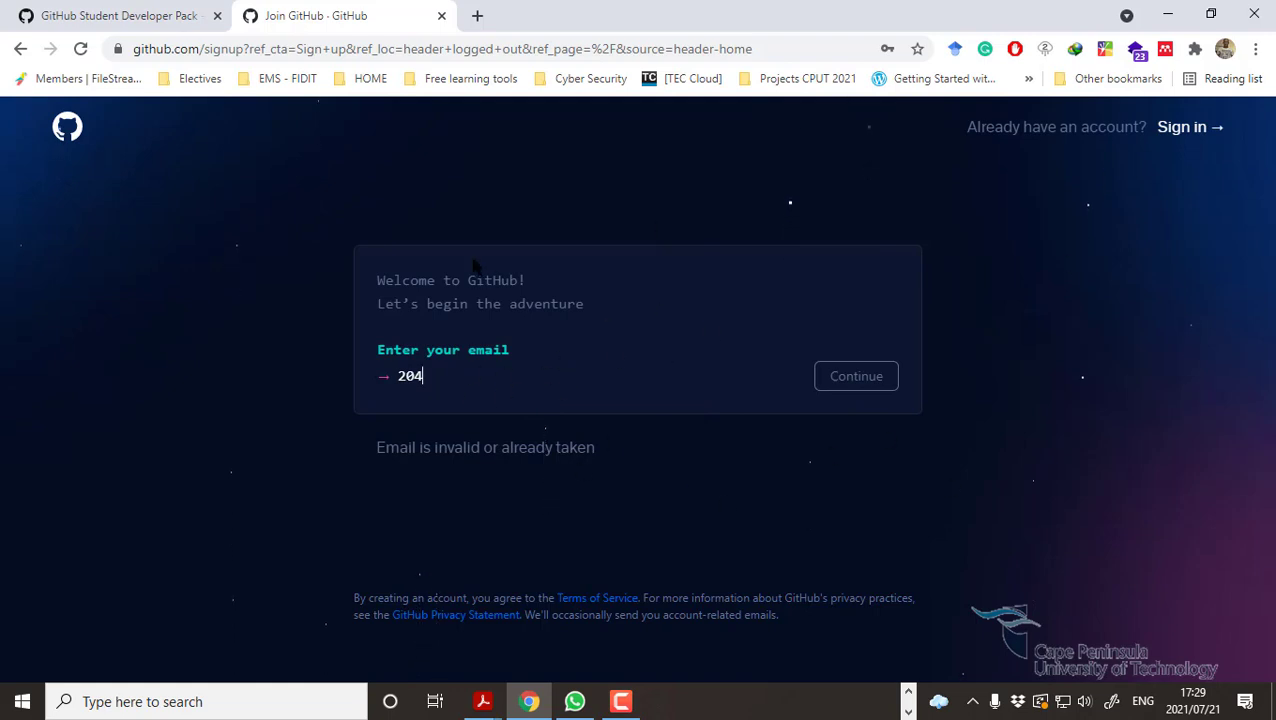
mouse_move(1182, 127)
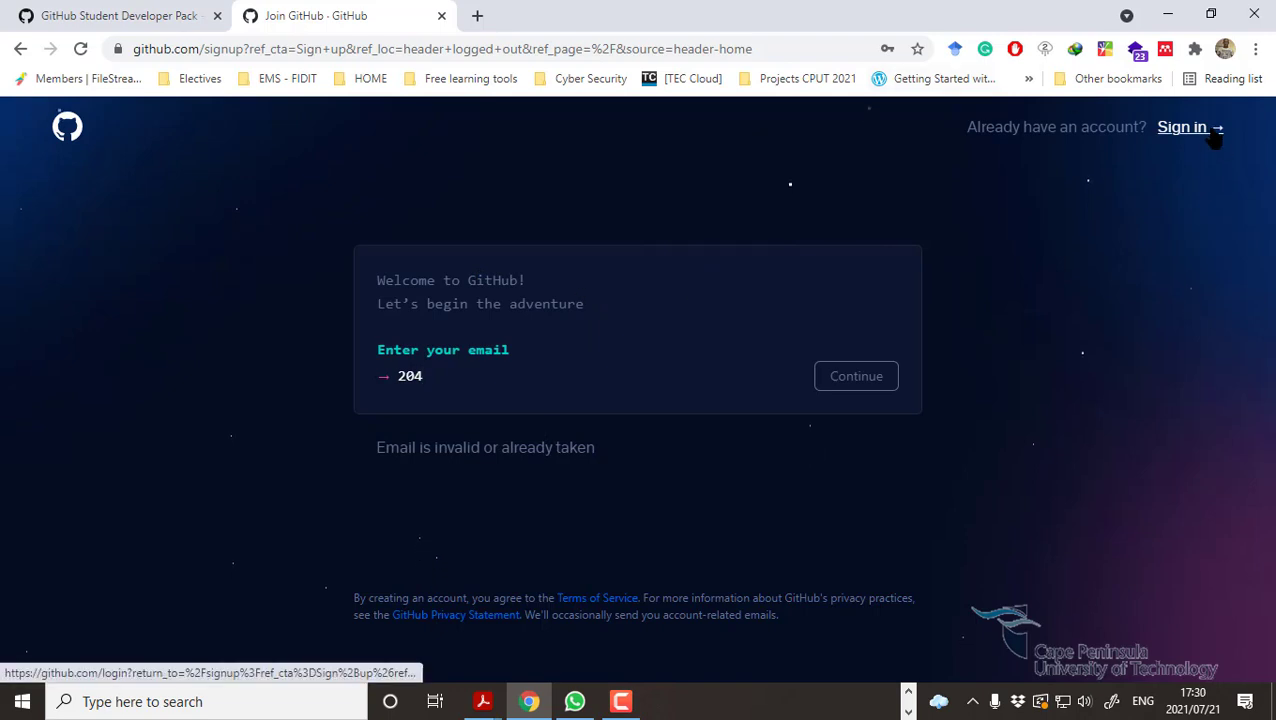
Sign in to GitHub with the student account and return to the Student Developer Pack tab.
left_click(1183, 127)
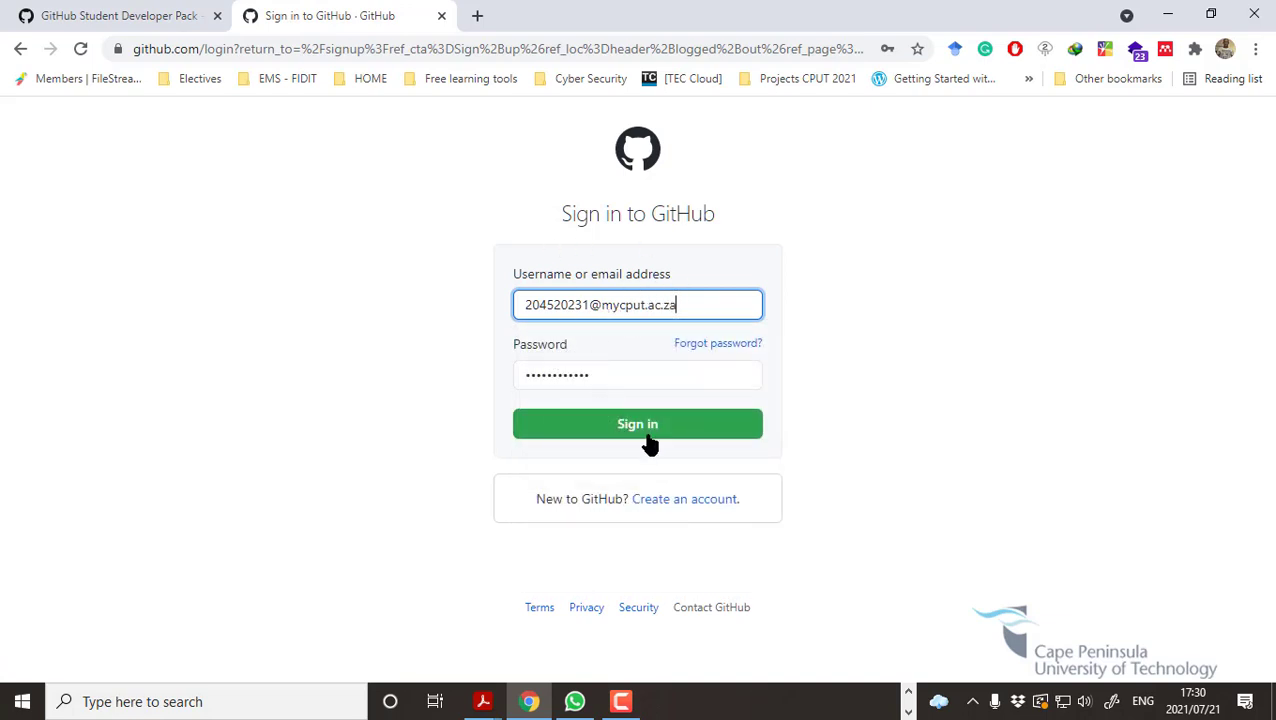
left_click(637, 423)
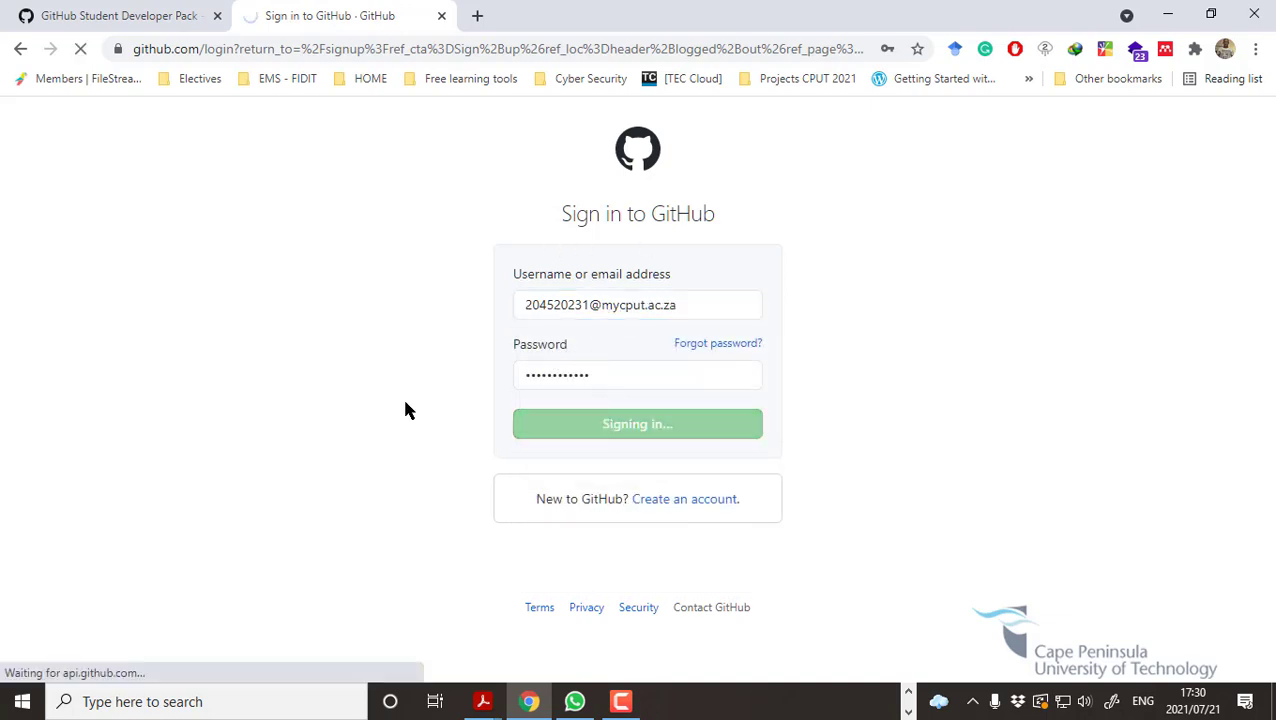
left_click(637, 423)
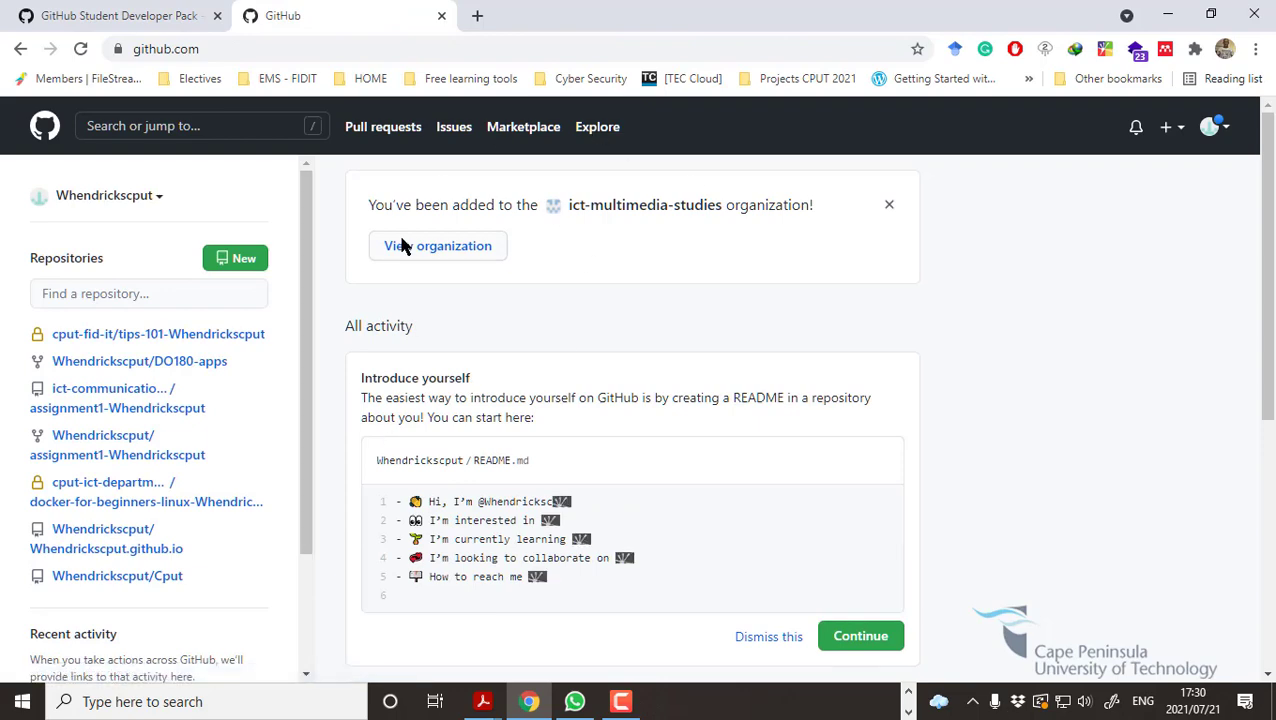
mouse_move(730, 397)
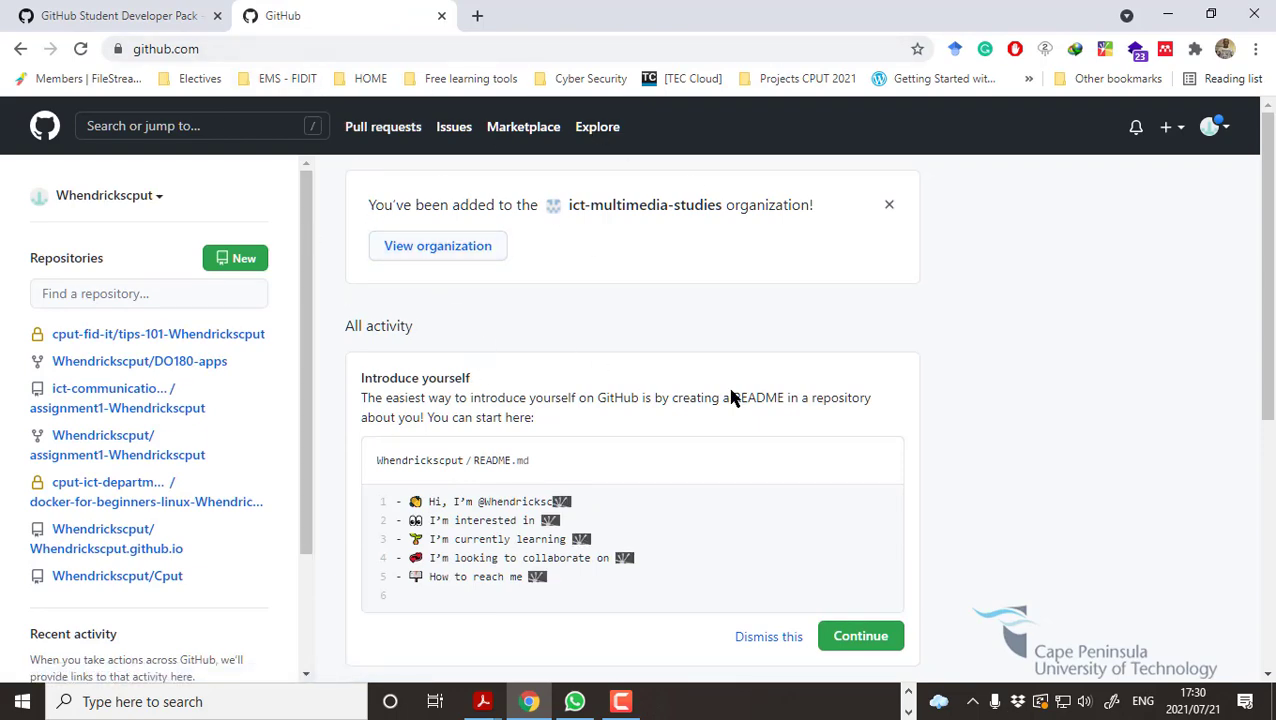
left_click(115, 15)
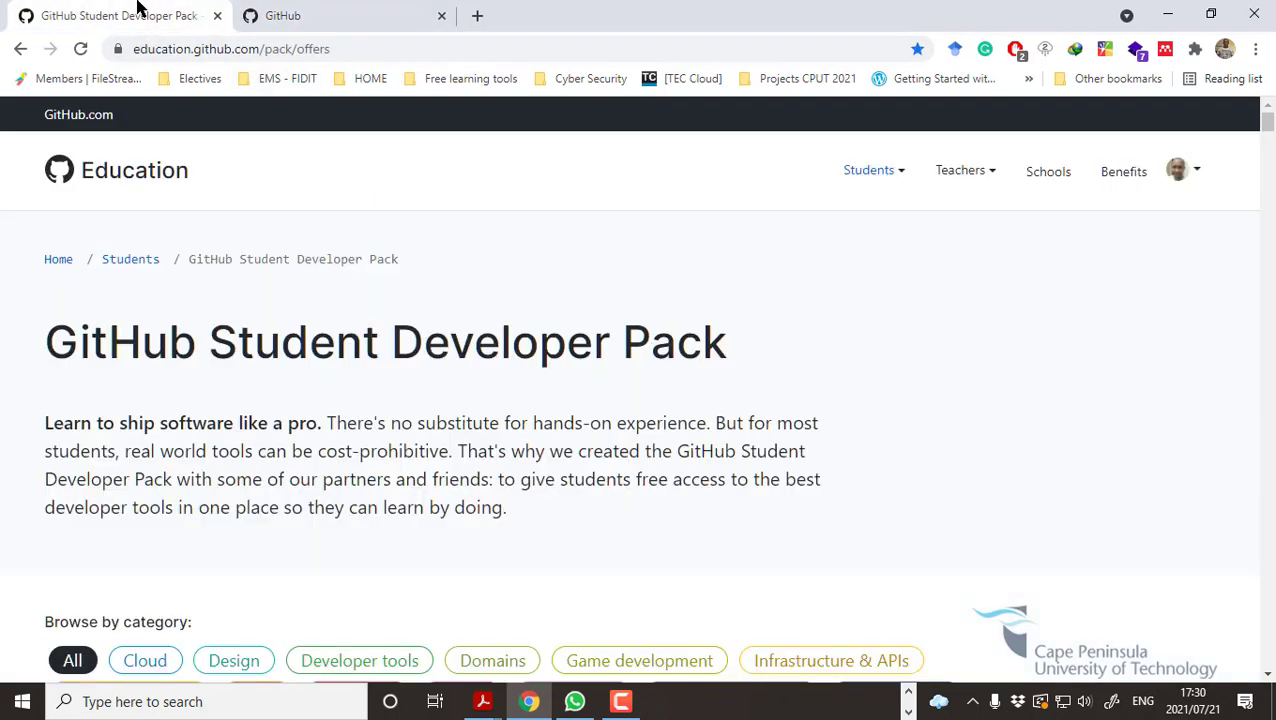
Reopen the Student Developer Pack page and scroll down to the Canva offer.
left_click(868, 170)
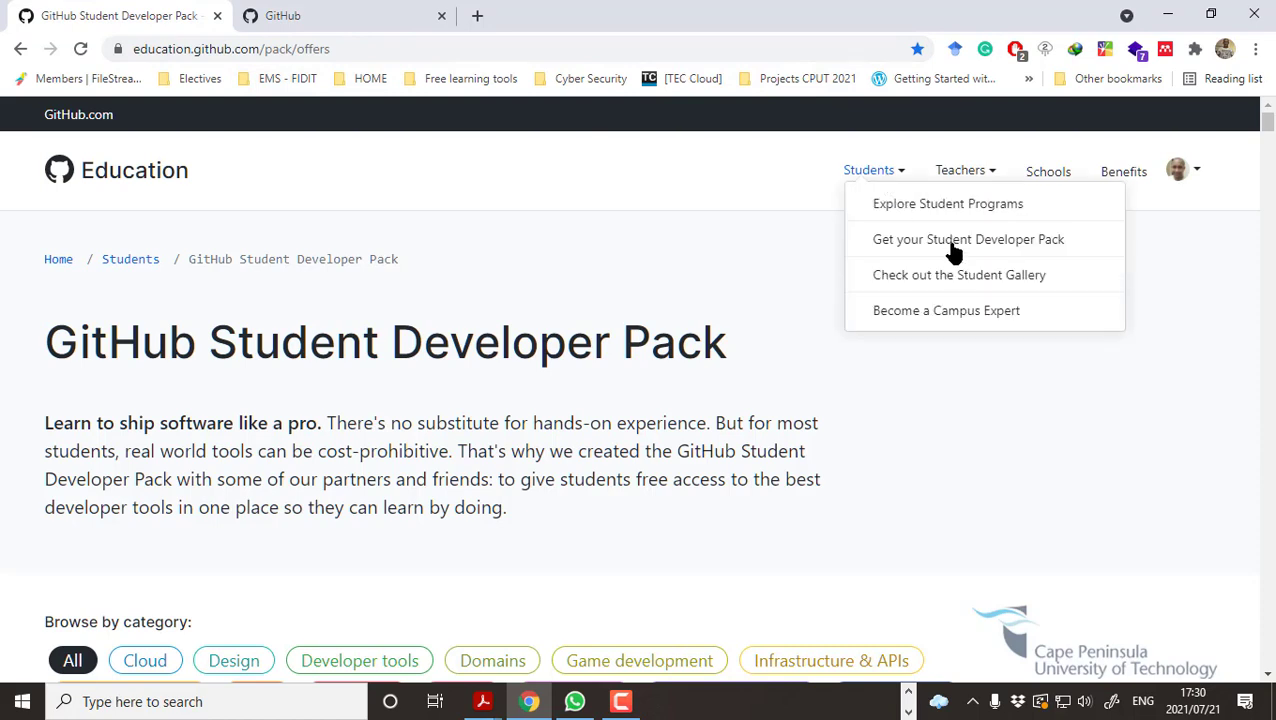
mouse_move(363, 70)
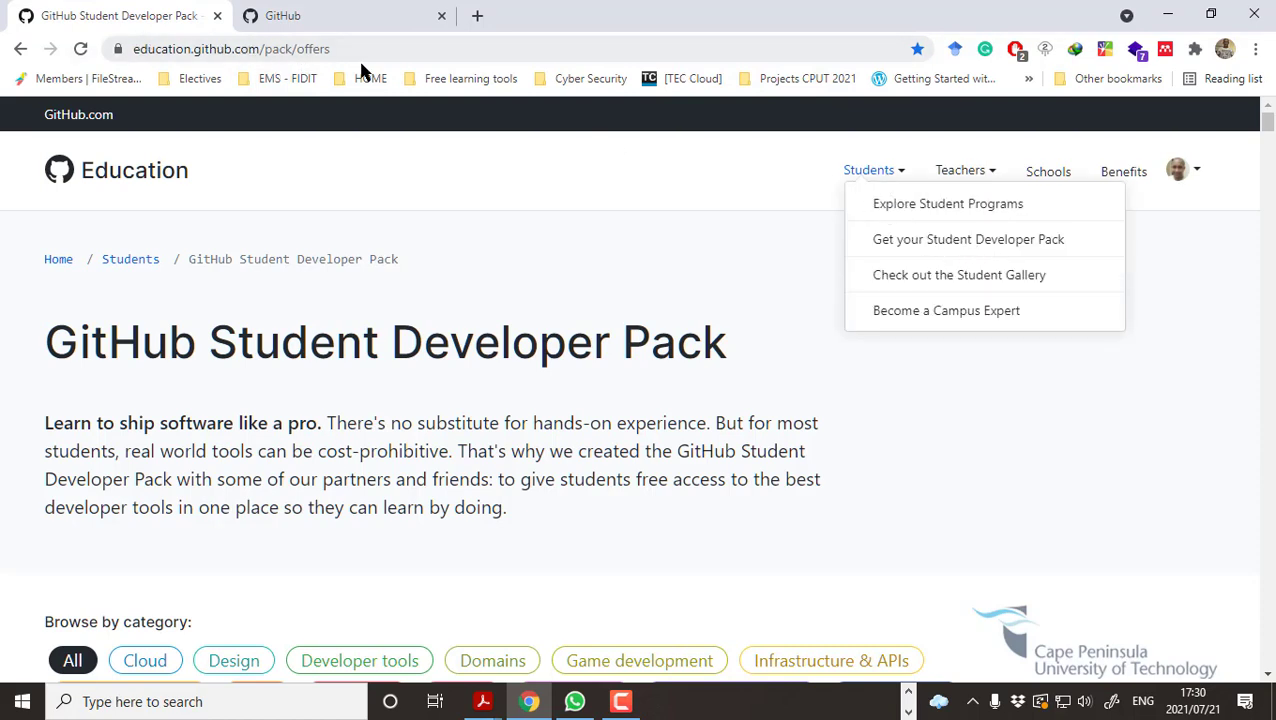
left_click(967, 239)
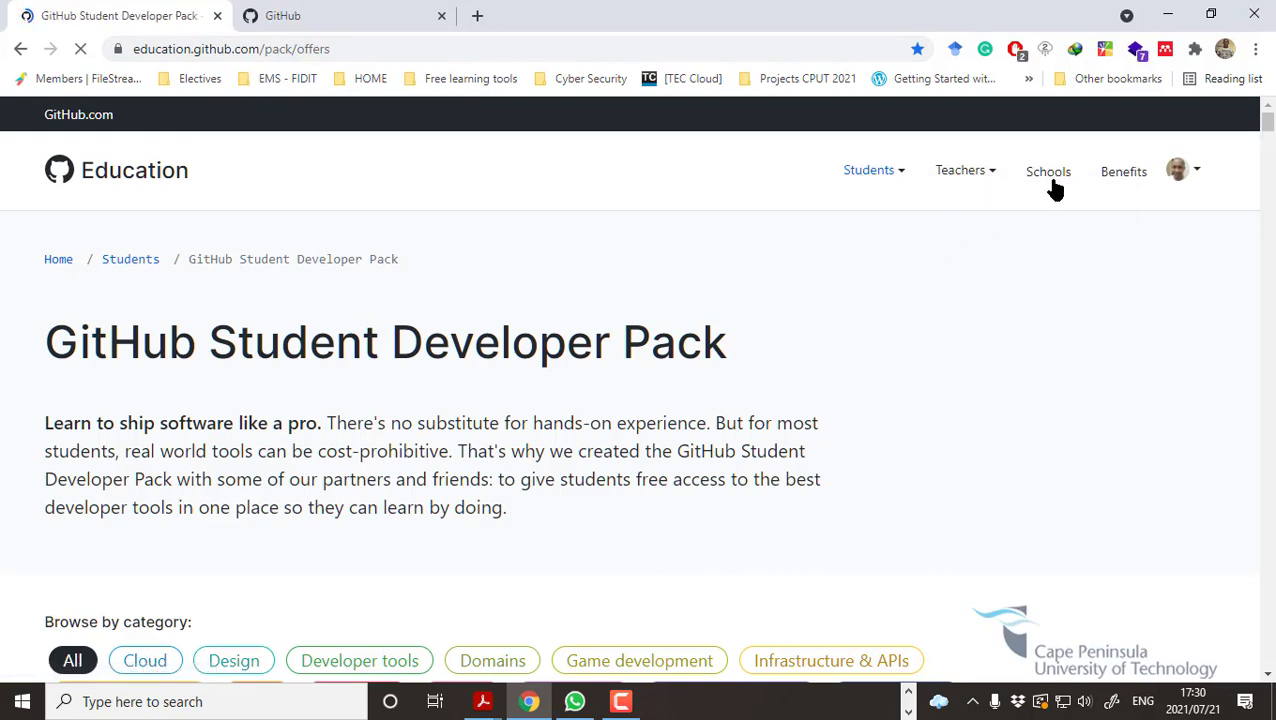
scroll("down", 3)
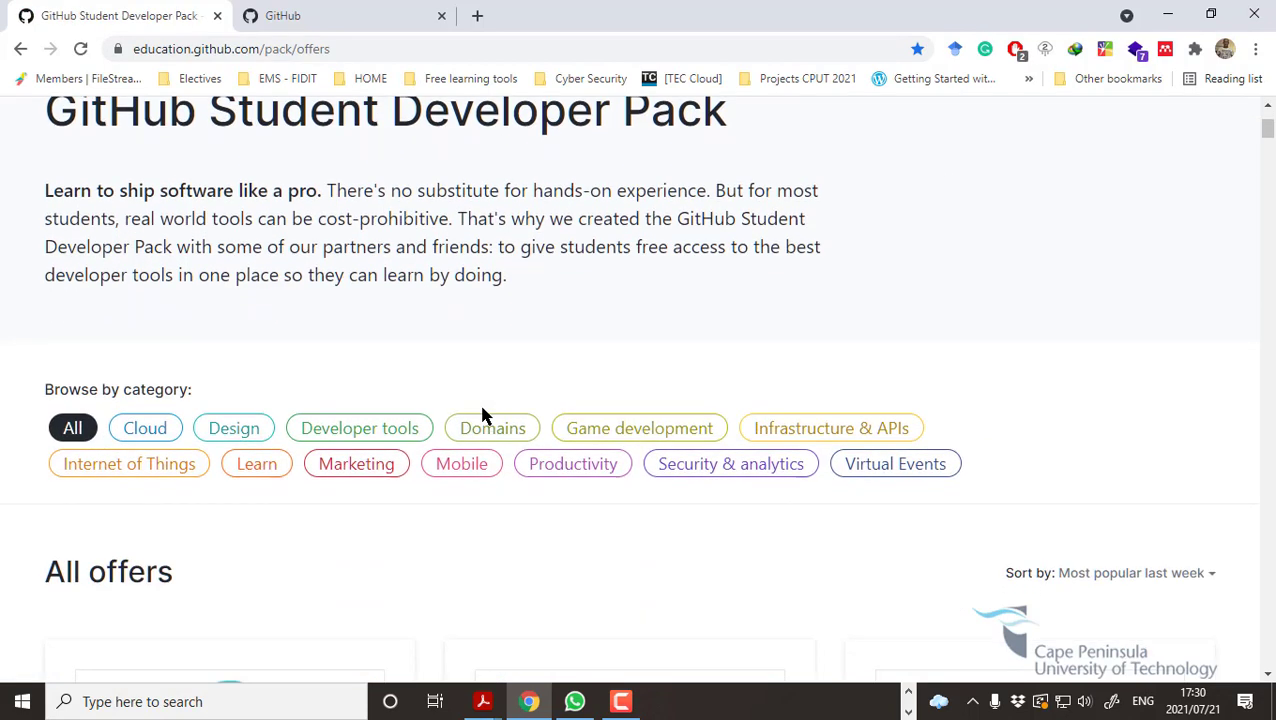
scroll("down", 3)
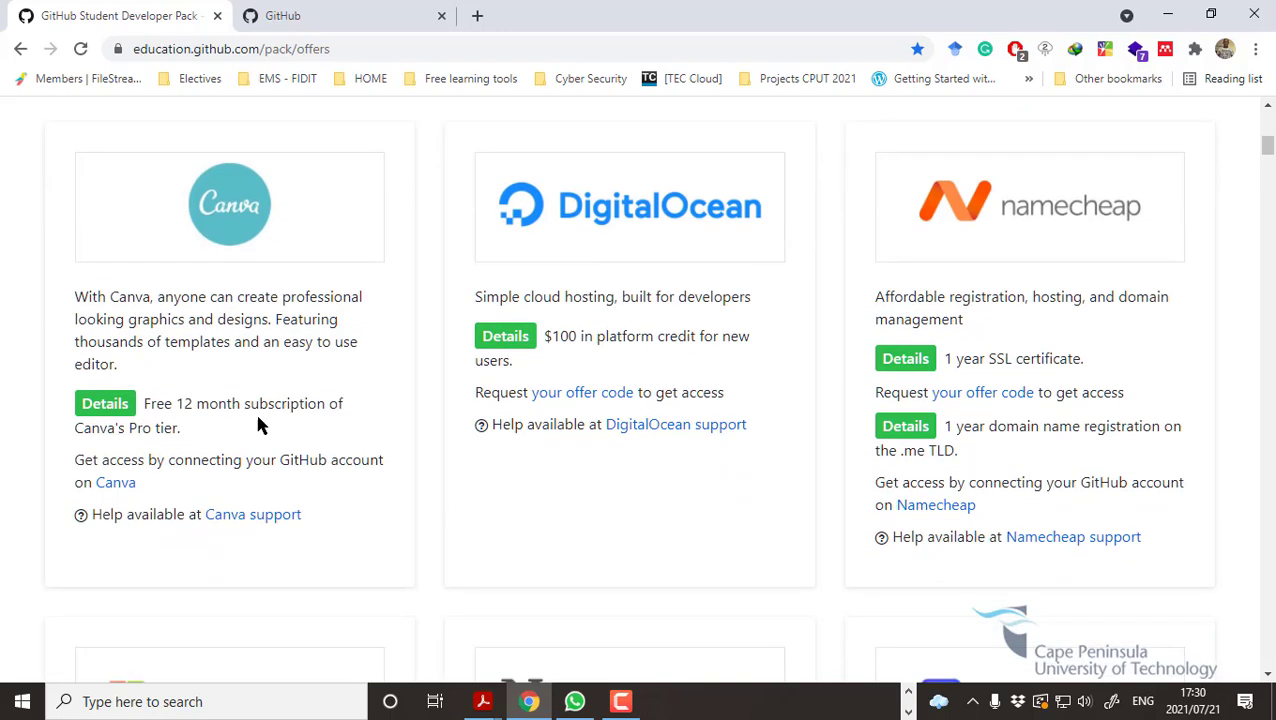
mouse_move(175, 405)
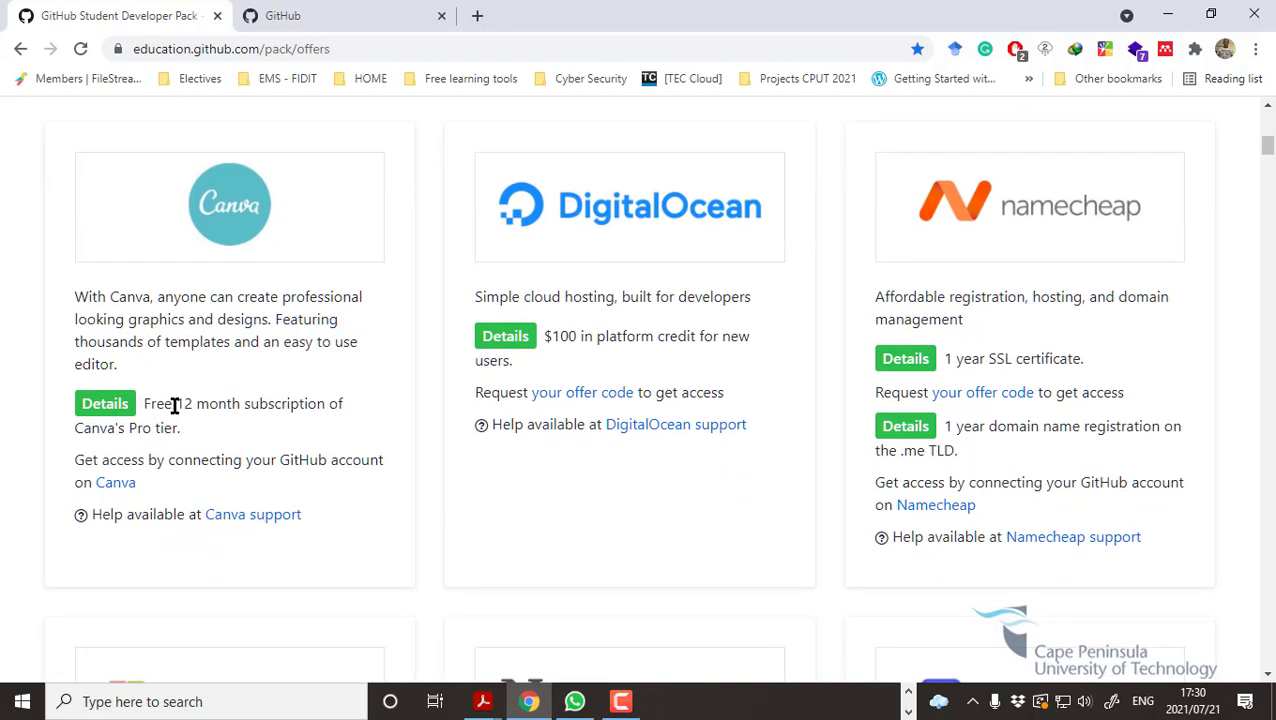
mouse_move(192, 440)
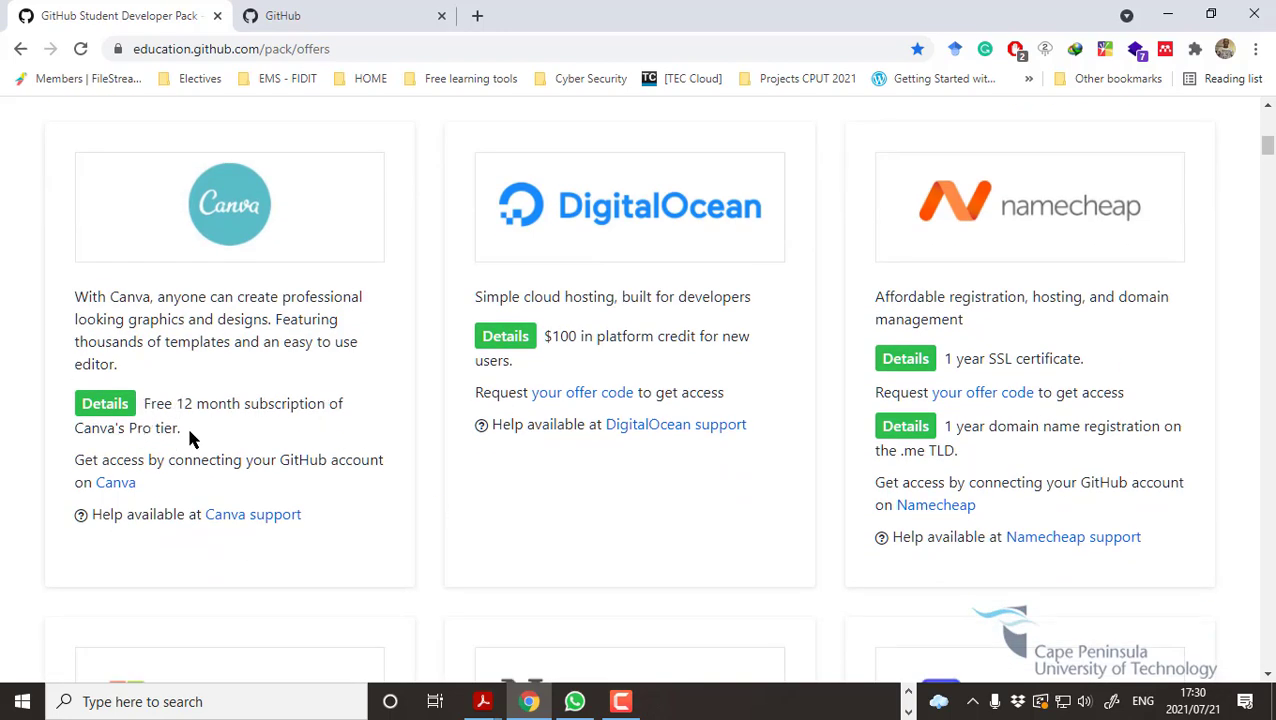
mouse_move(380, 464)
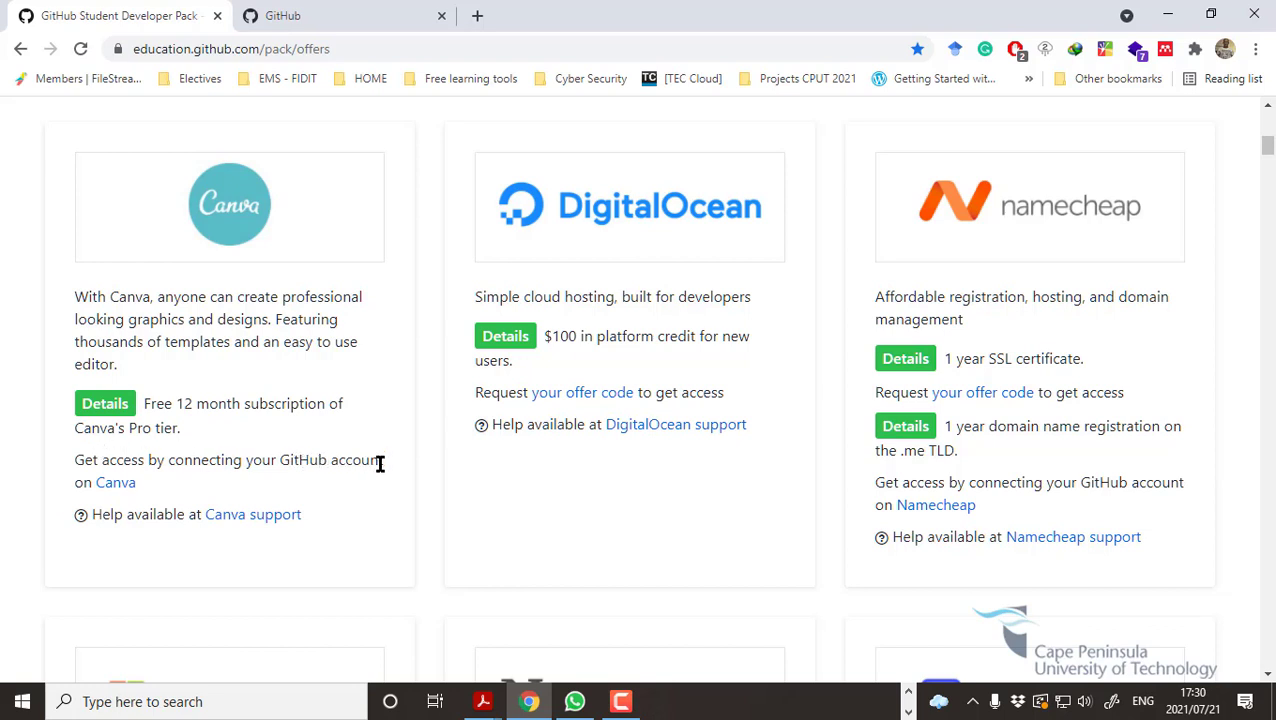
mouse_move(115, 482)
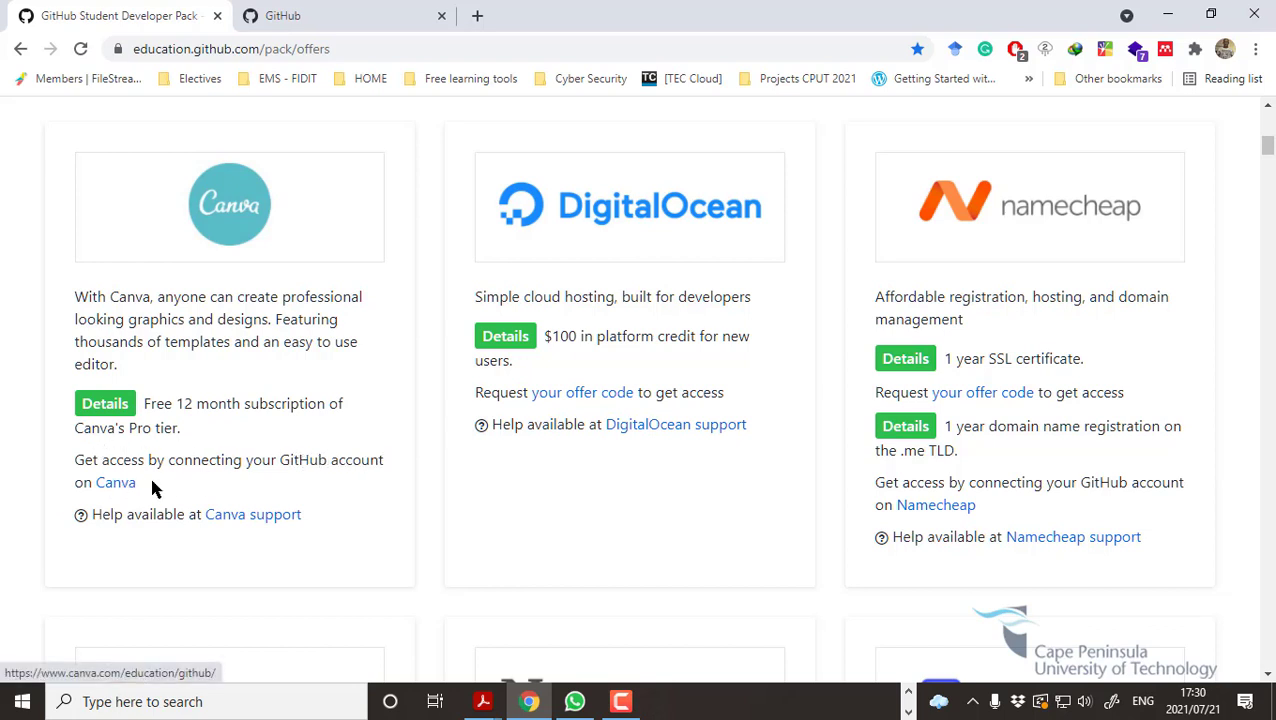
Claim Canva's GitHub student Pro offer, get the 'already claimed' warning, and sign out.
left_click(115, 482)
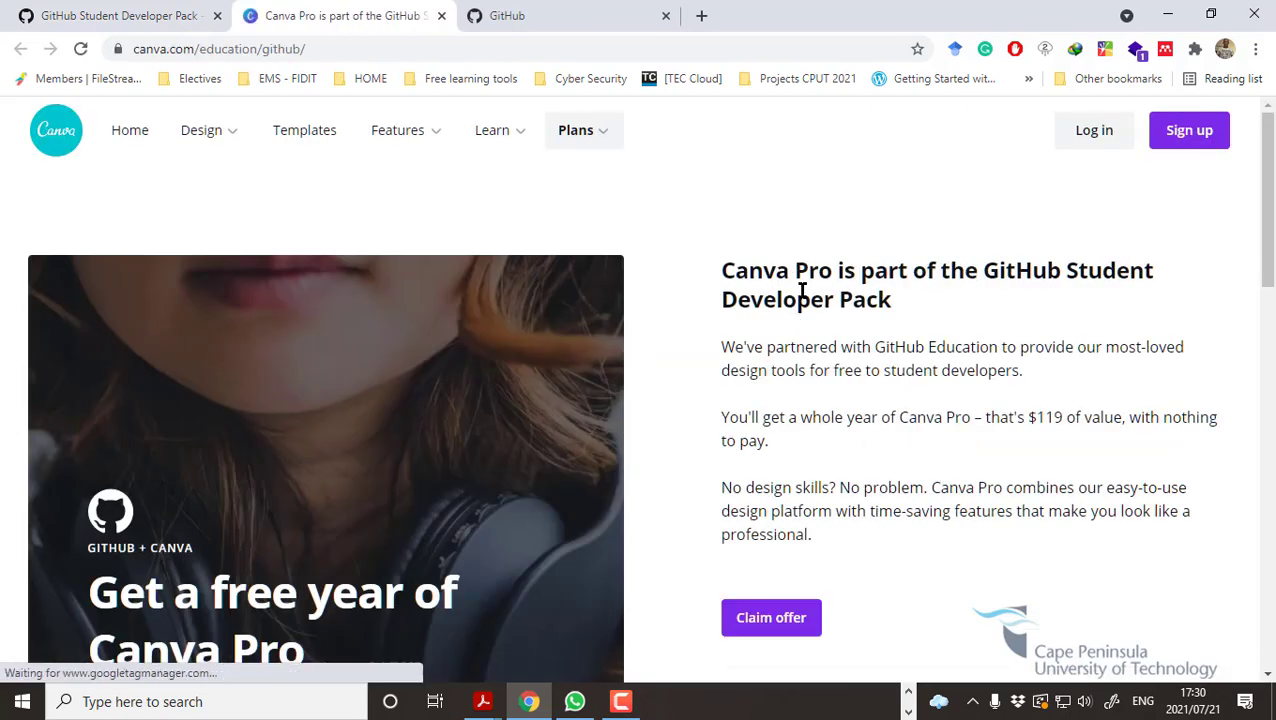
mouse_move(918, 527)
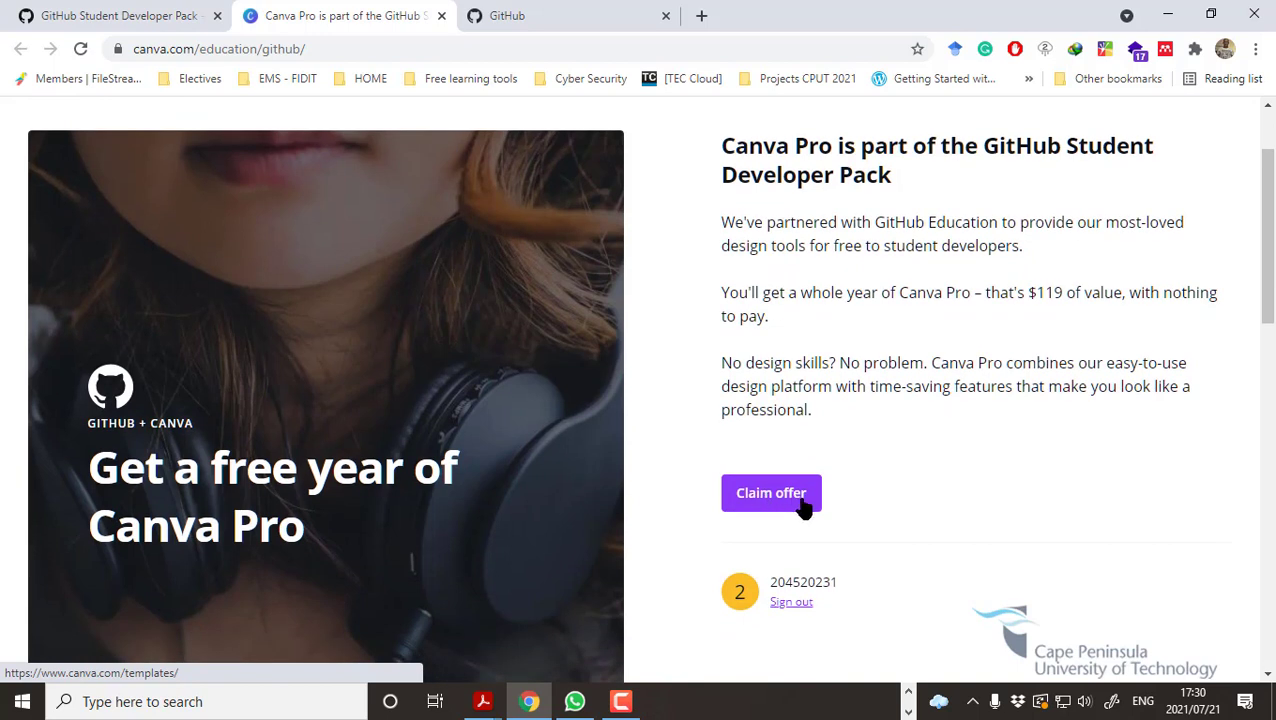
mouse_move(784, 502)
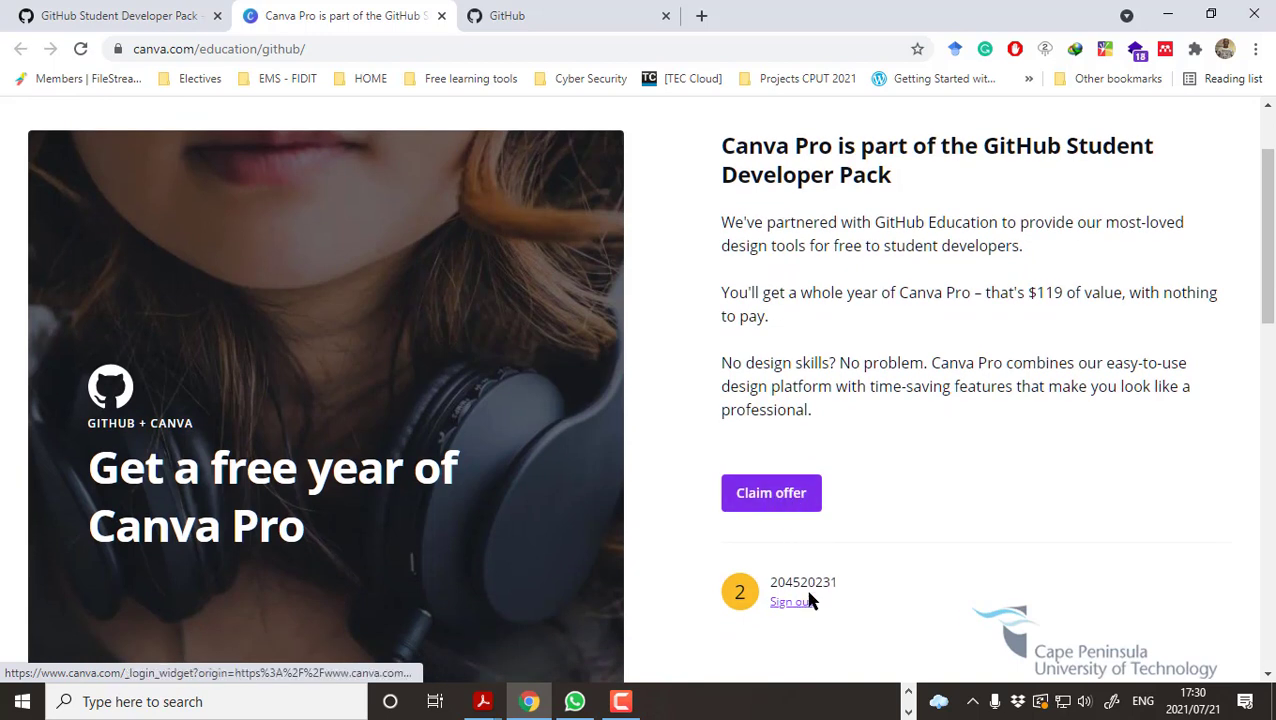
left_click(771, 492)
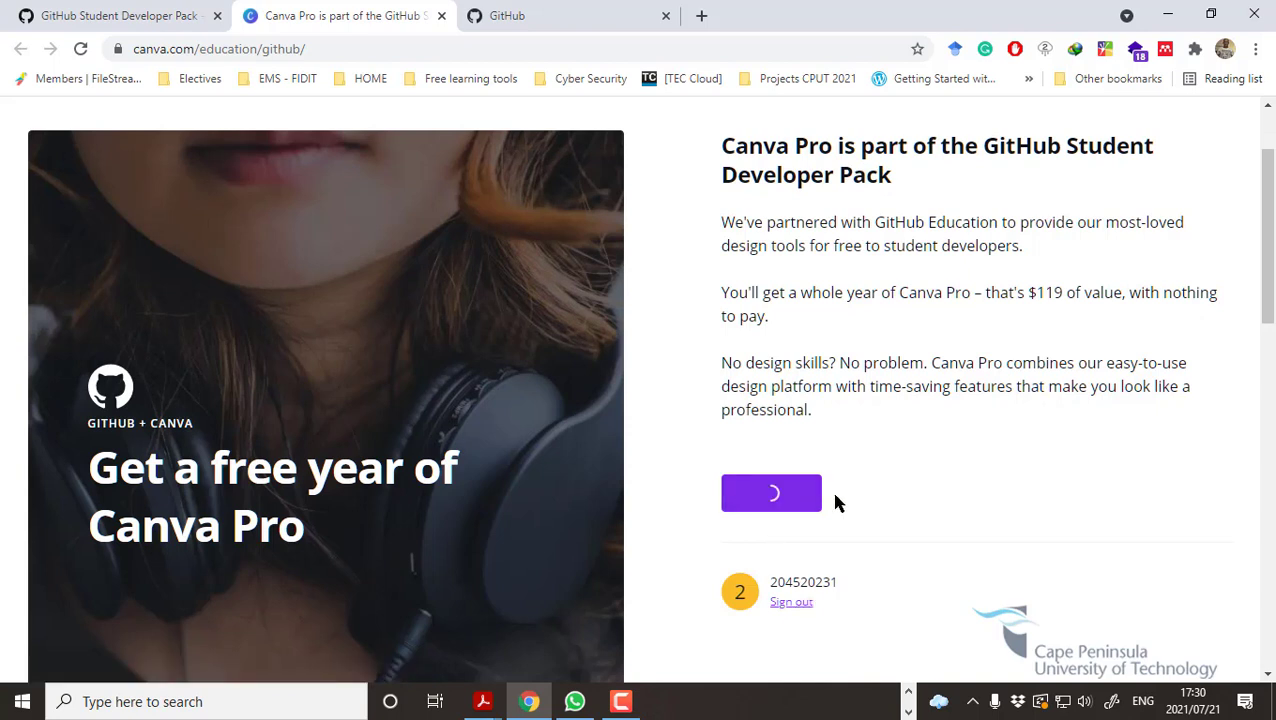
left_click(771, 493)
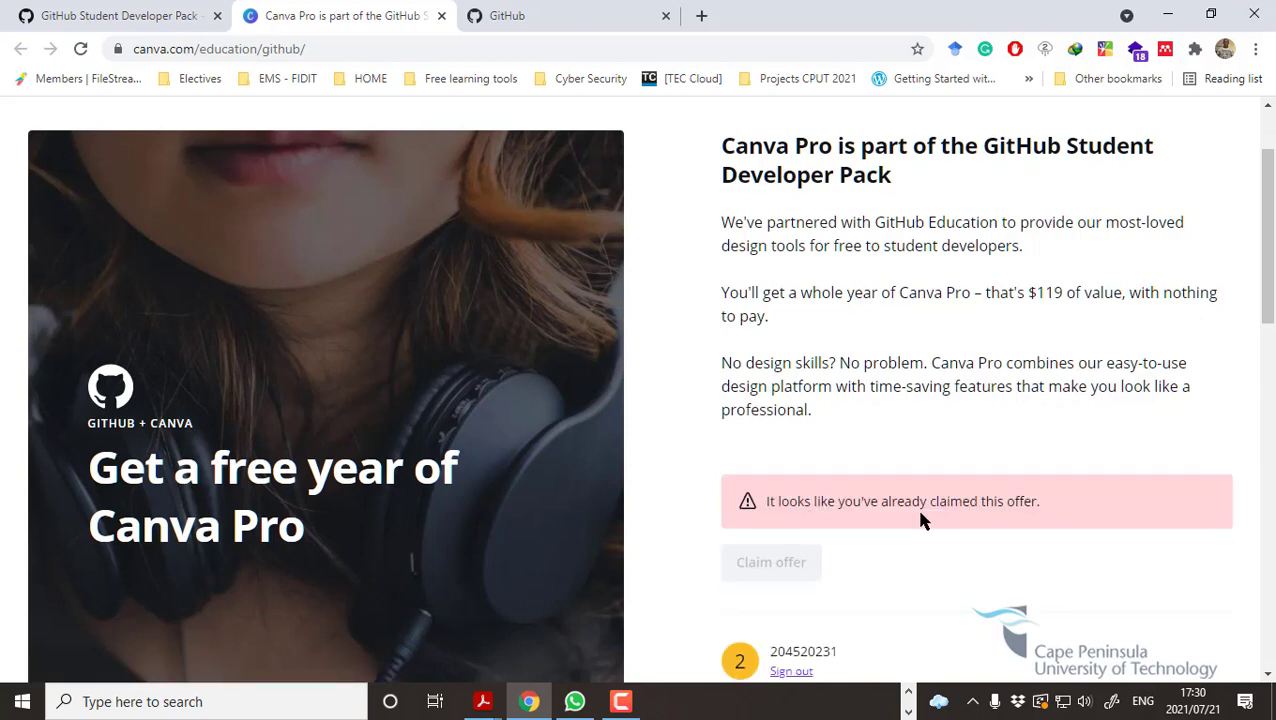
scroll("down", 3)
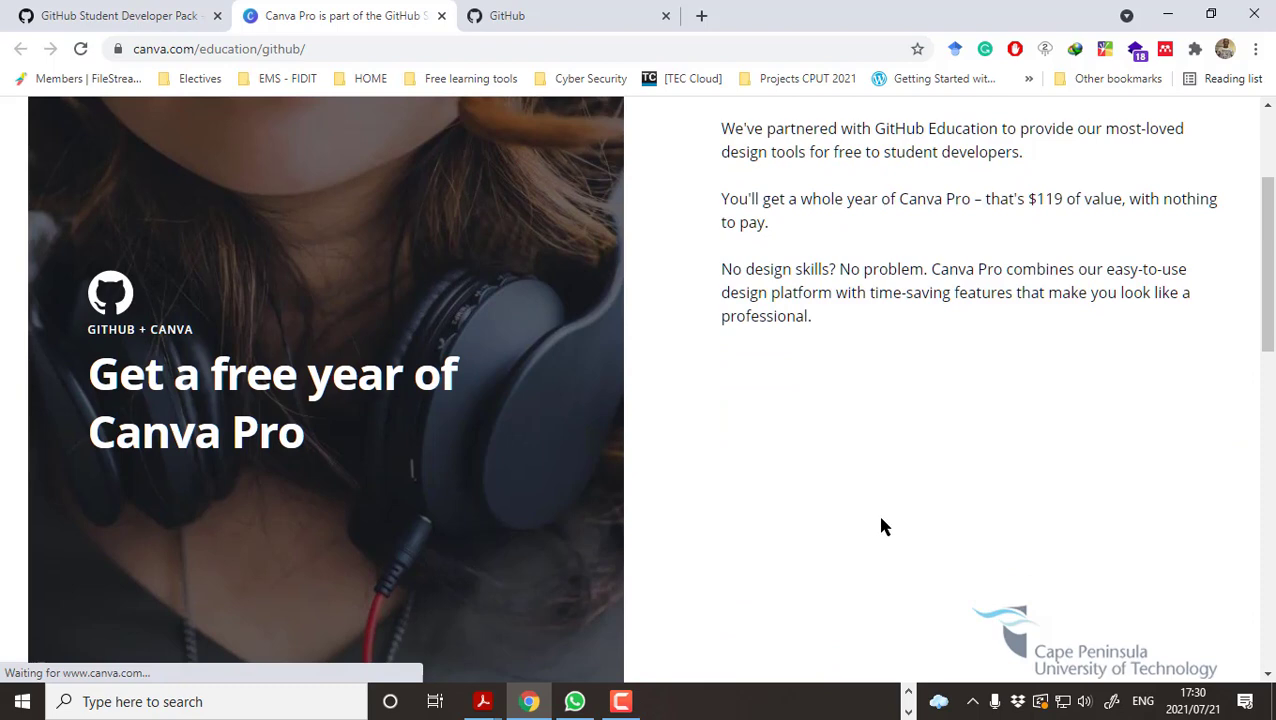
scroll("down", 3)
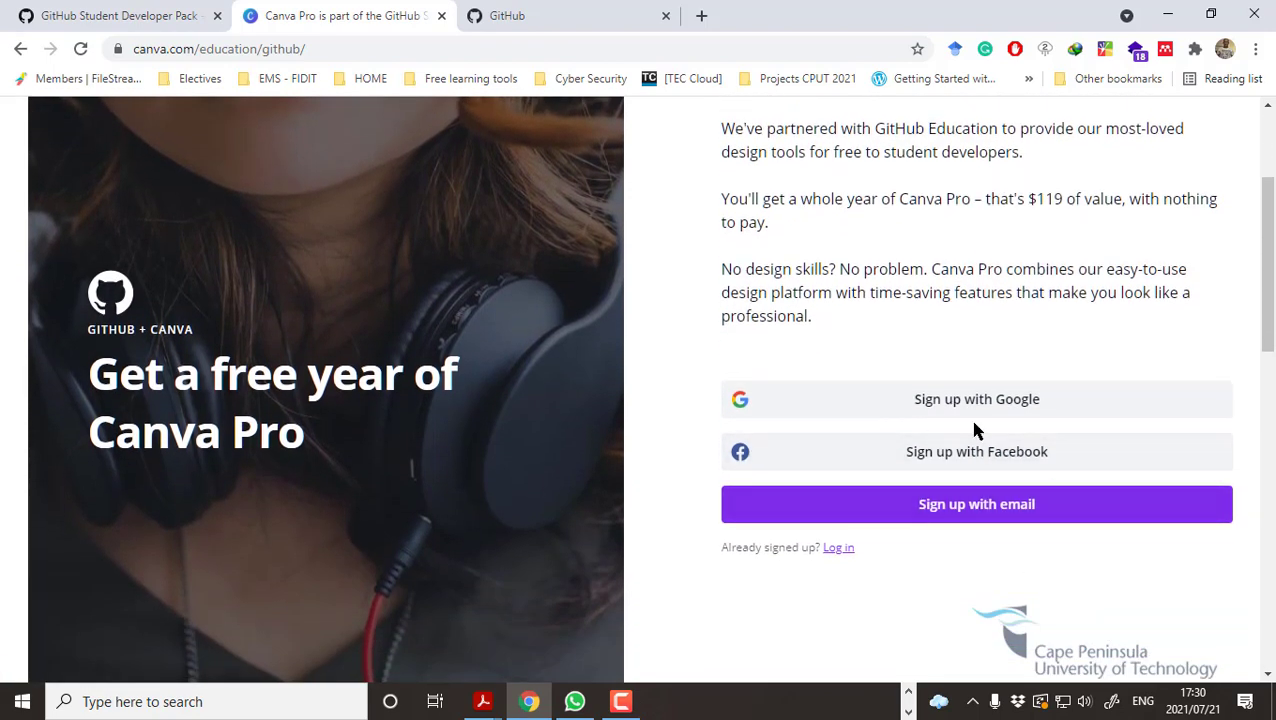
Log in to Canva with the student email and password and open the home dashboard.
scroll("down", 3)
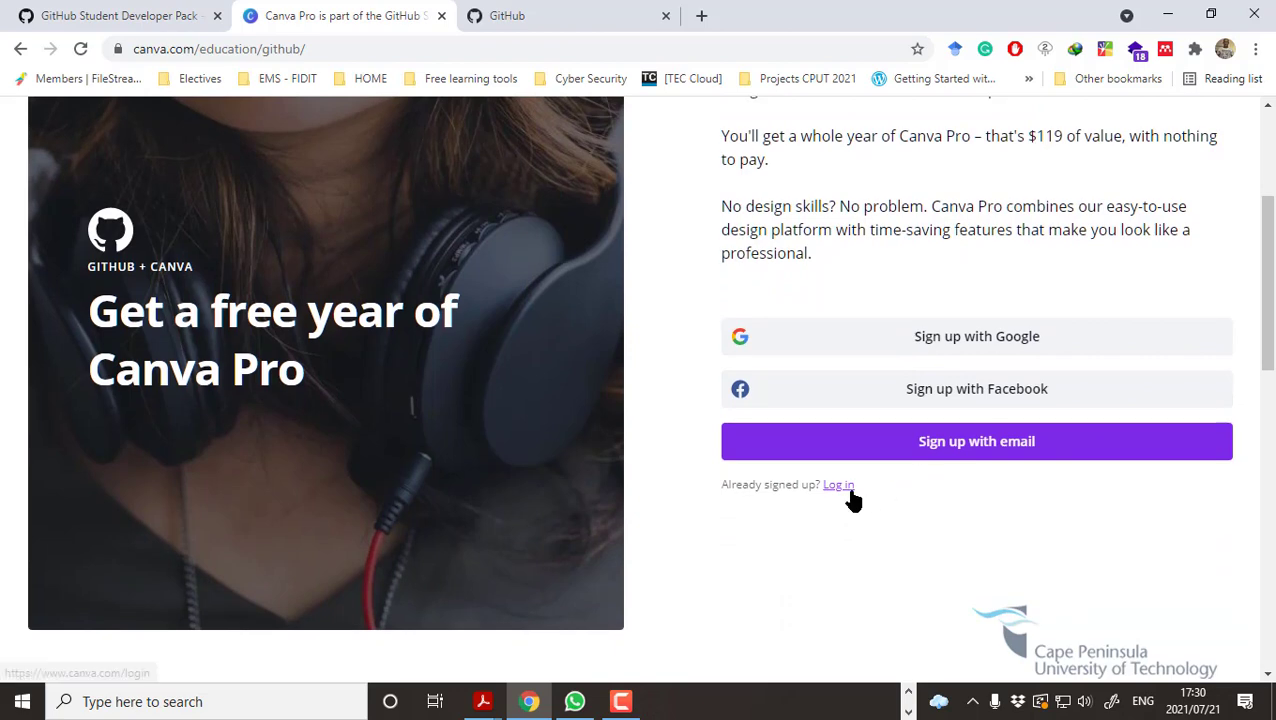
left_click(838, 484)
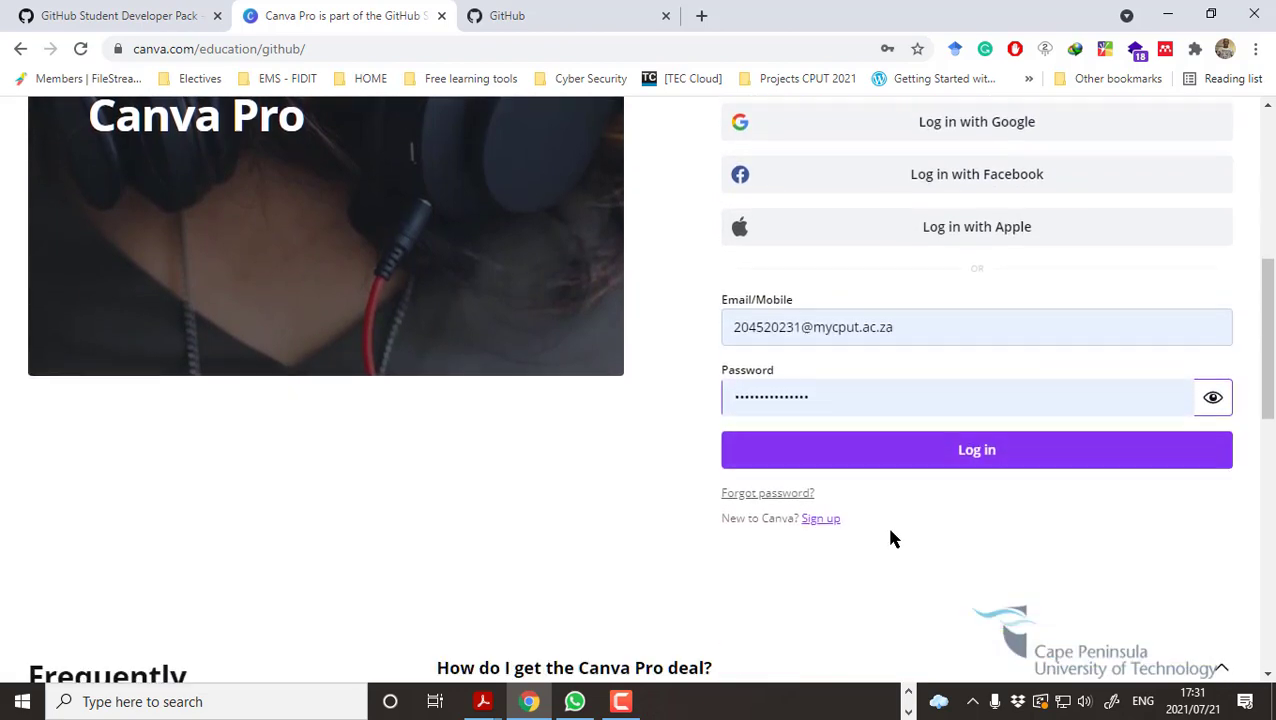
left_click(976, 449)
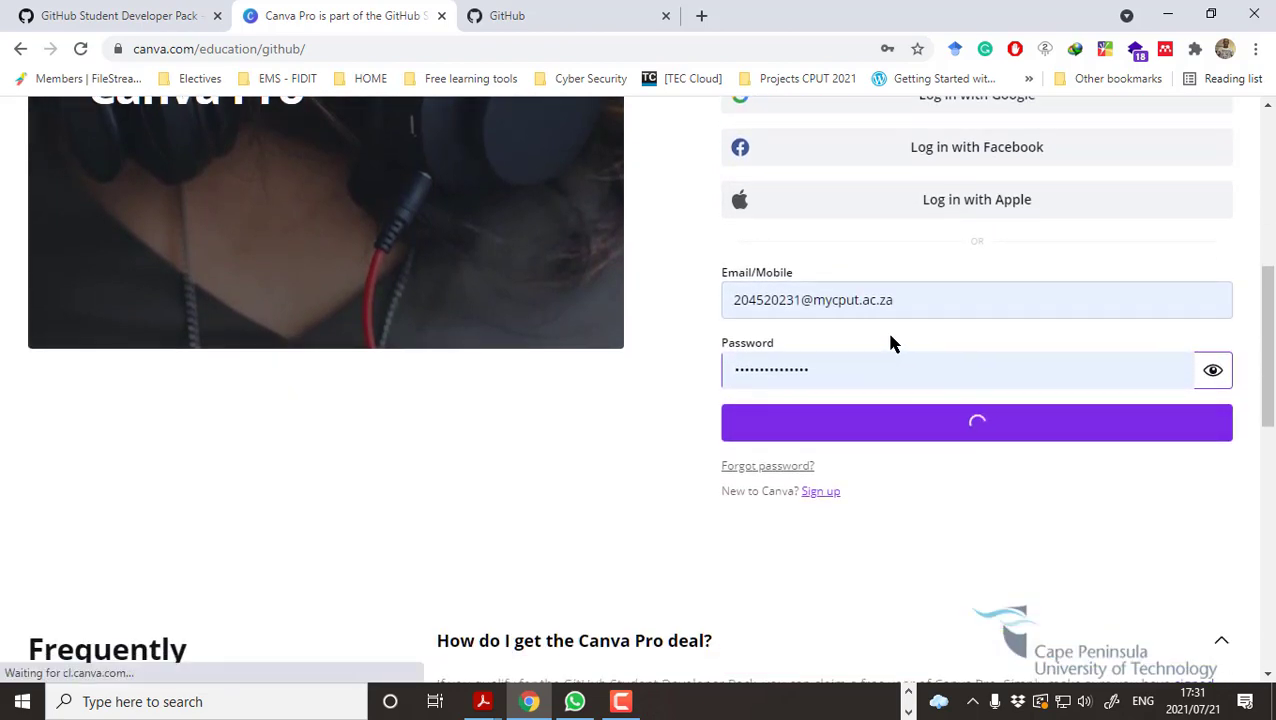
left_click(976, 420)
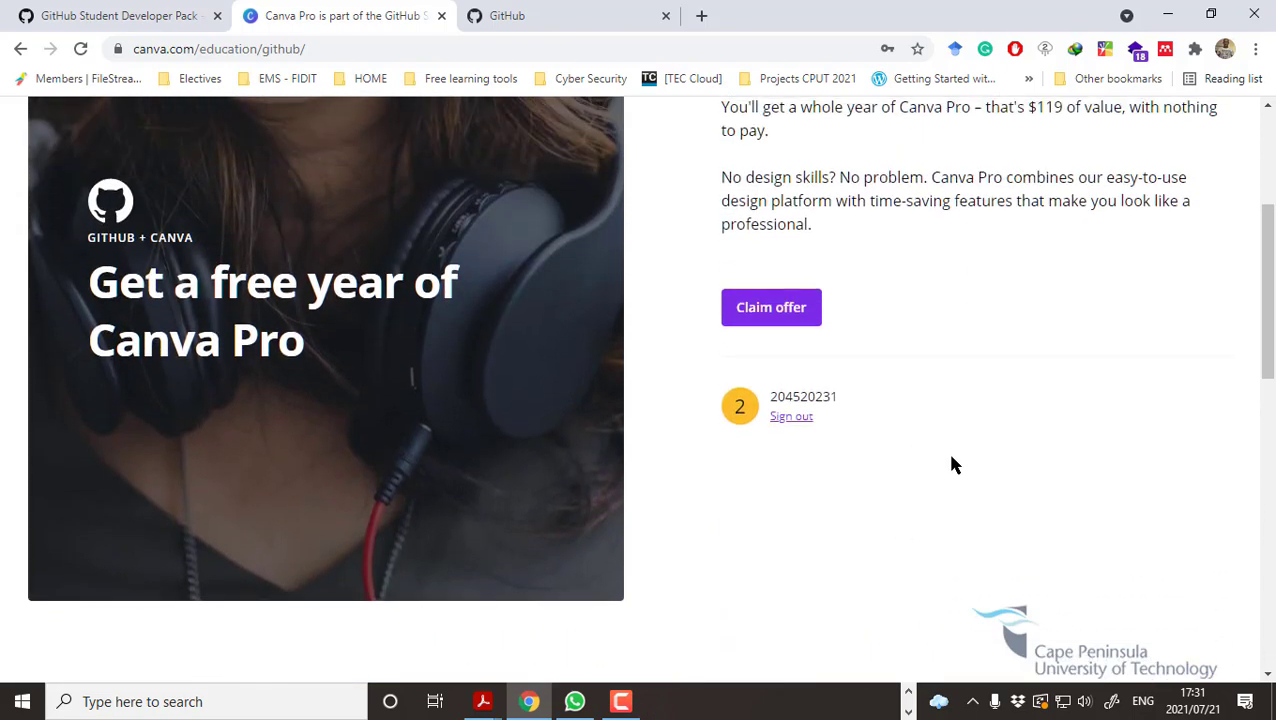
scroll("up", 3)
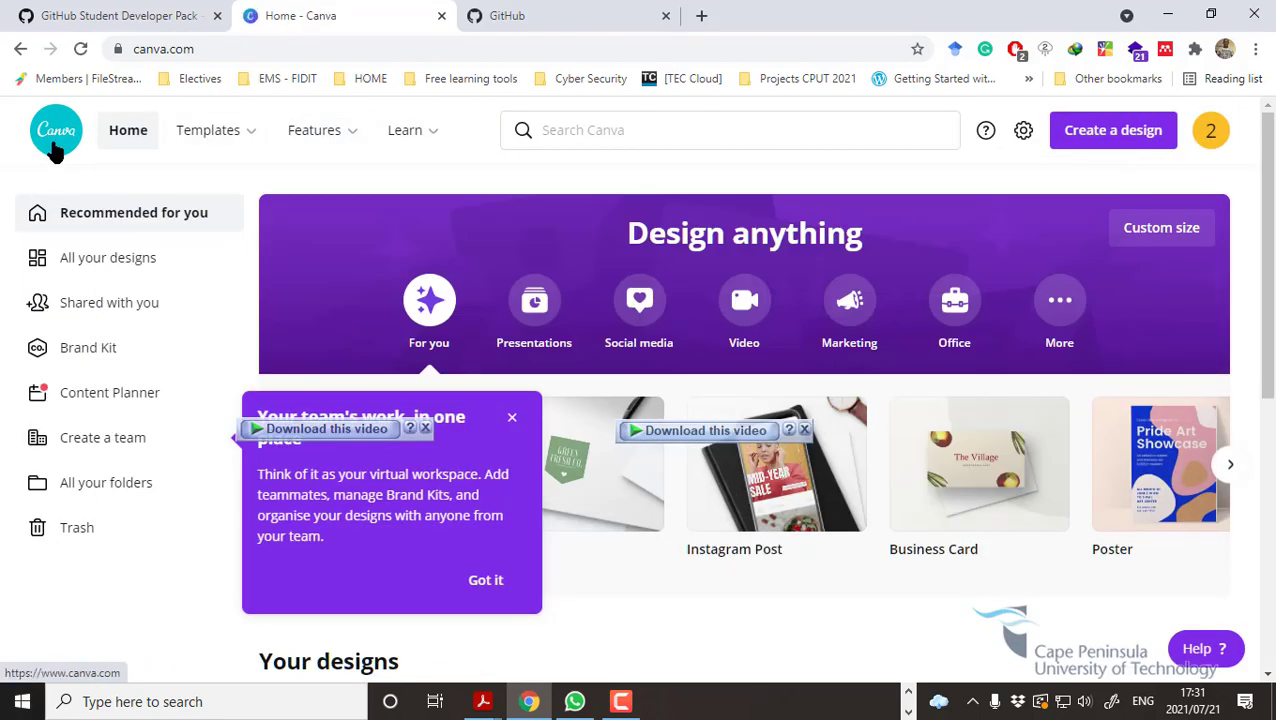
mouse_move(88, 160)
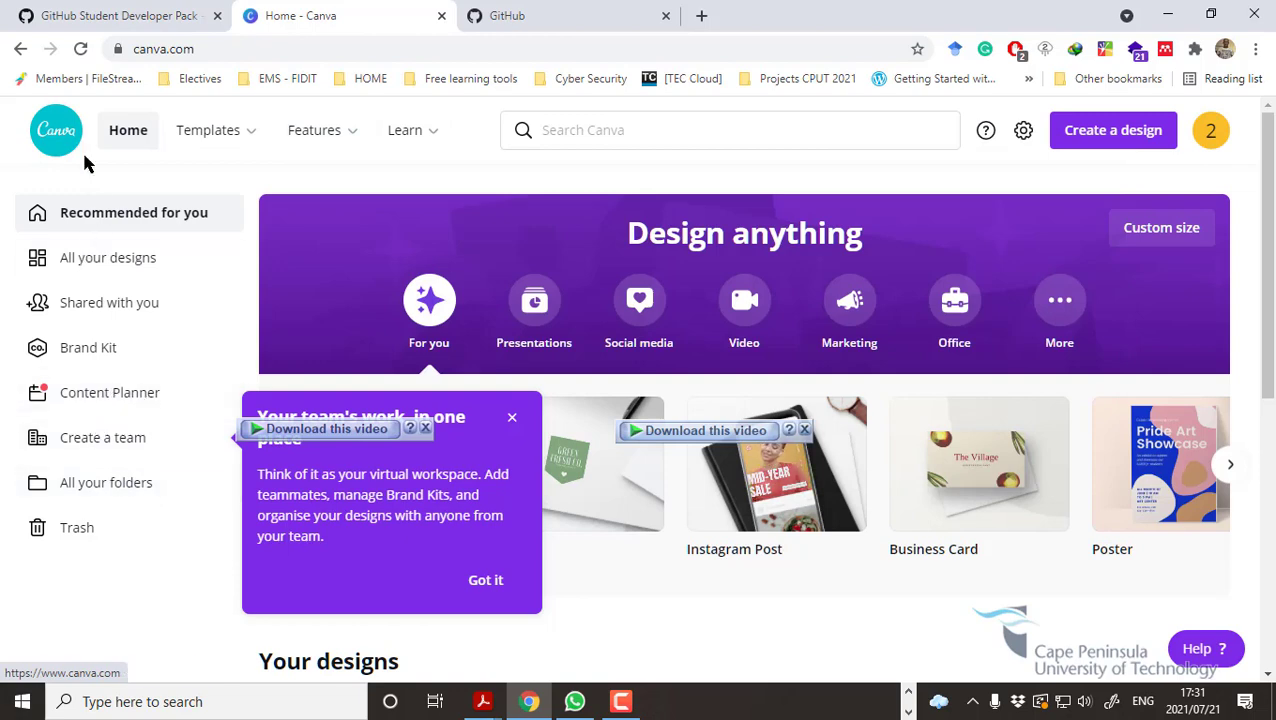
mouse_move(1105, 152)
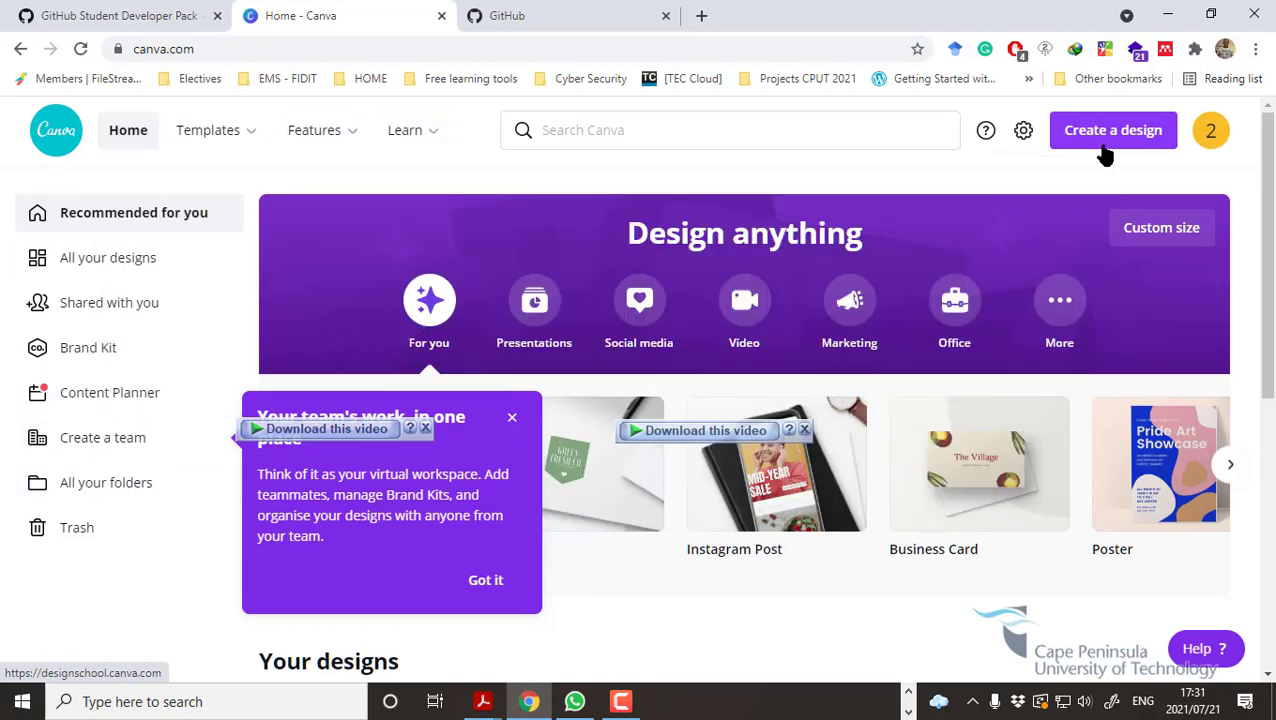
Open Canva's Your account settings and confirm GitHub is listed under Connected social accounts.
left_click(1023, 130)
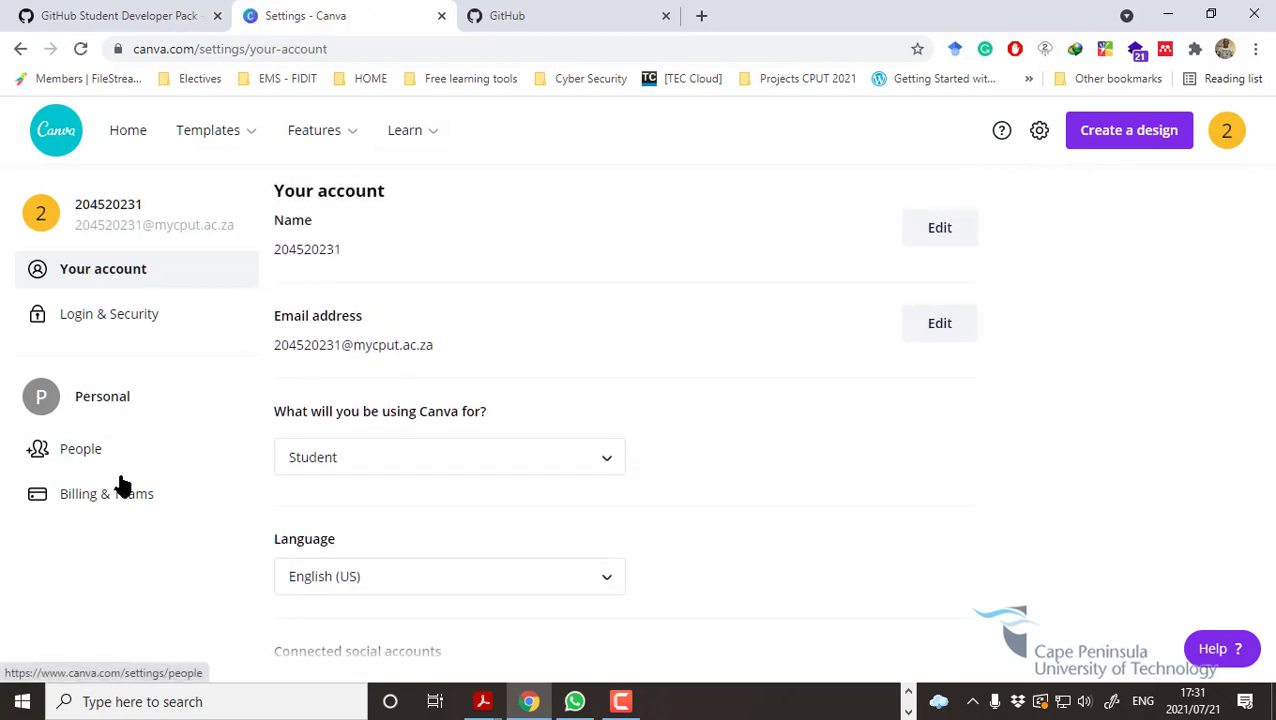
scroll("down", 3)
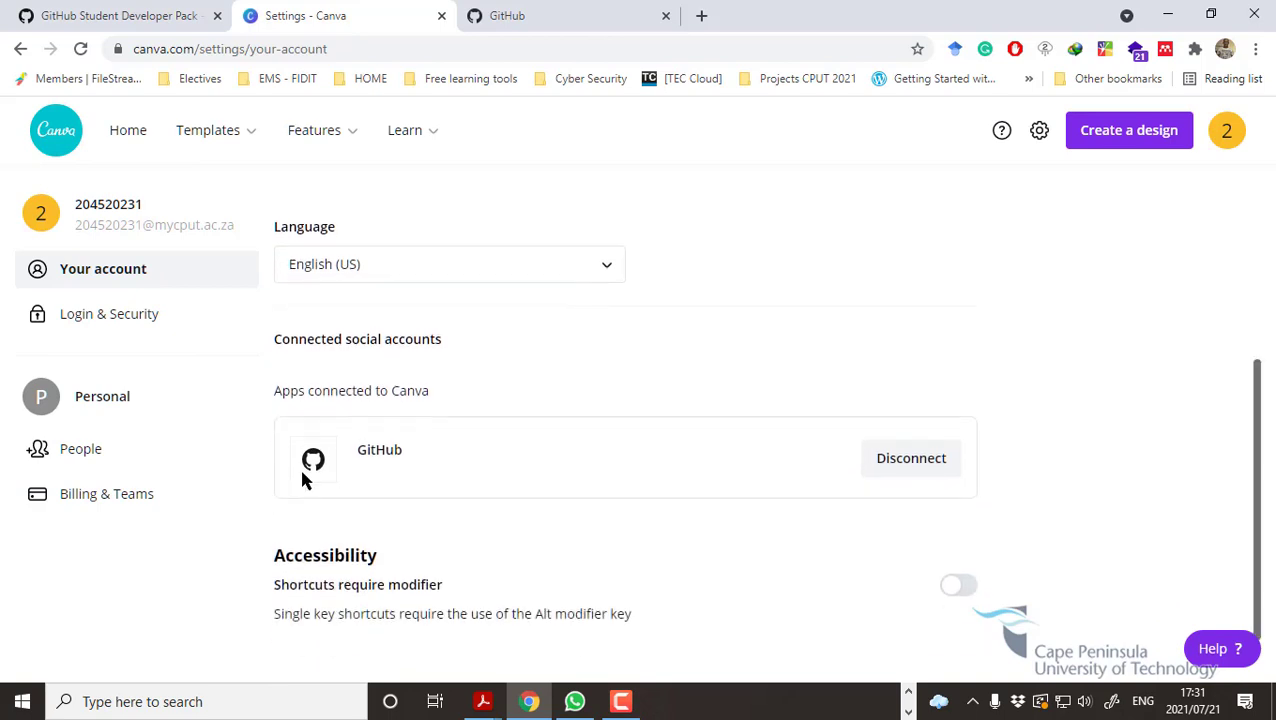
mouse_move(488, 514)
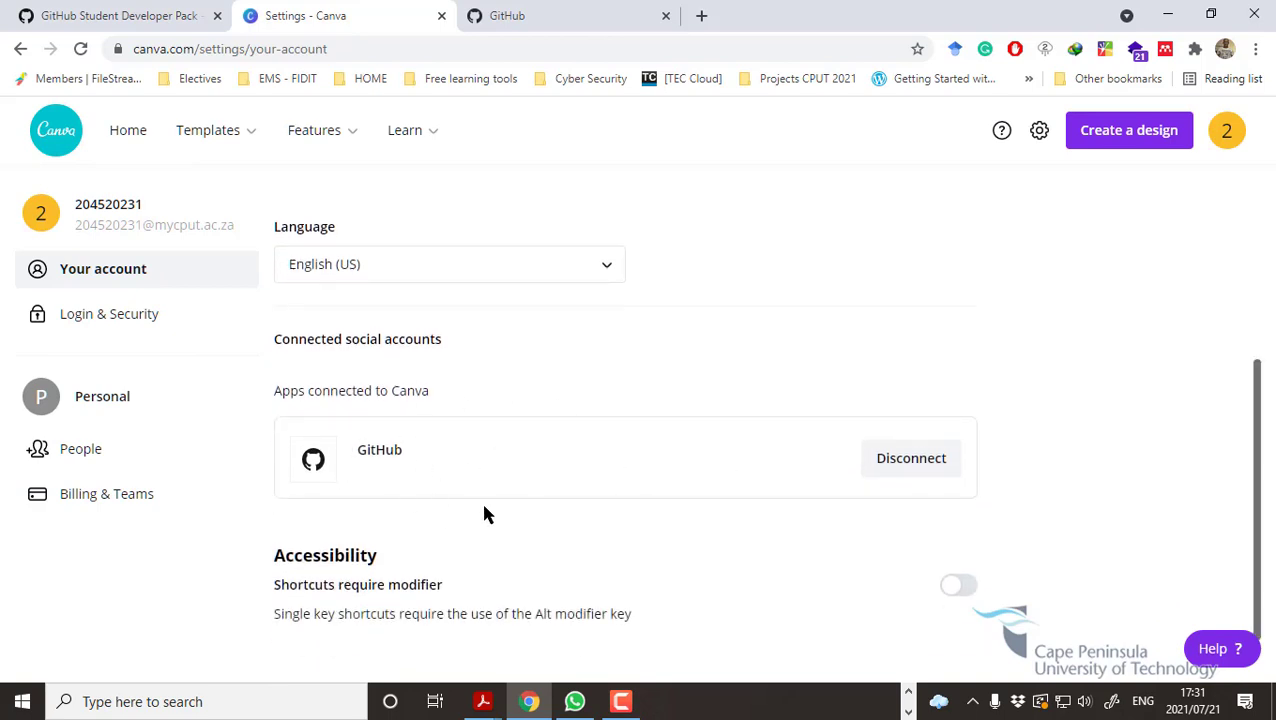
scroll("down", 3)
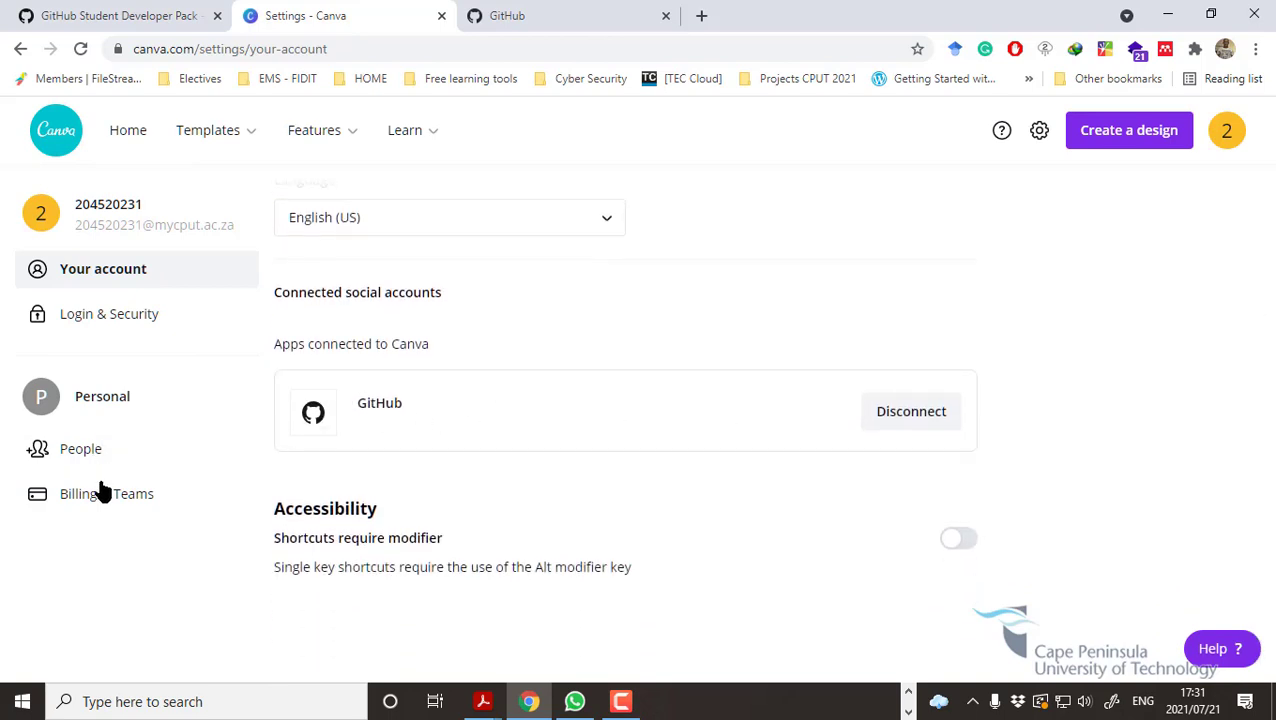
View Billing & Teams showing the Pro subscription ending May 30, 2022, then return to the Student Pack tab.
left_click(90, 493)
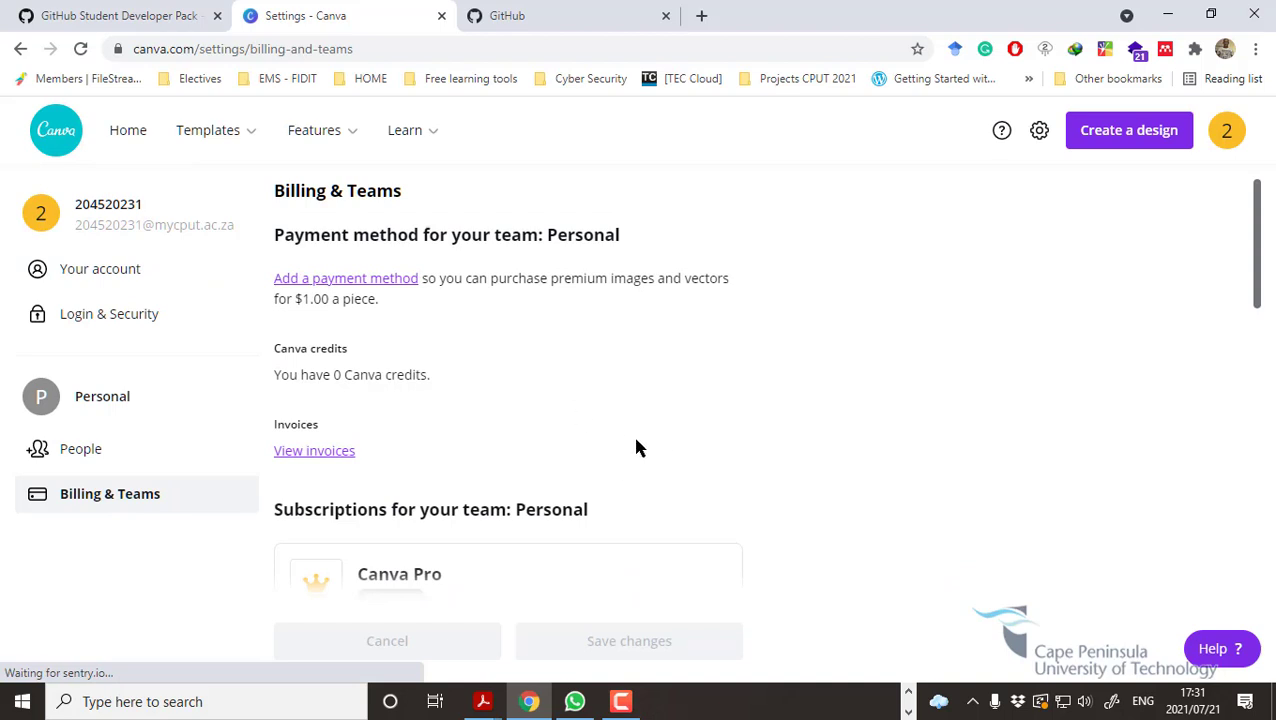
scroll("down", 3)
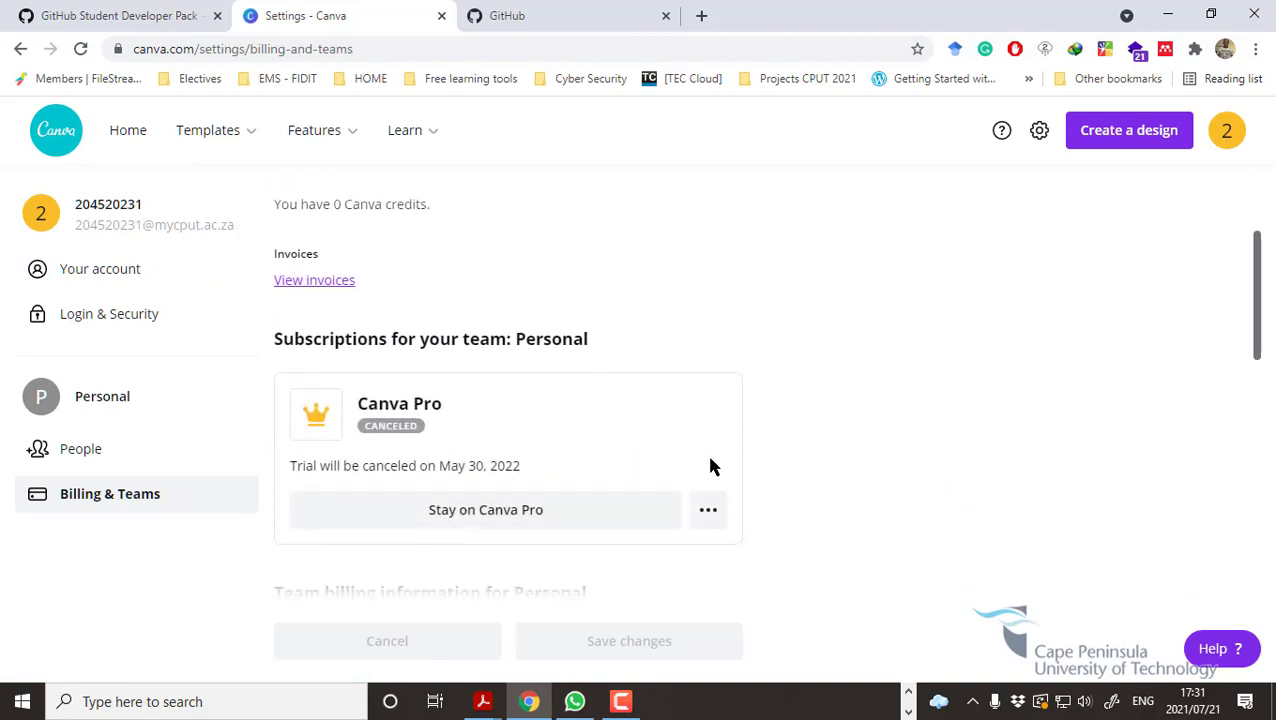
scroll("down", 3)
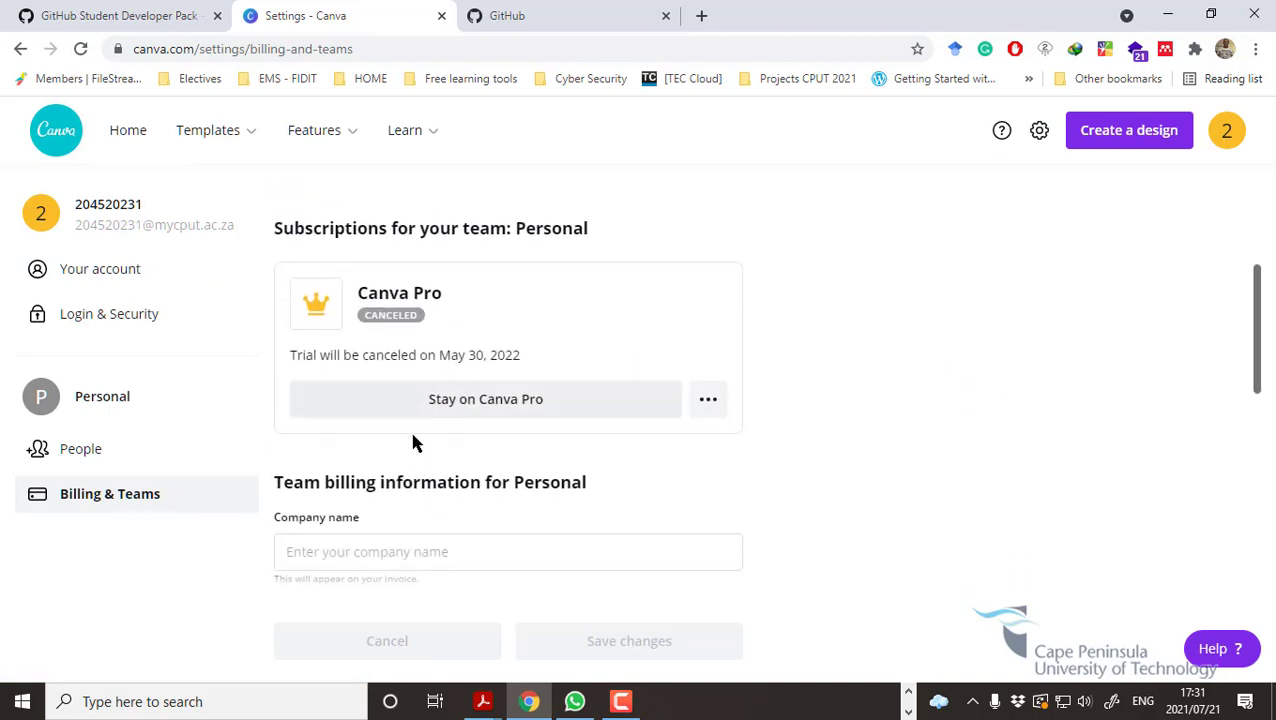
mouse_move(457, 371)
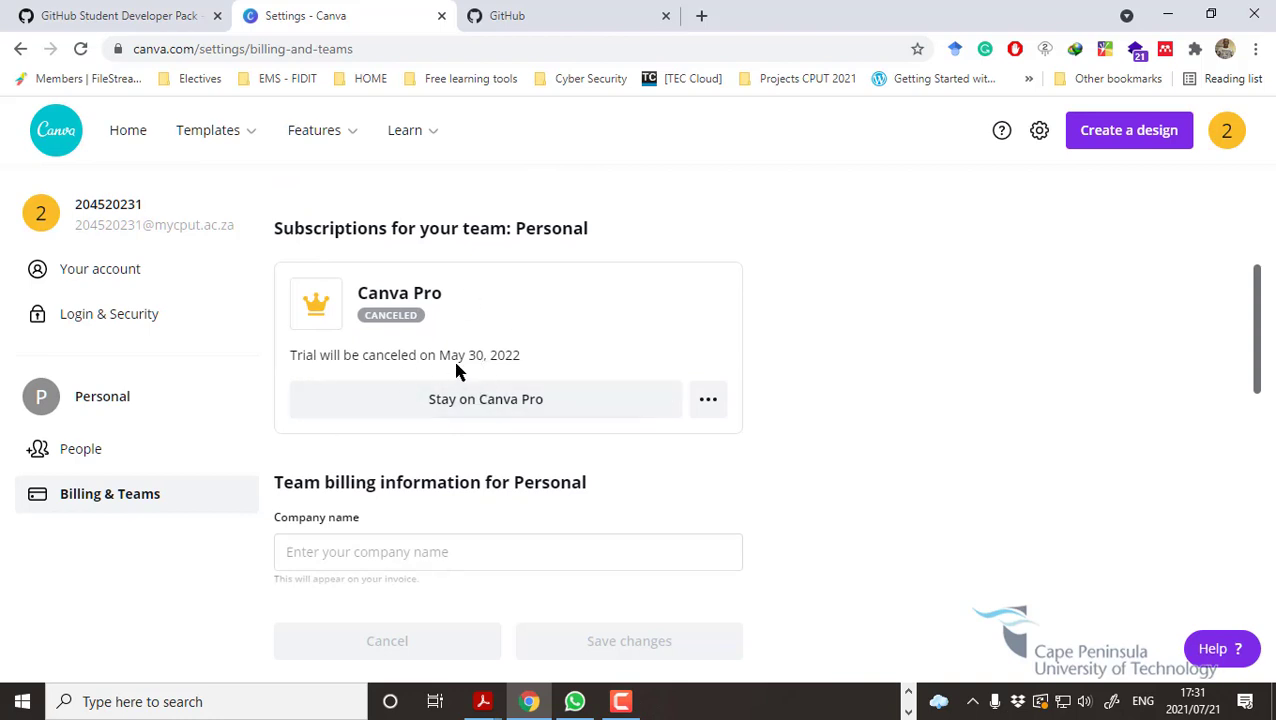
mouse_move(505, 375)
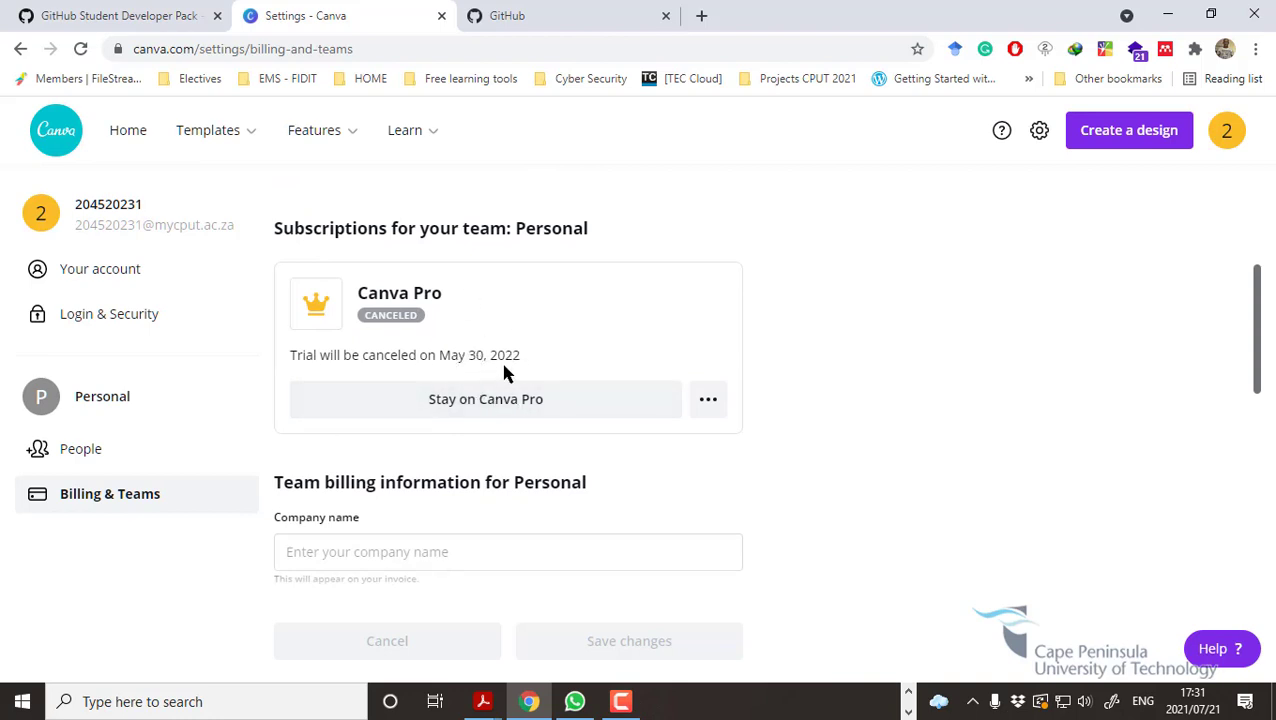
double_click(450, 355)
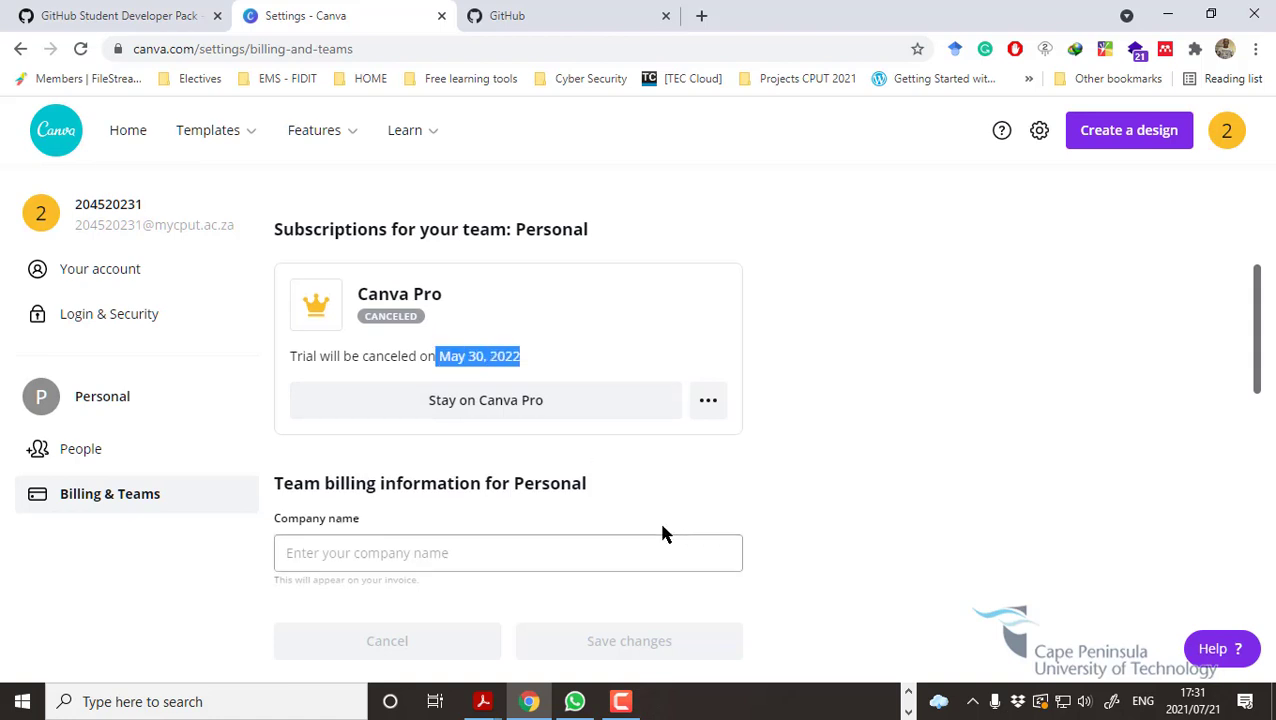
scroll("up", 3)
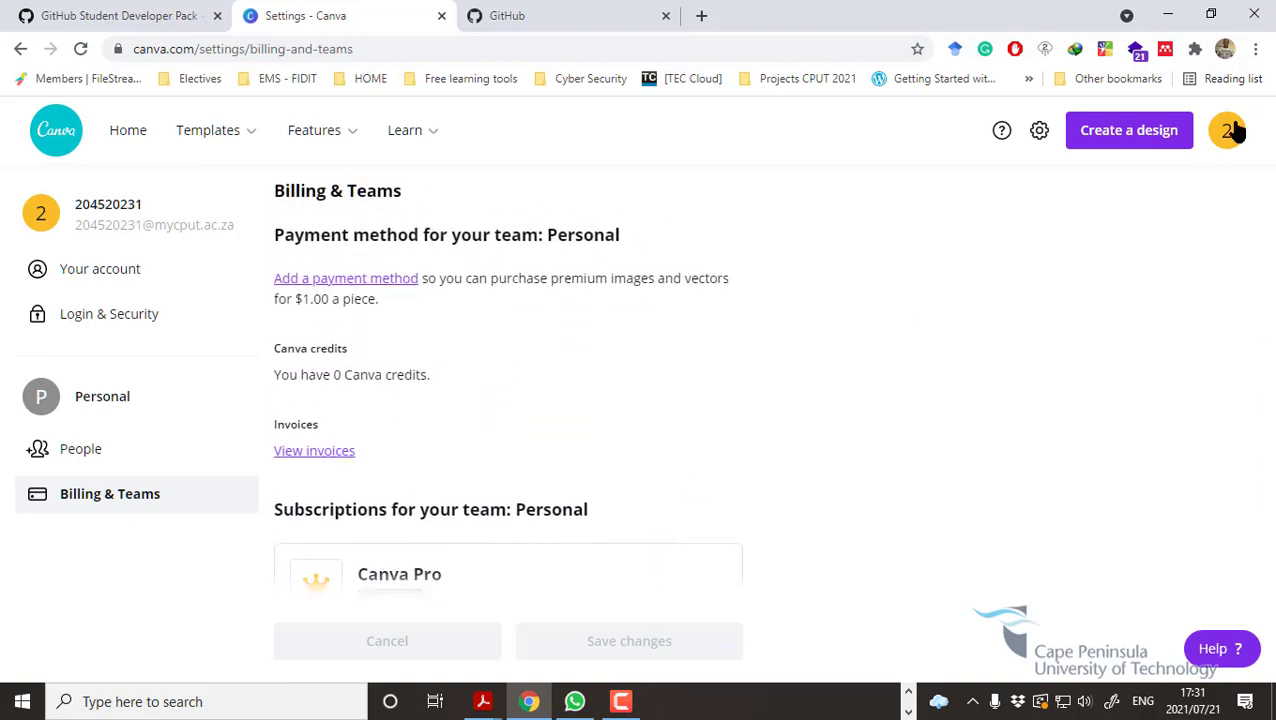
left_click(1226, 130)
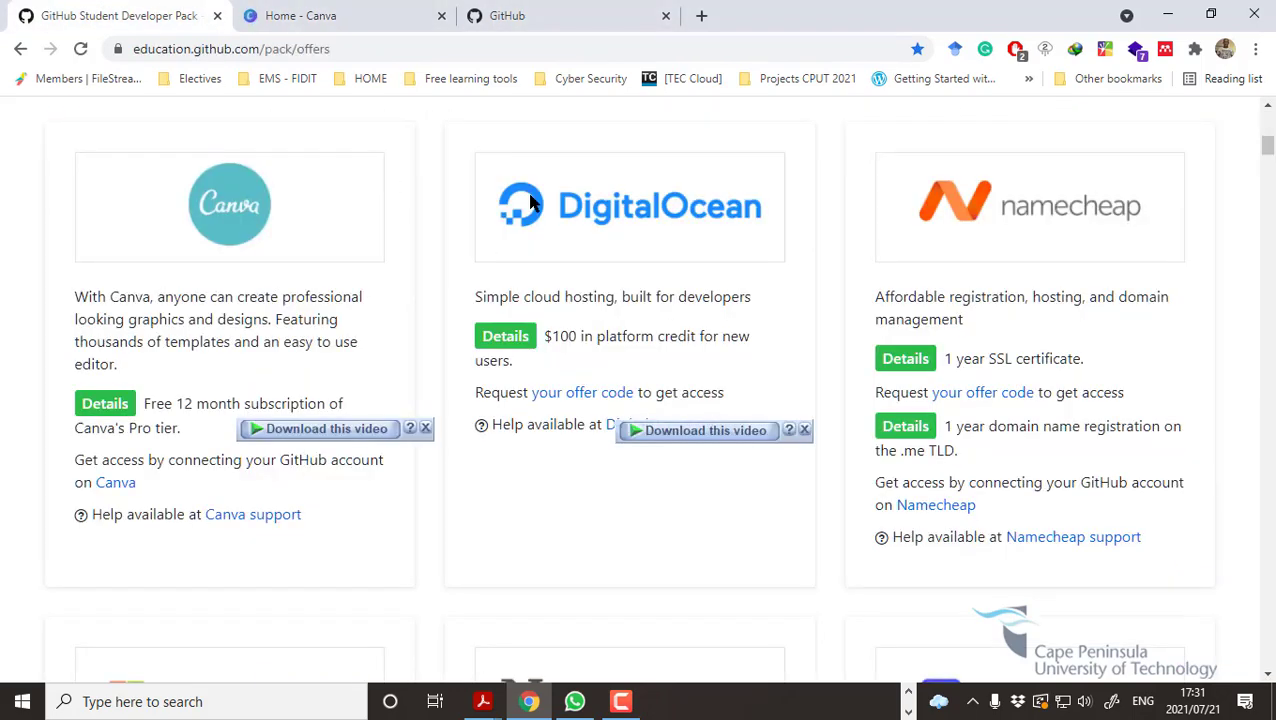
Browse the Pack offers down to JetBrains, DataCamp, GitHub Pro, .TECH, Bootstrap Studio and Frontend Masters.
scroll("down", 3)
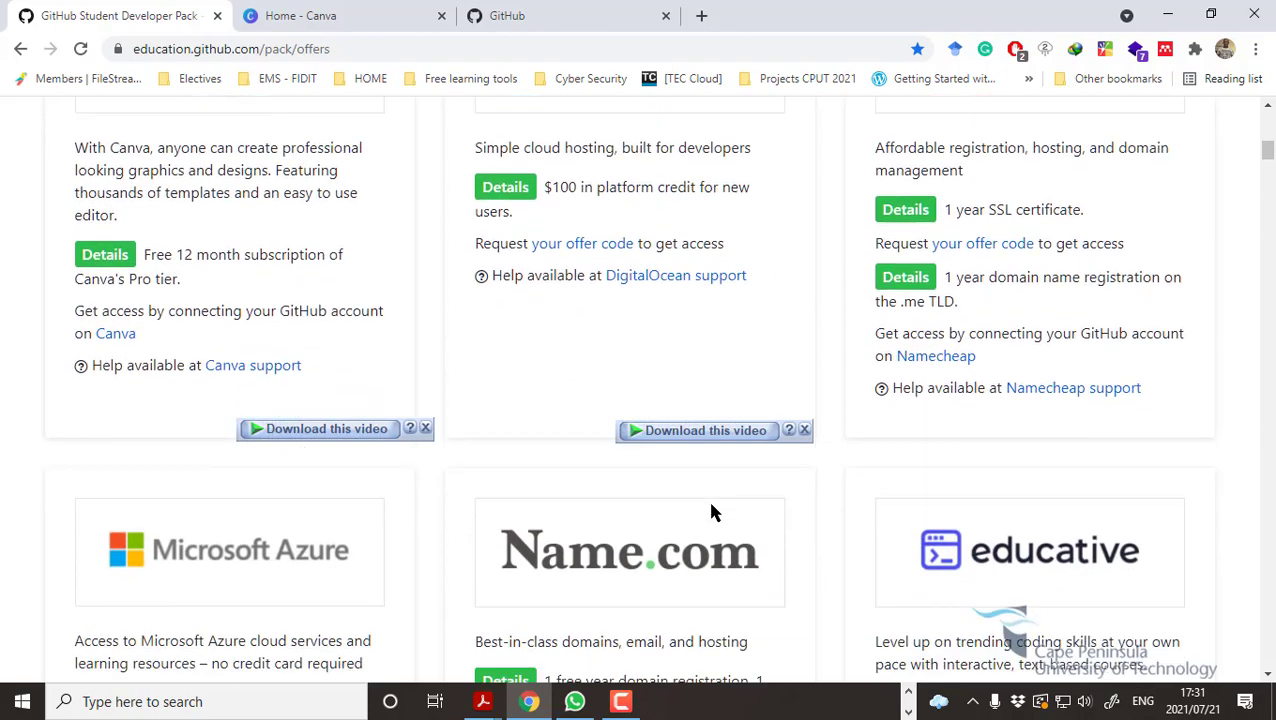
scroll("down", 3)
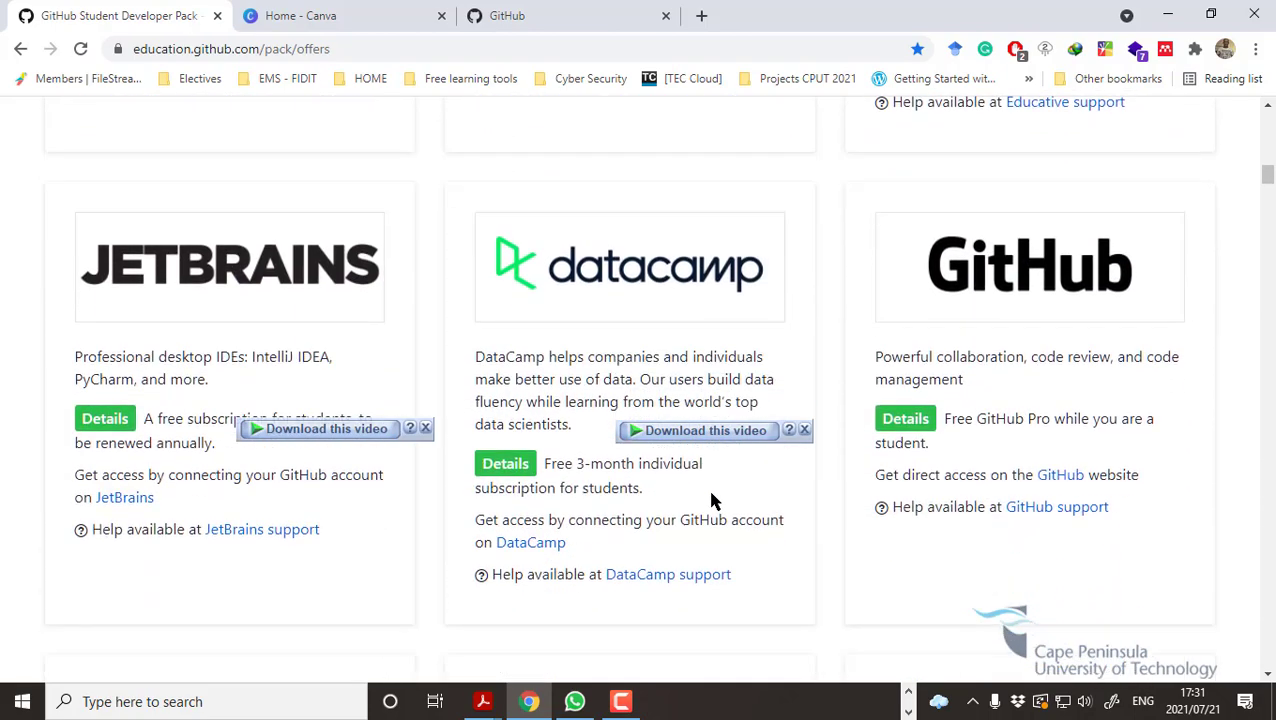
scroll("down", 3)
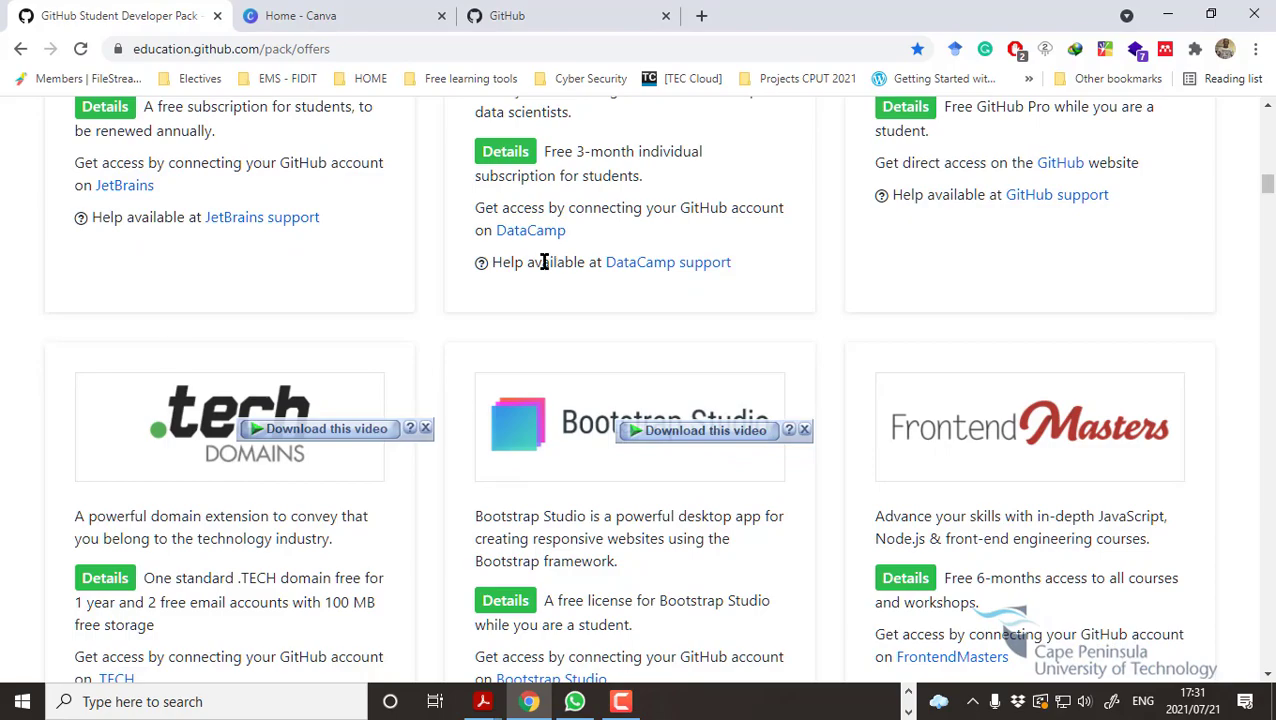